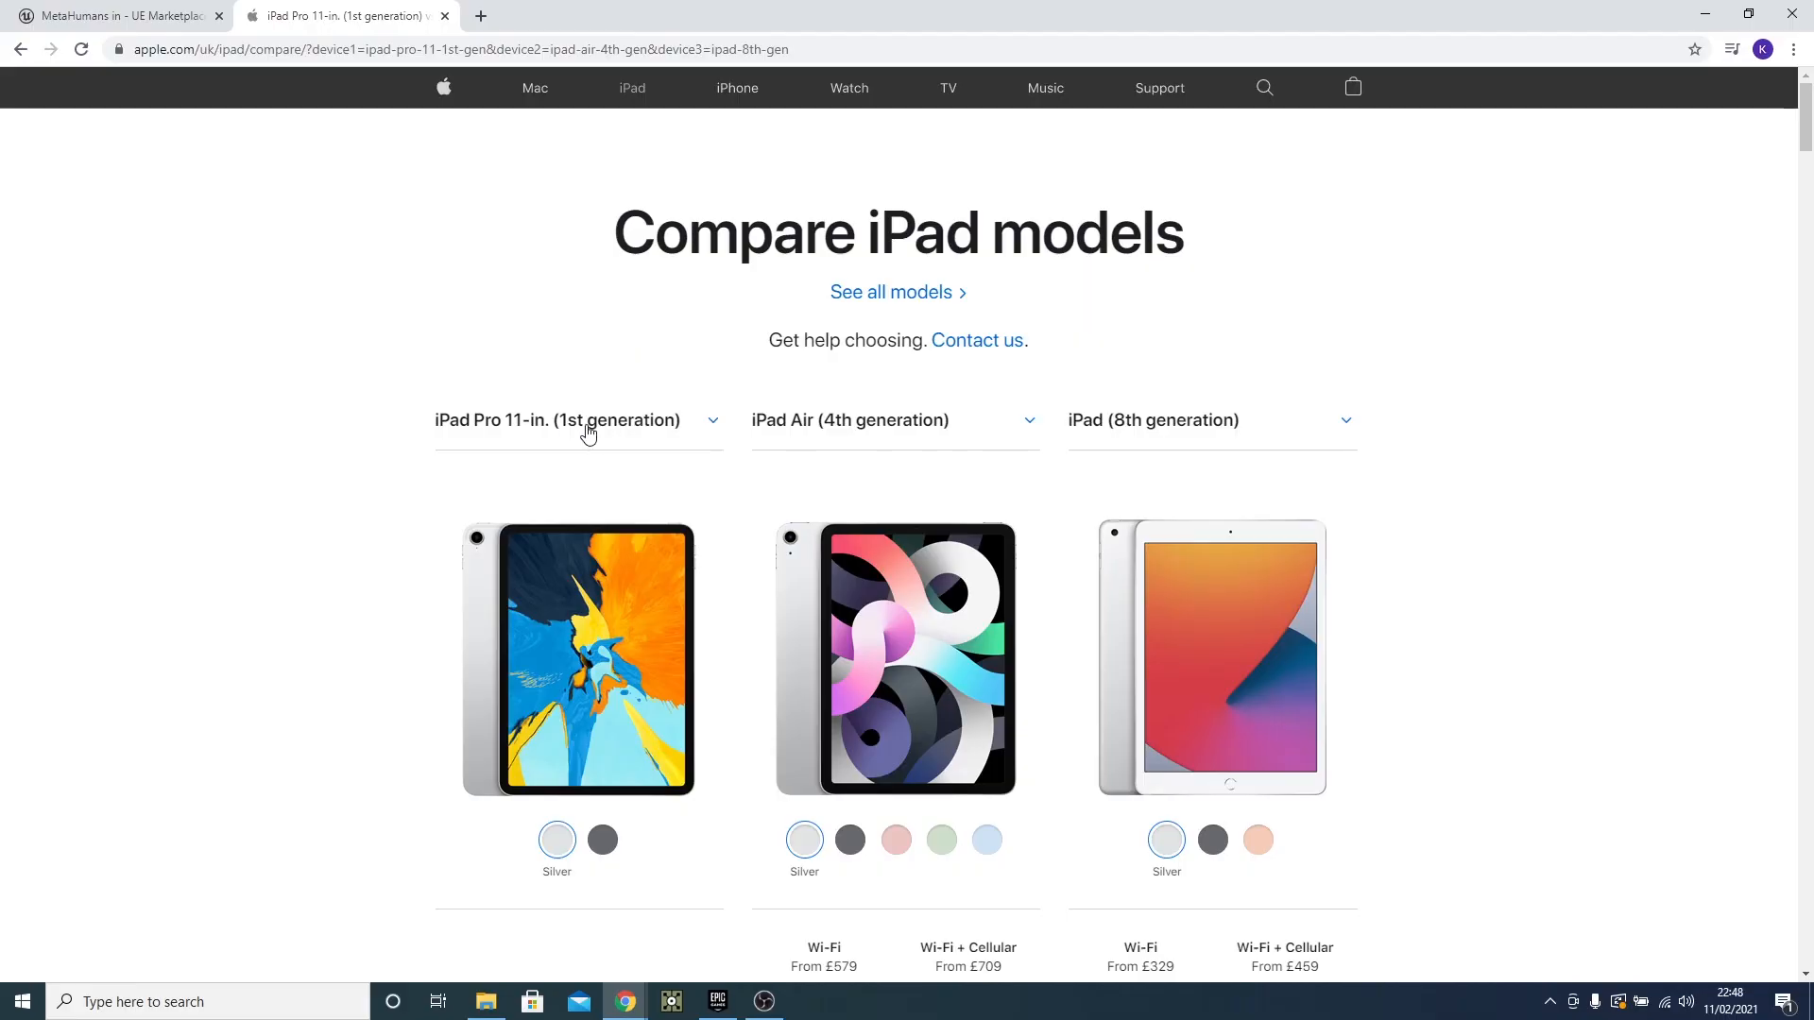
Scroll the iPad comparison to the TrueDepth front camera specs, then switch to the MetaHumans marketplace tab.
scroll(down, 3)
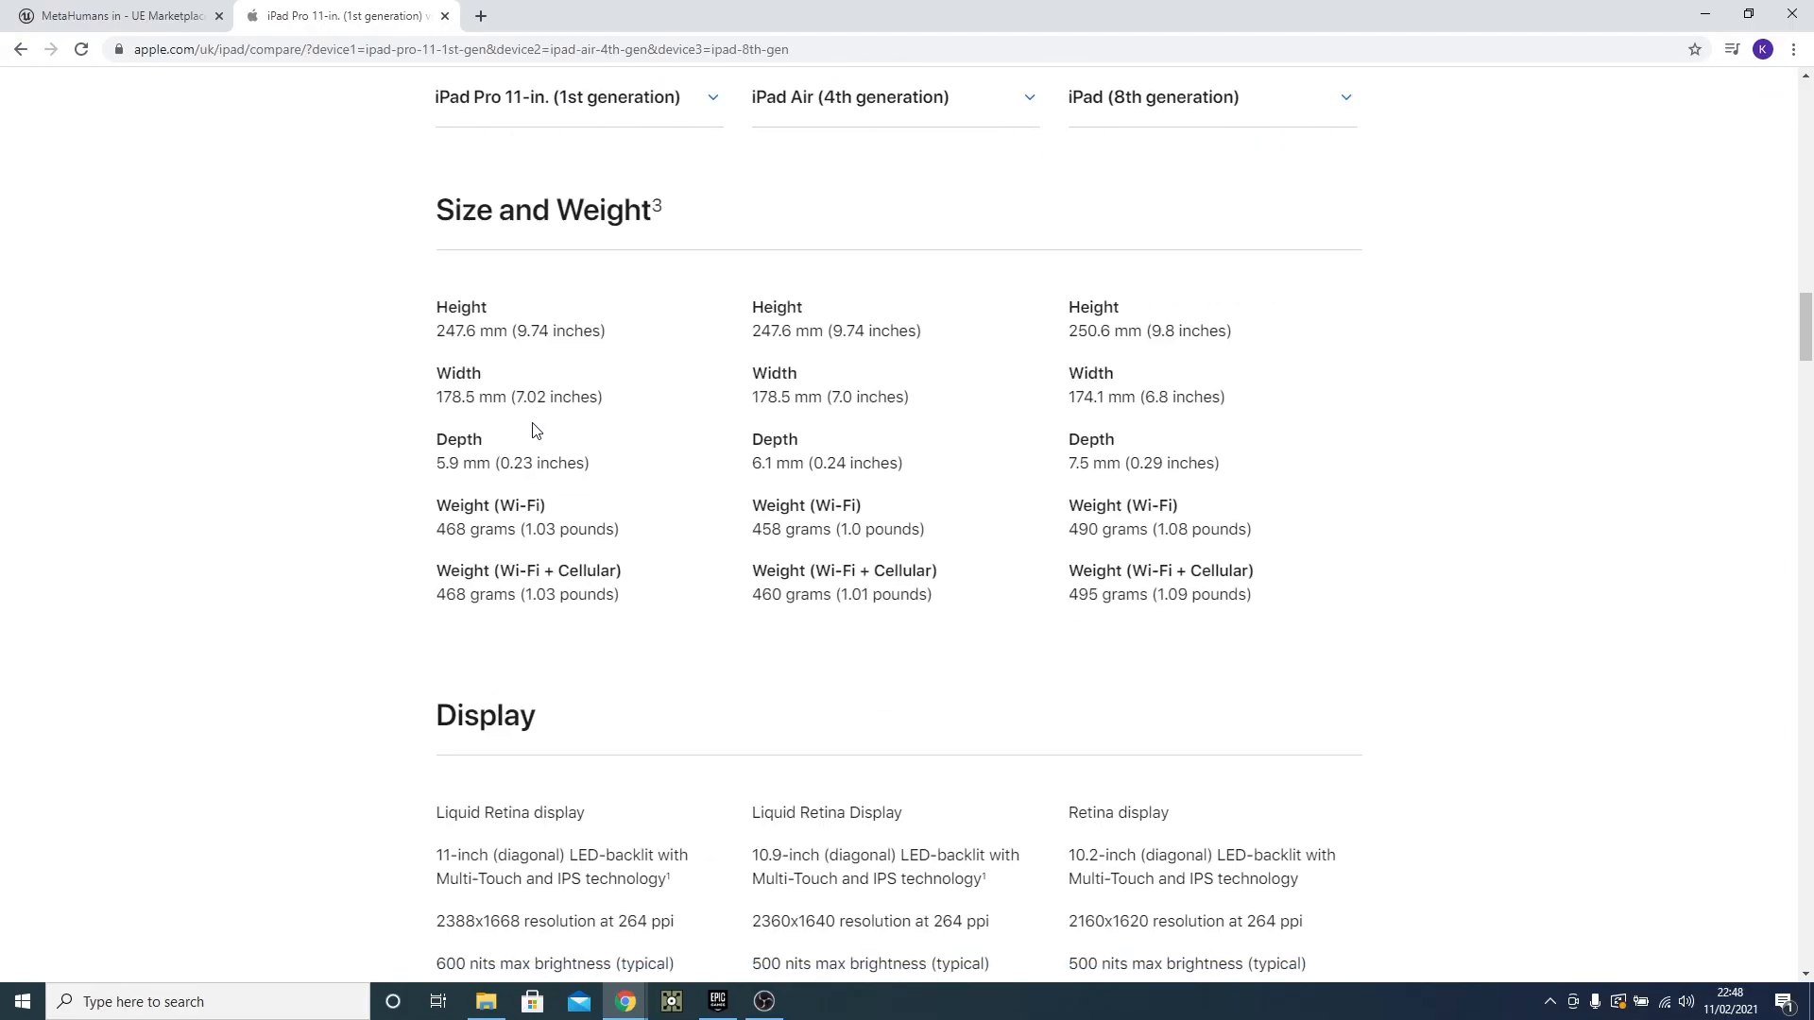
scroll(down, 3)
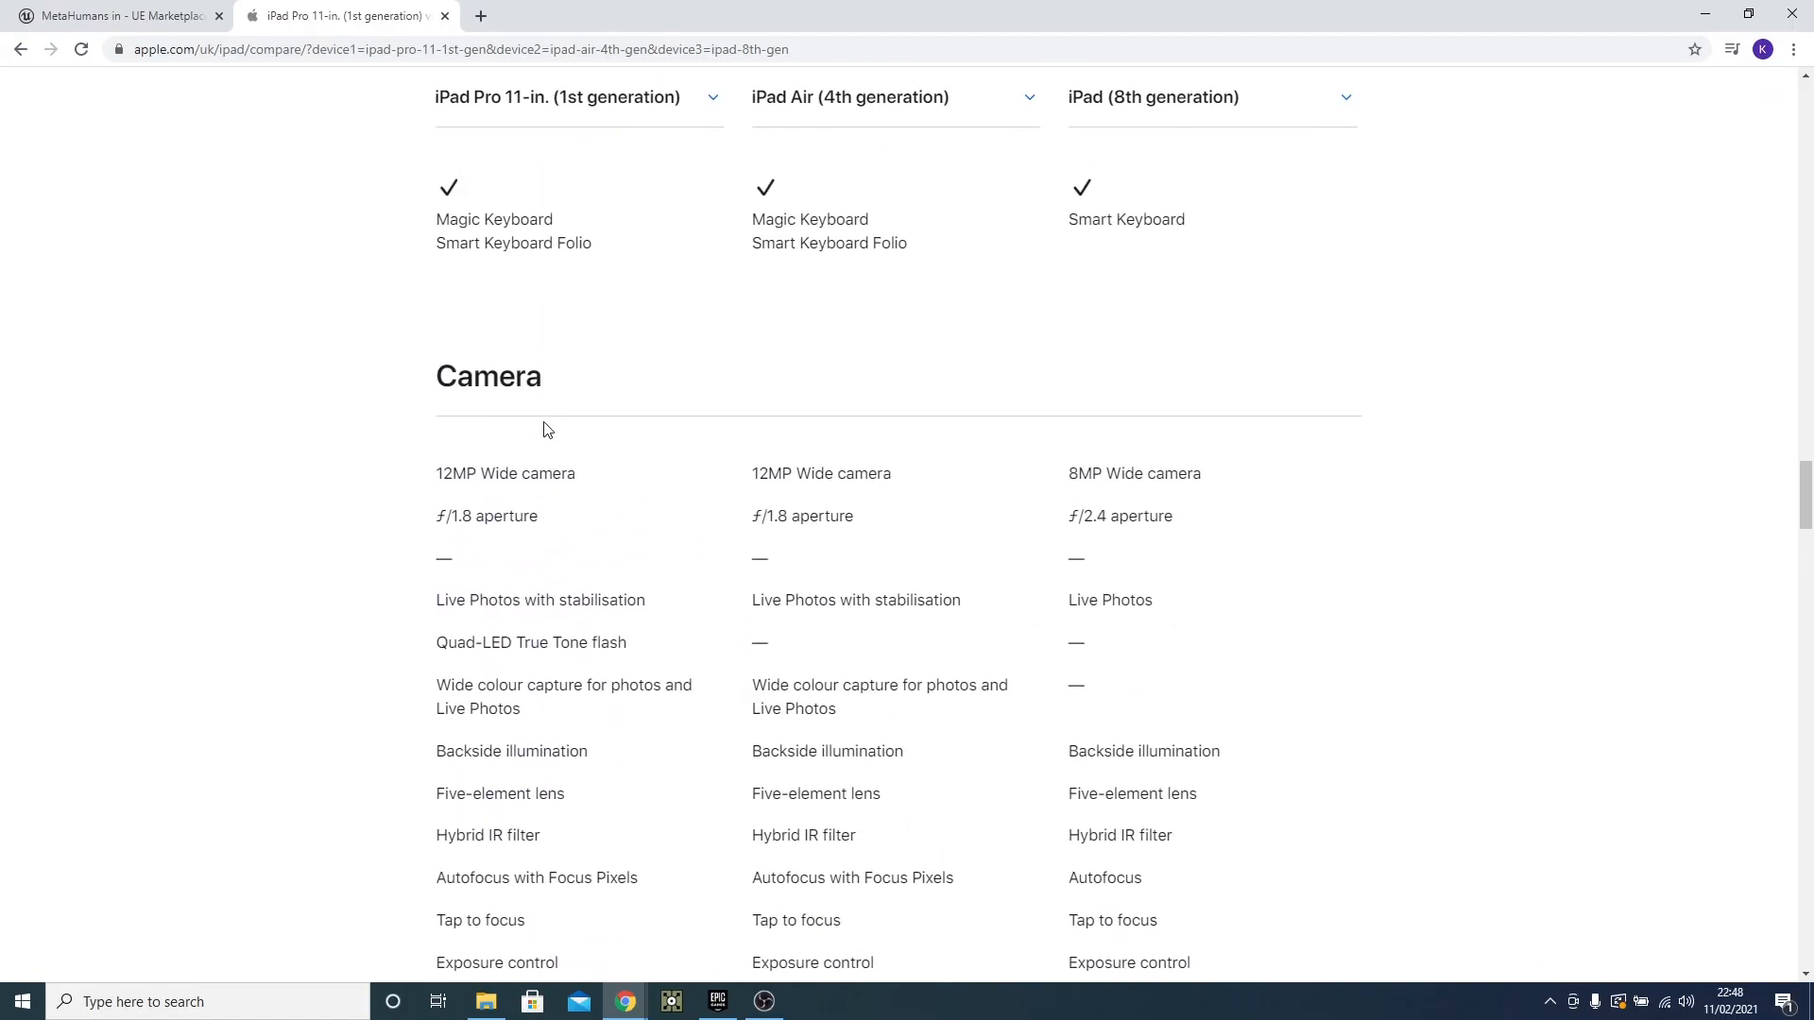
scroll(down, 3)
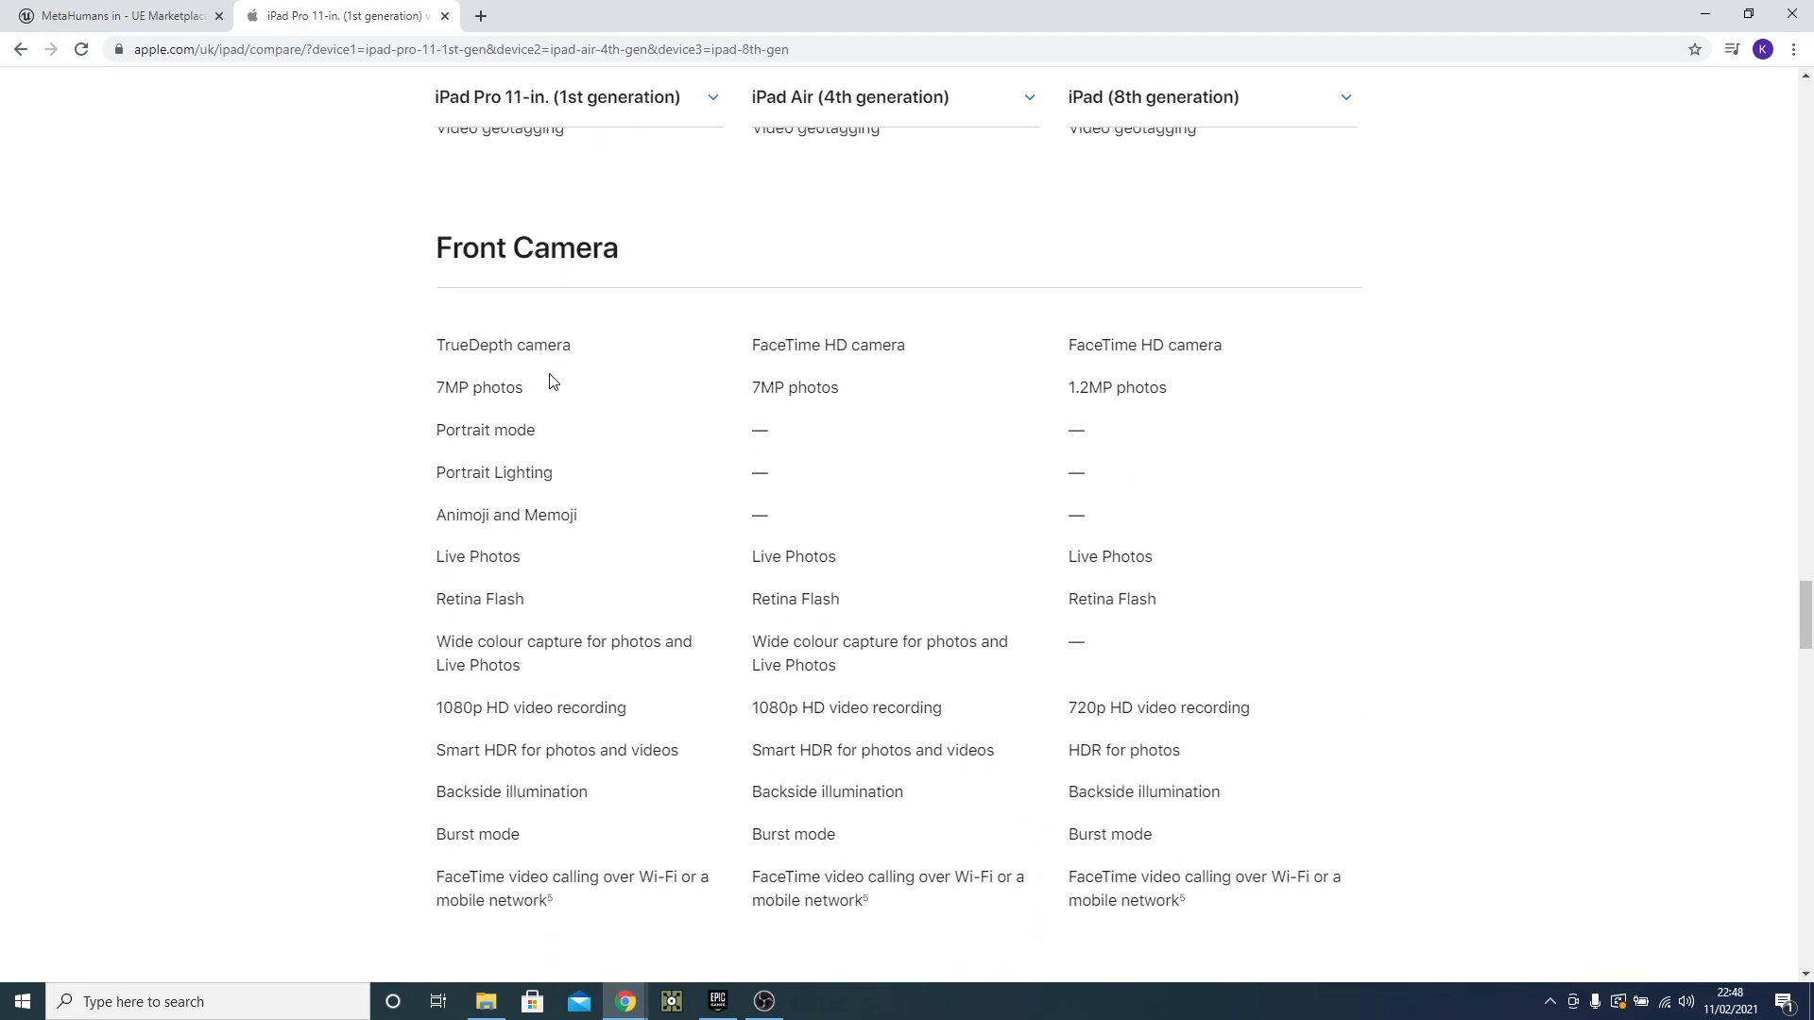
mouse_move(384, 290)
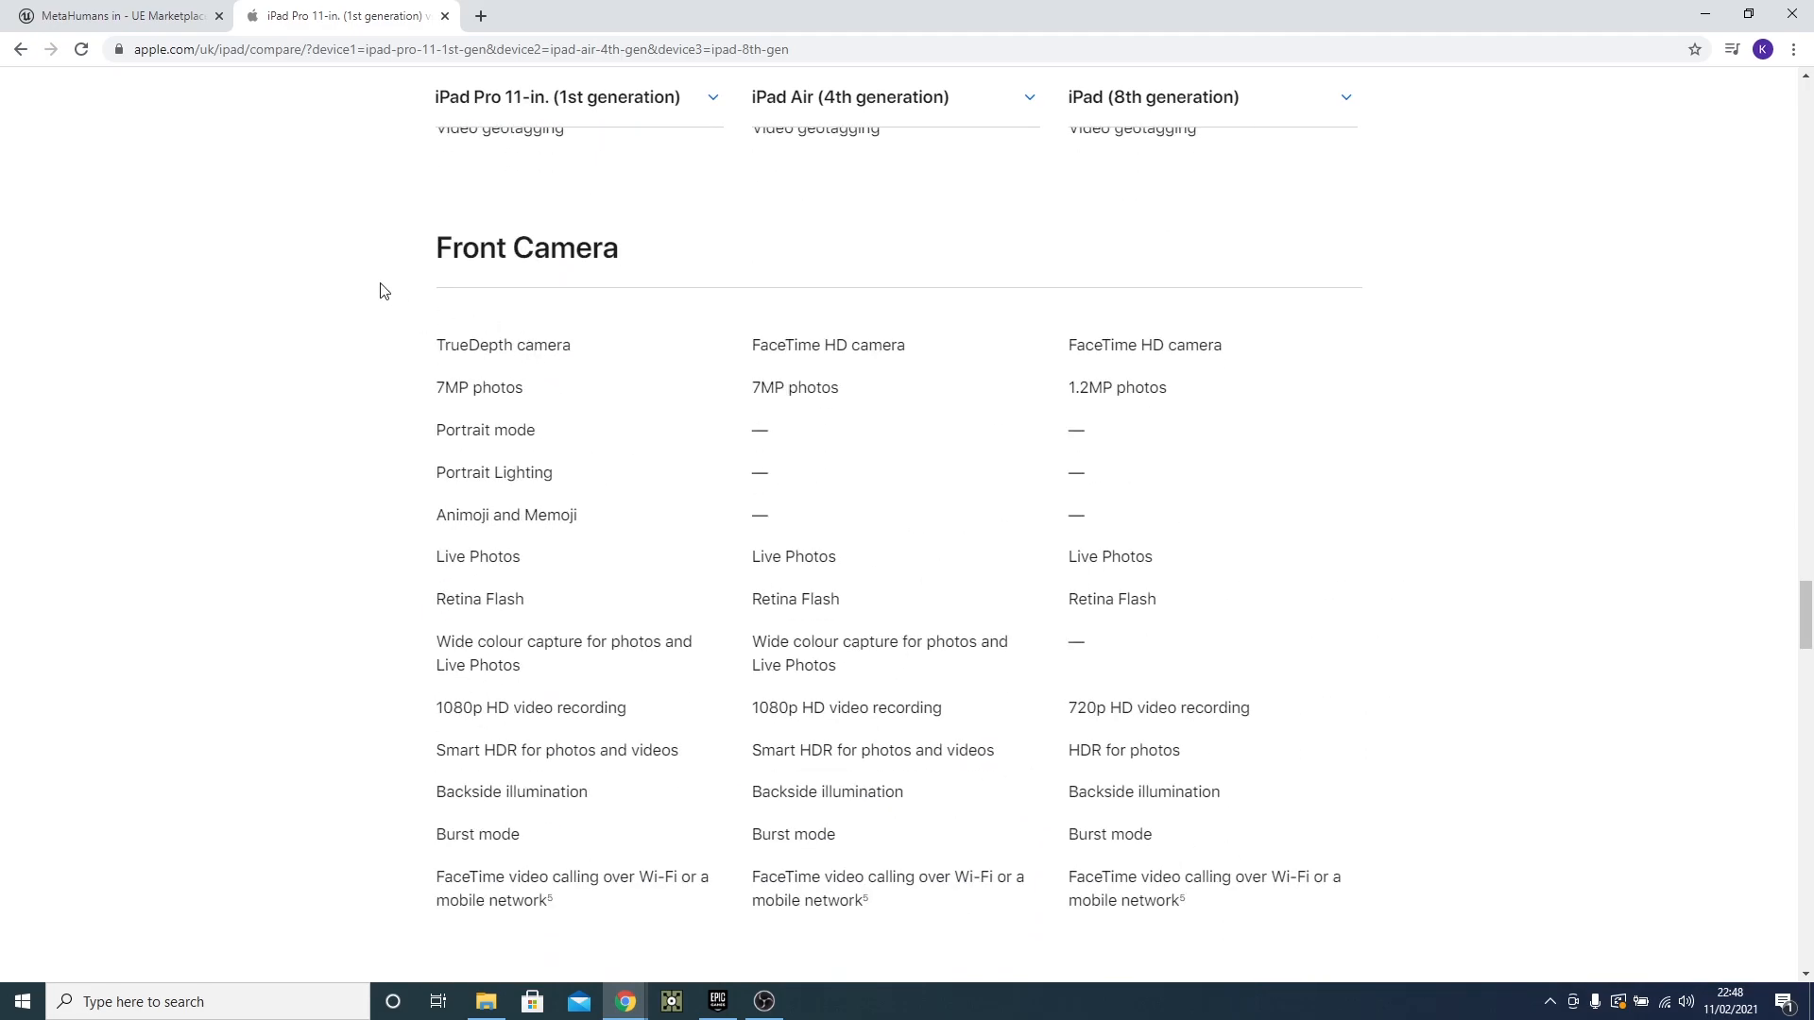
click(115, 15)
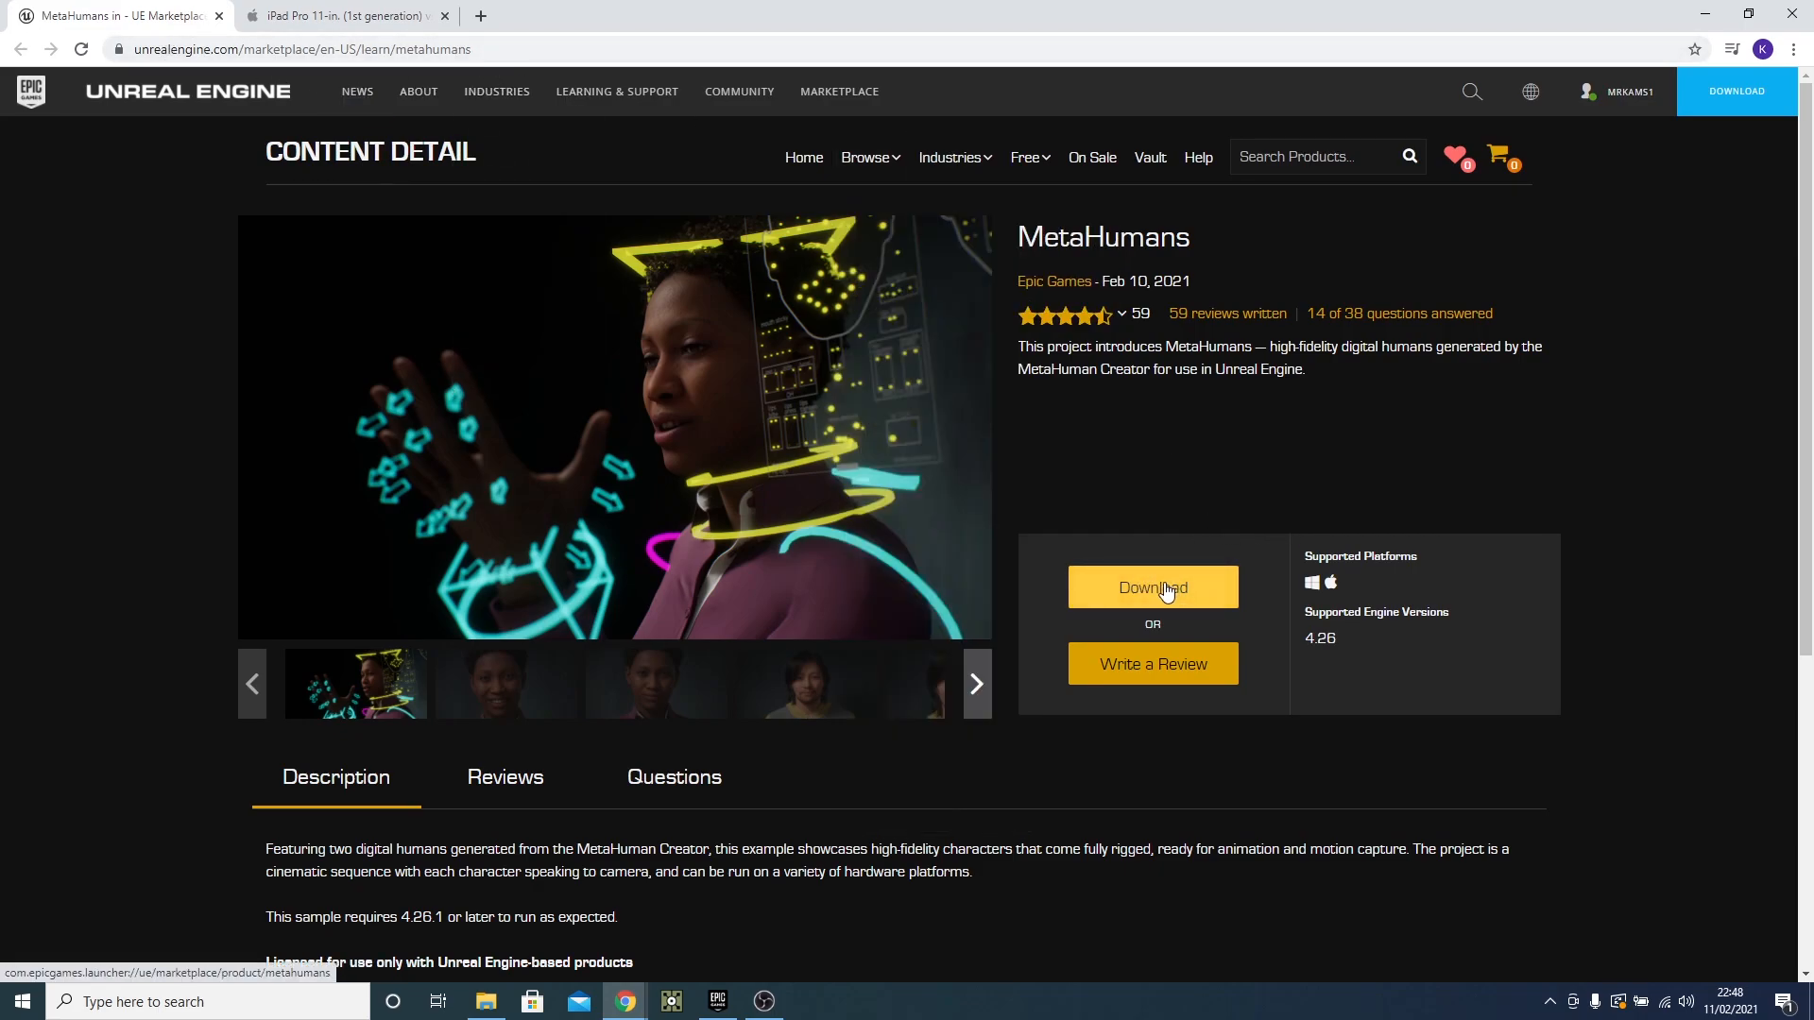
Find the MetaHumans project under My Projects and launch it in Unreal Engine 4.26.
click(1151, 588)
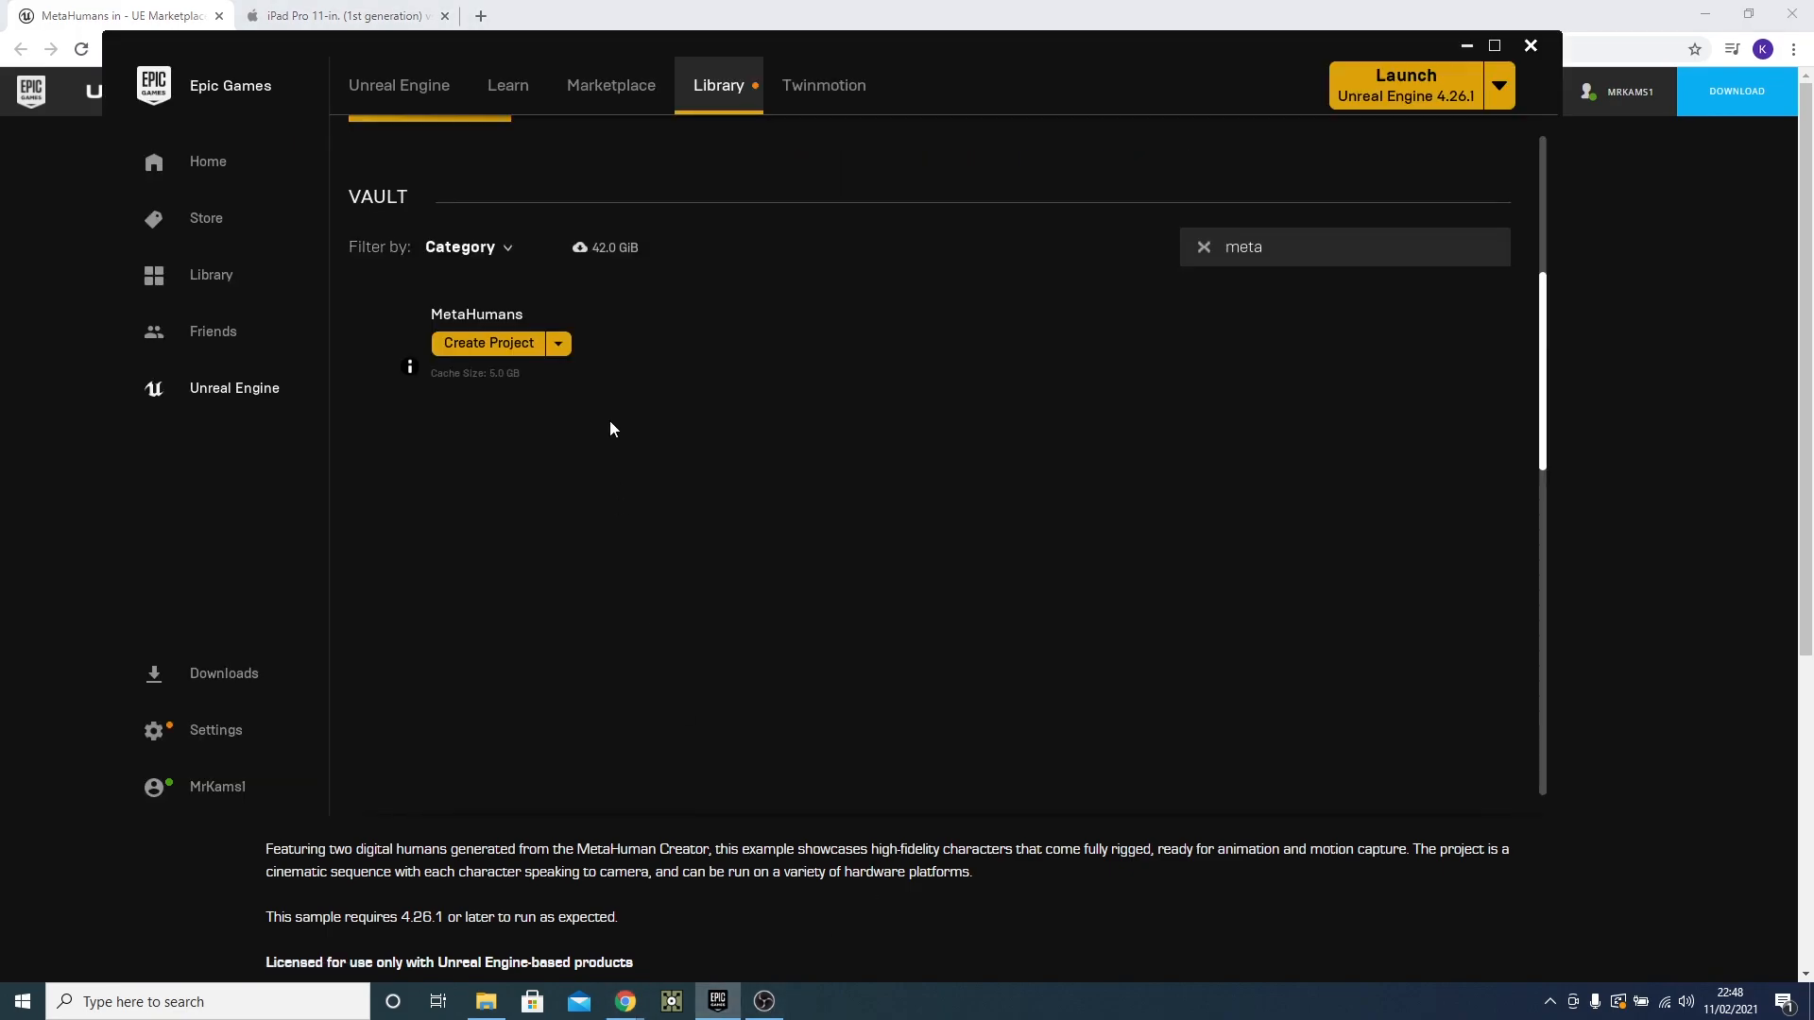
scroll(up, 3)
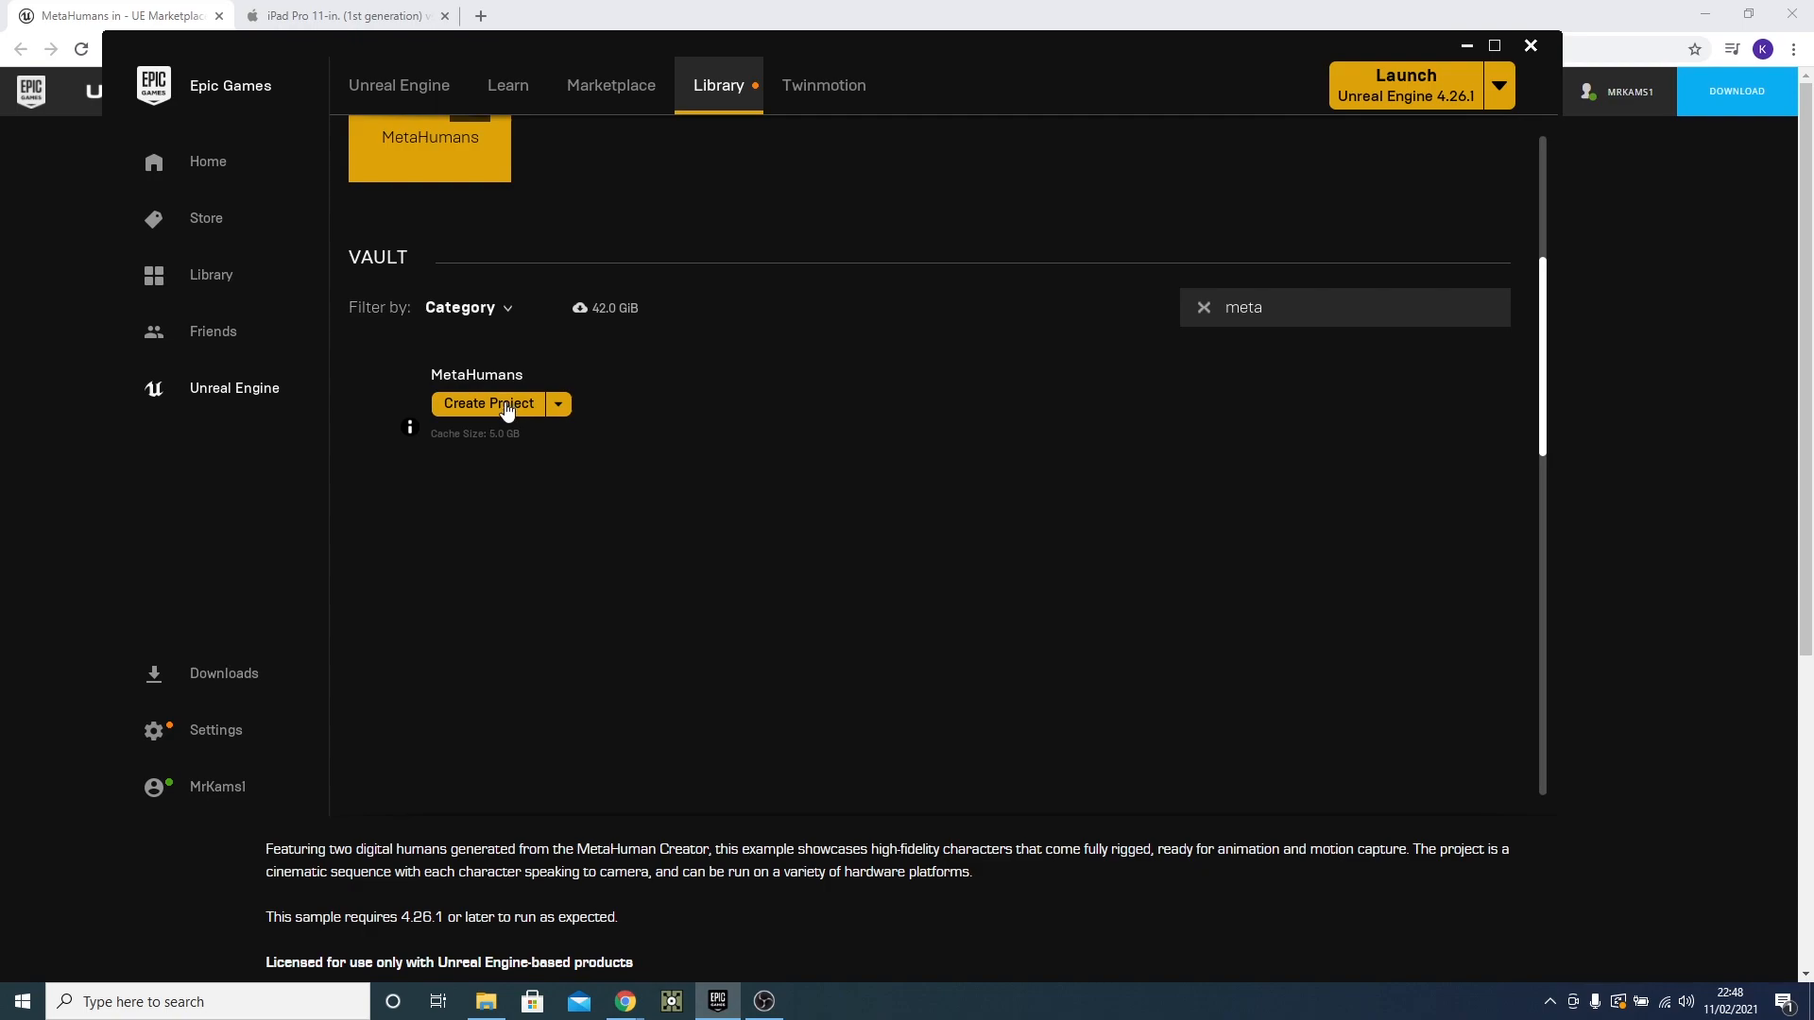
scroll(up, 3)
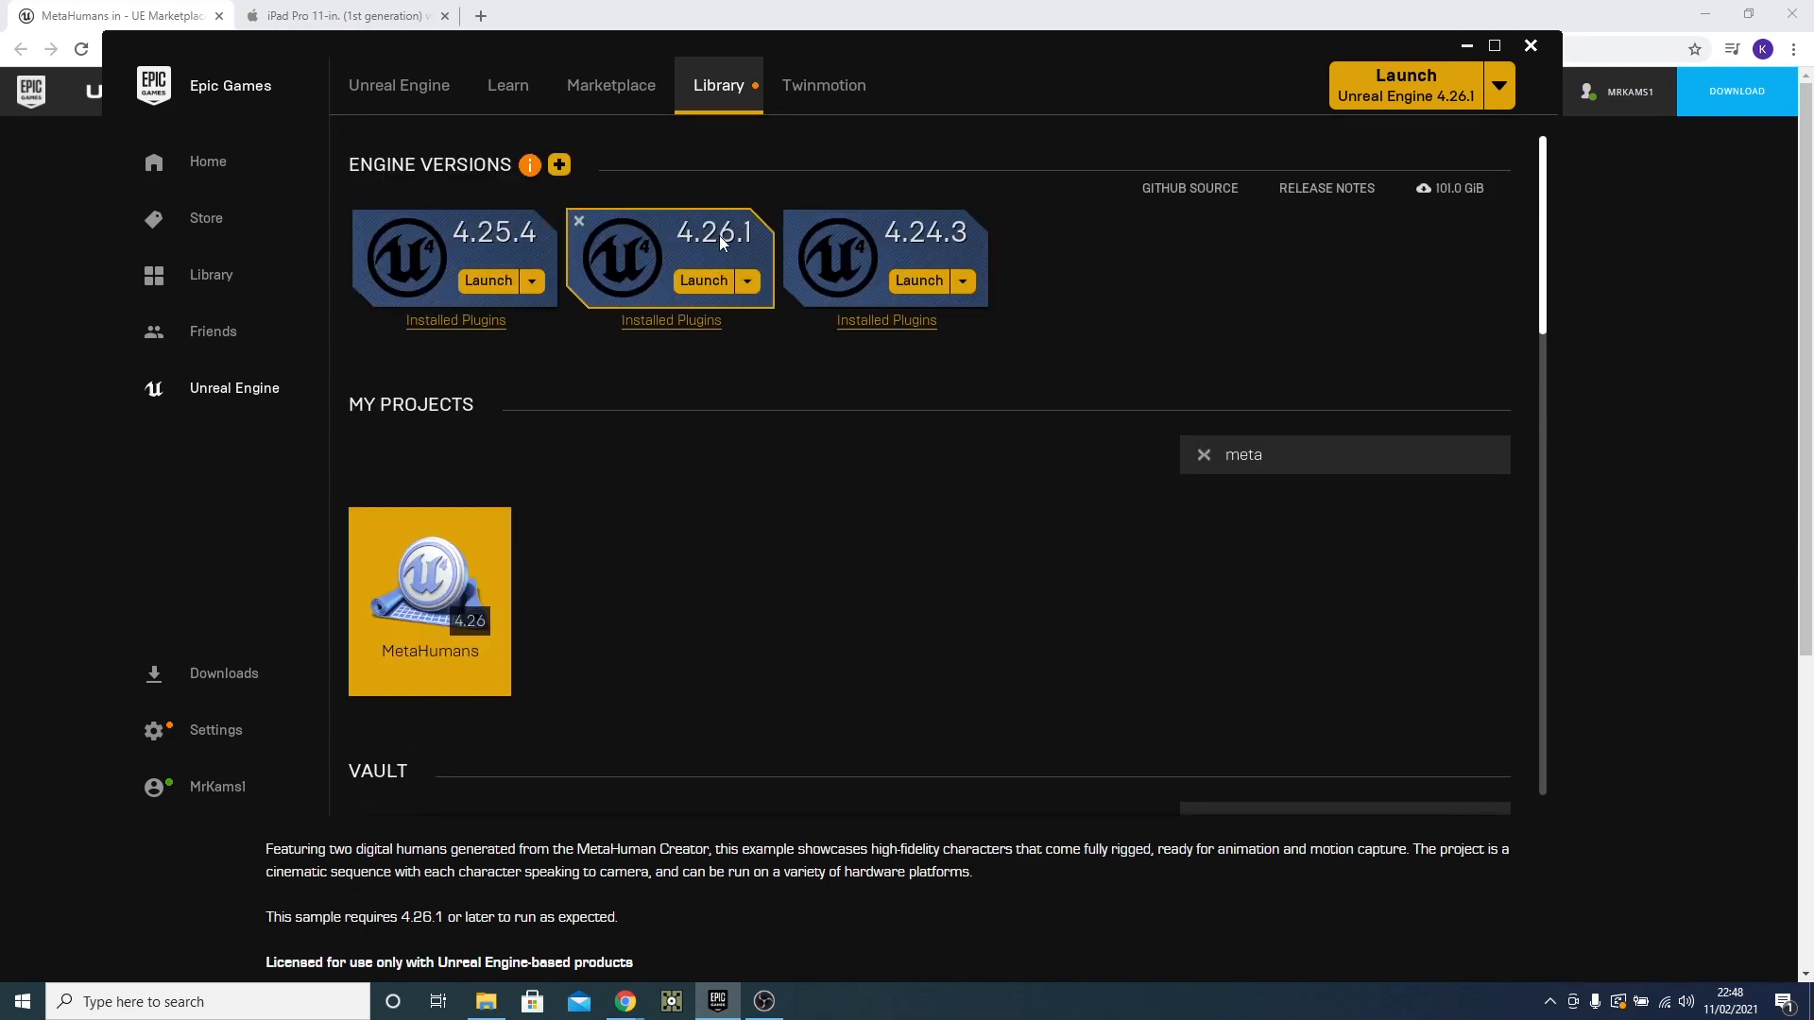
mouse_move(429, 563)
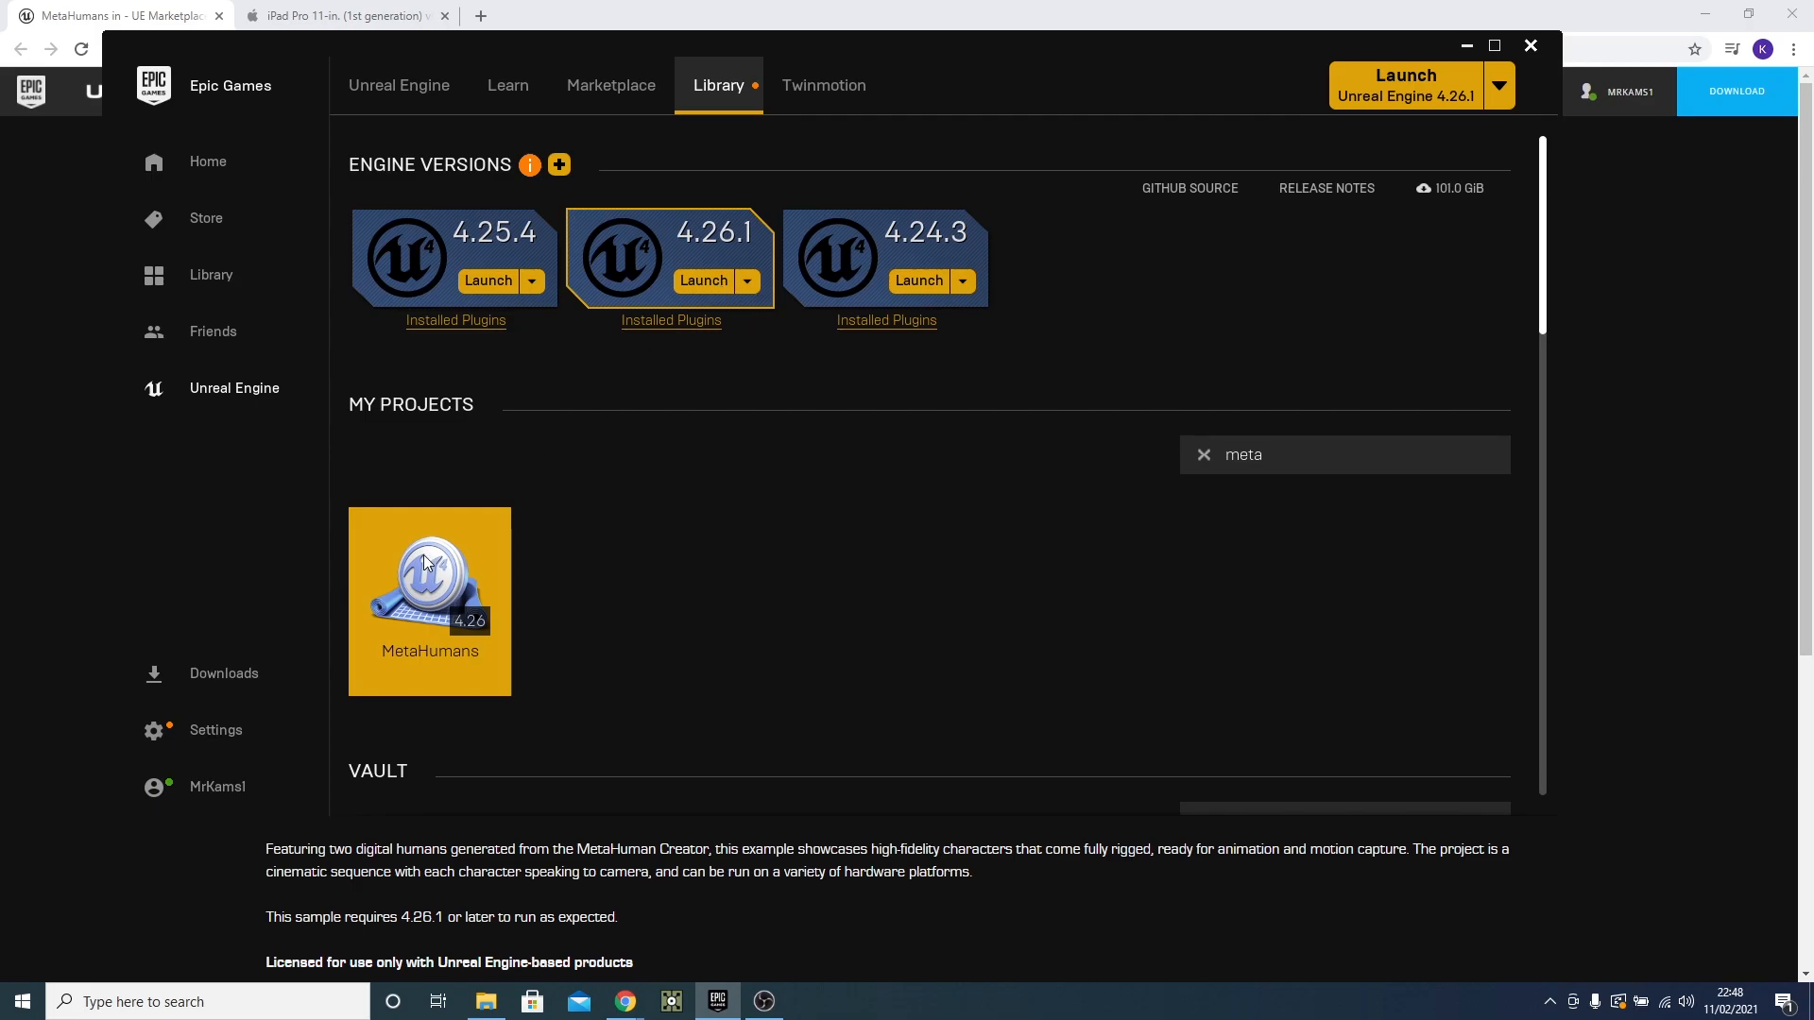
mouse_move(469, 567)
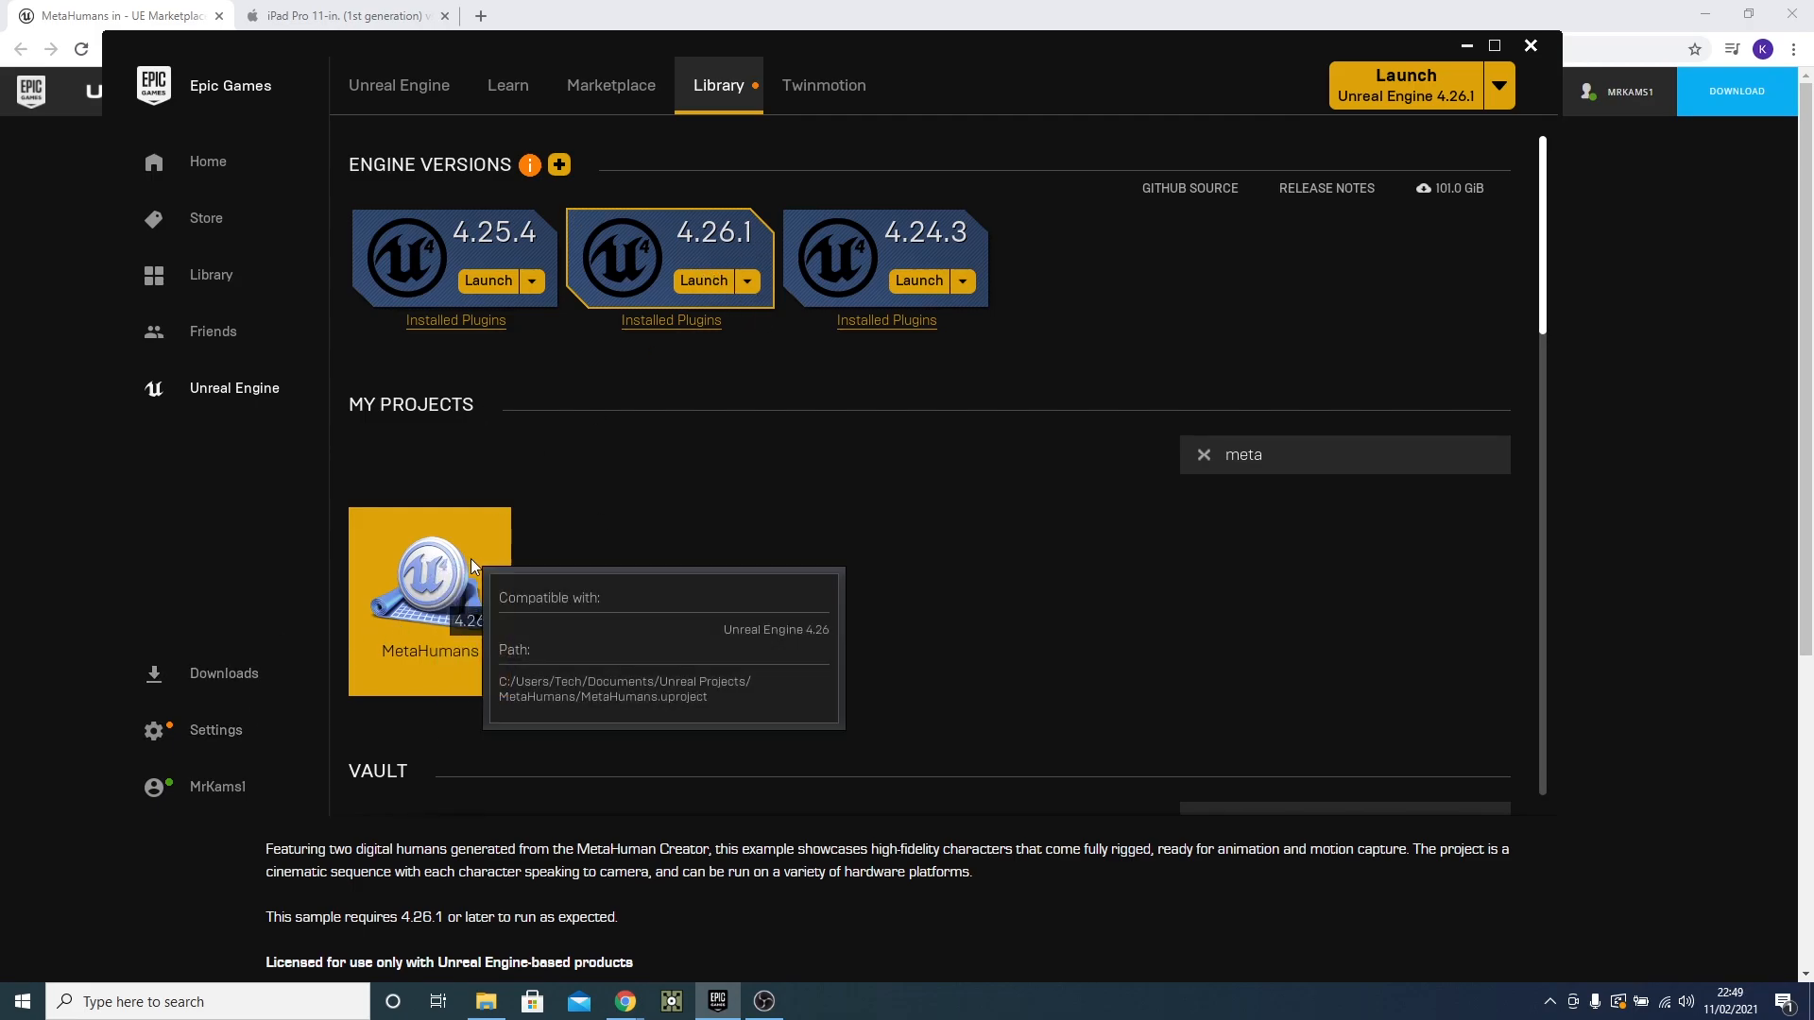
double_click(429, 578)
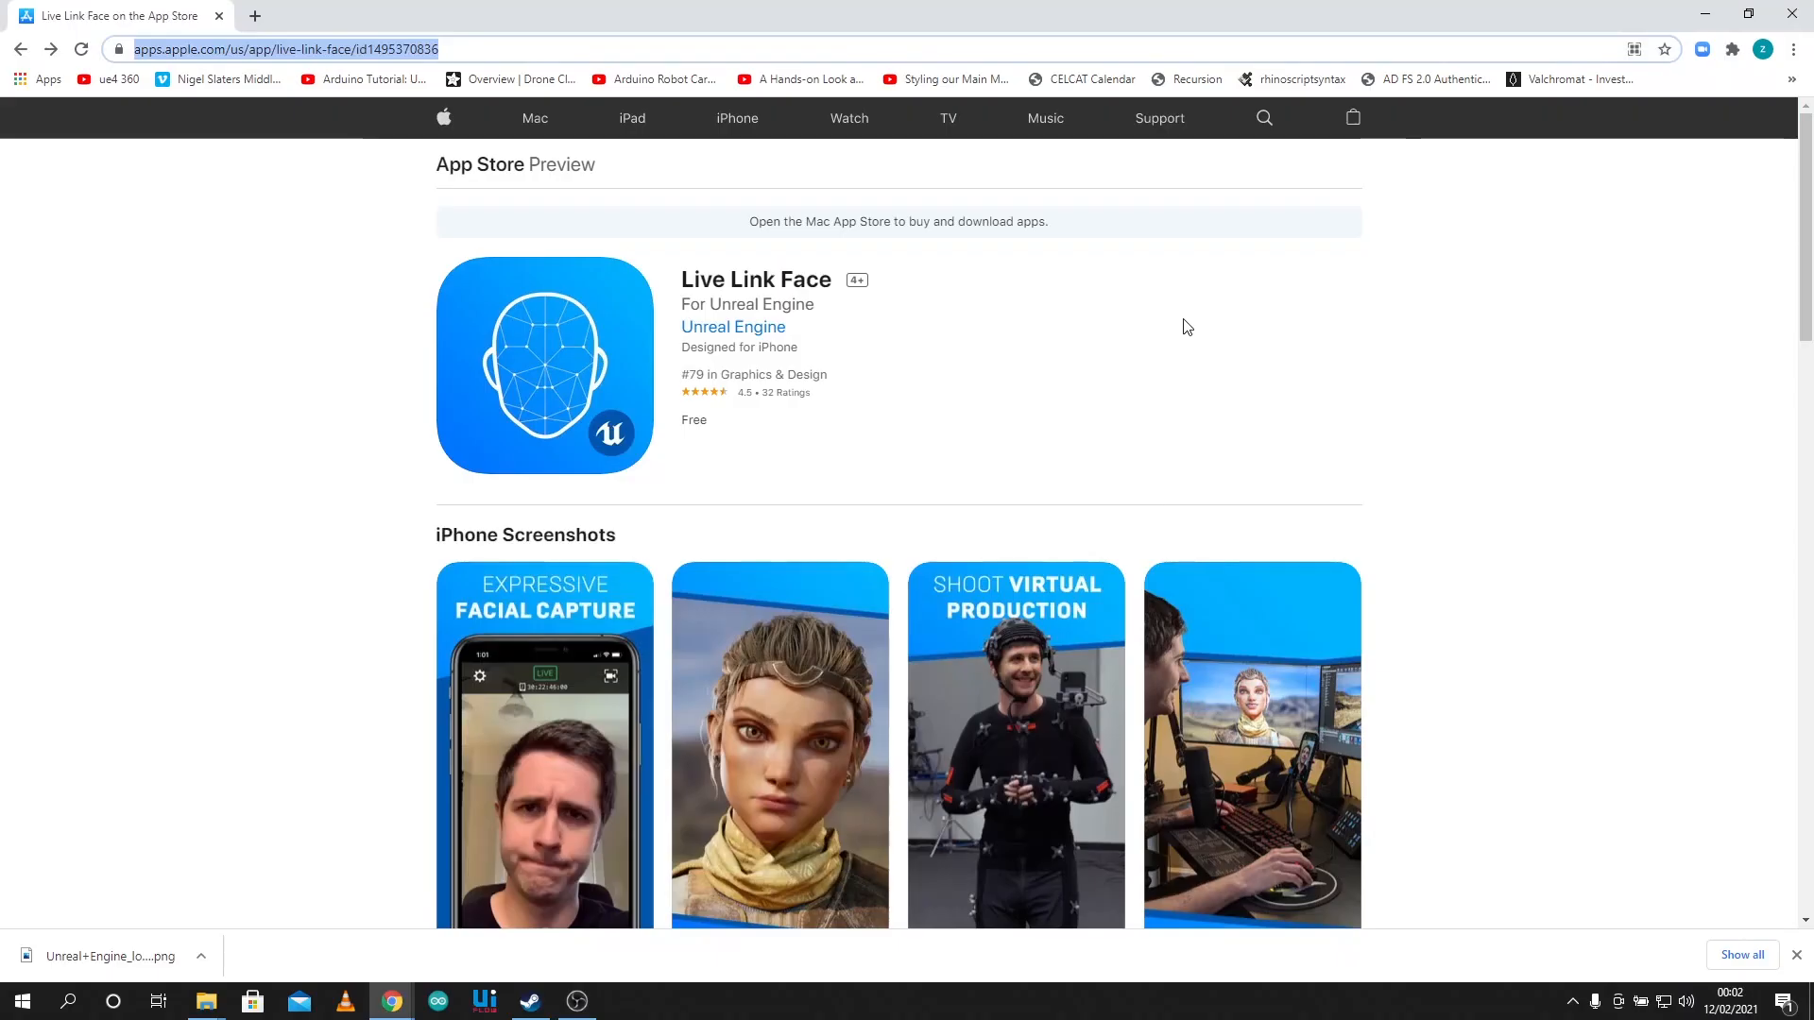
mouse_move(1178, 314)
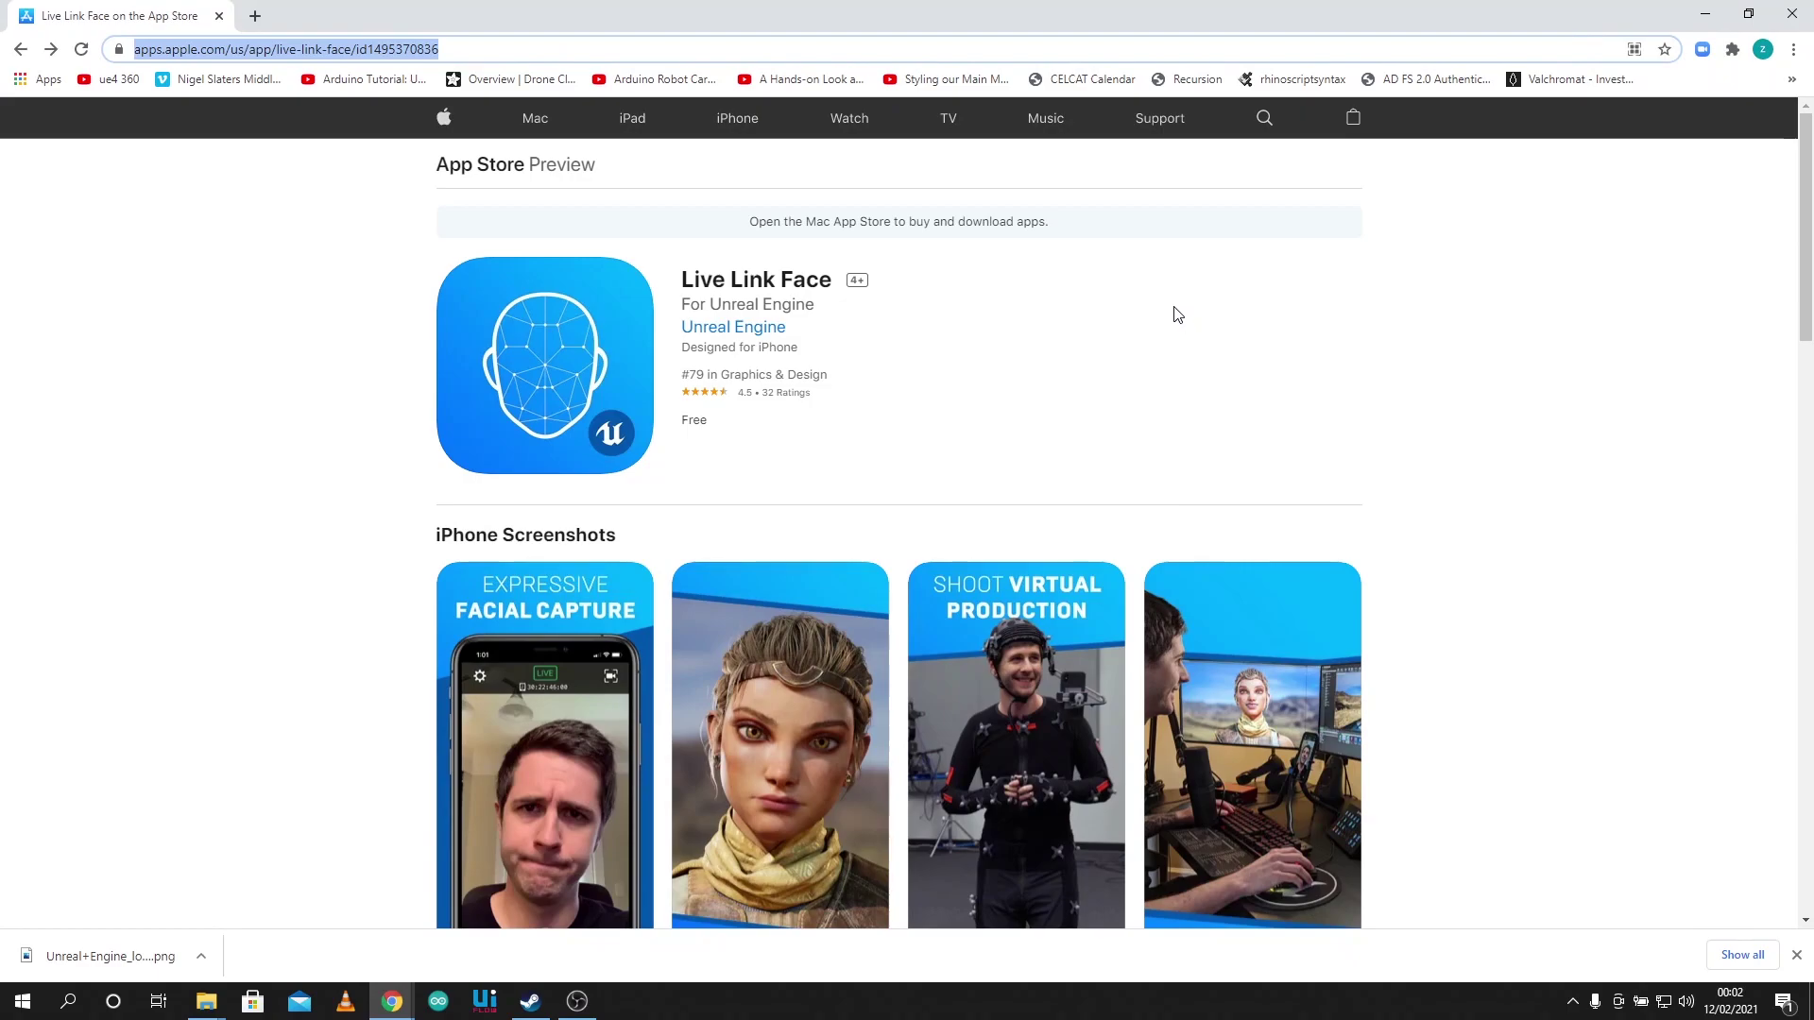
Scroll through the Live Link Face App Store listing.
scroll(down, 3)
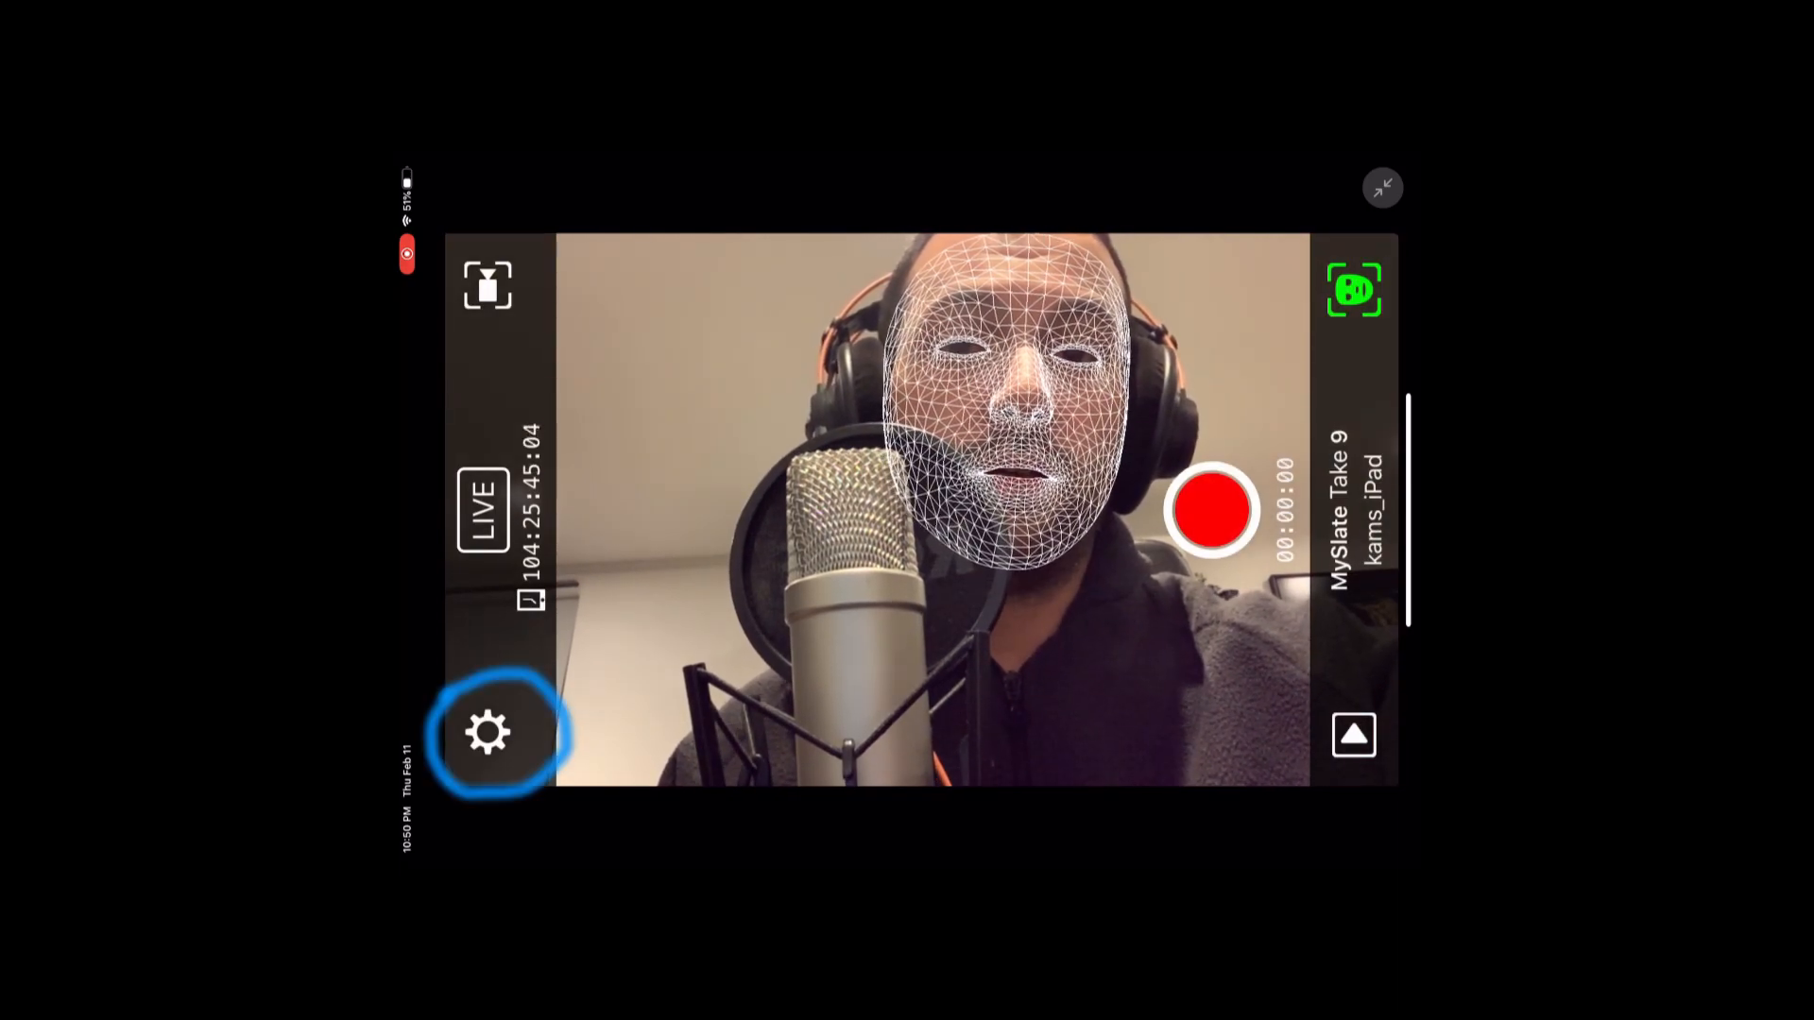
Set the Live Link Face target IP to 192.168.1.166 and enable Preview Mesh.
click(487, 732)
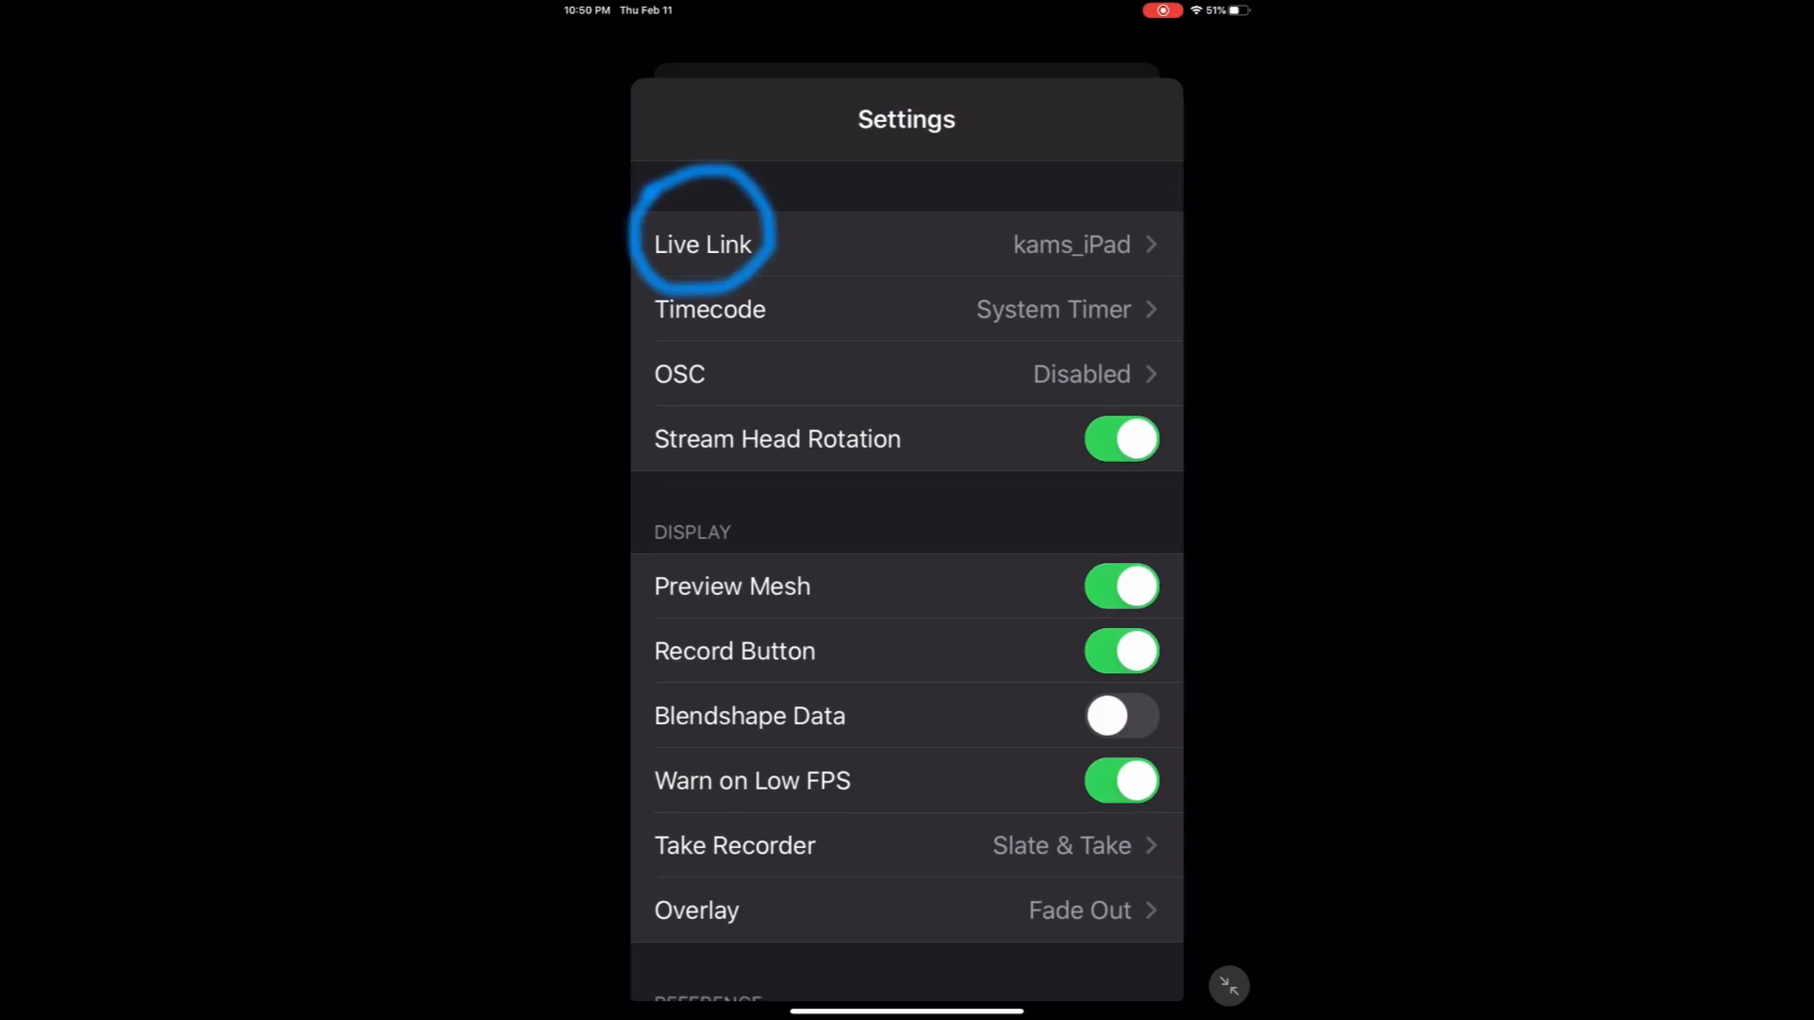
click(702, 244)
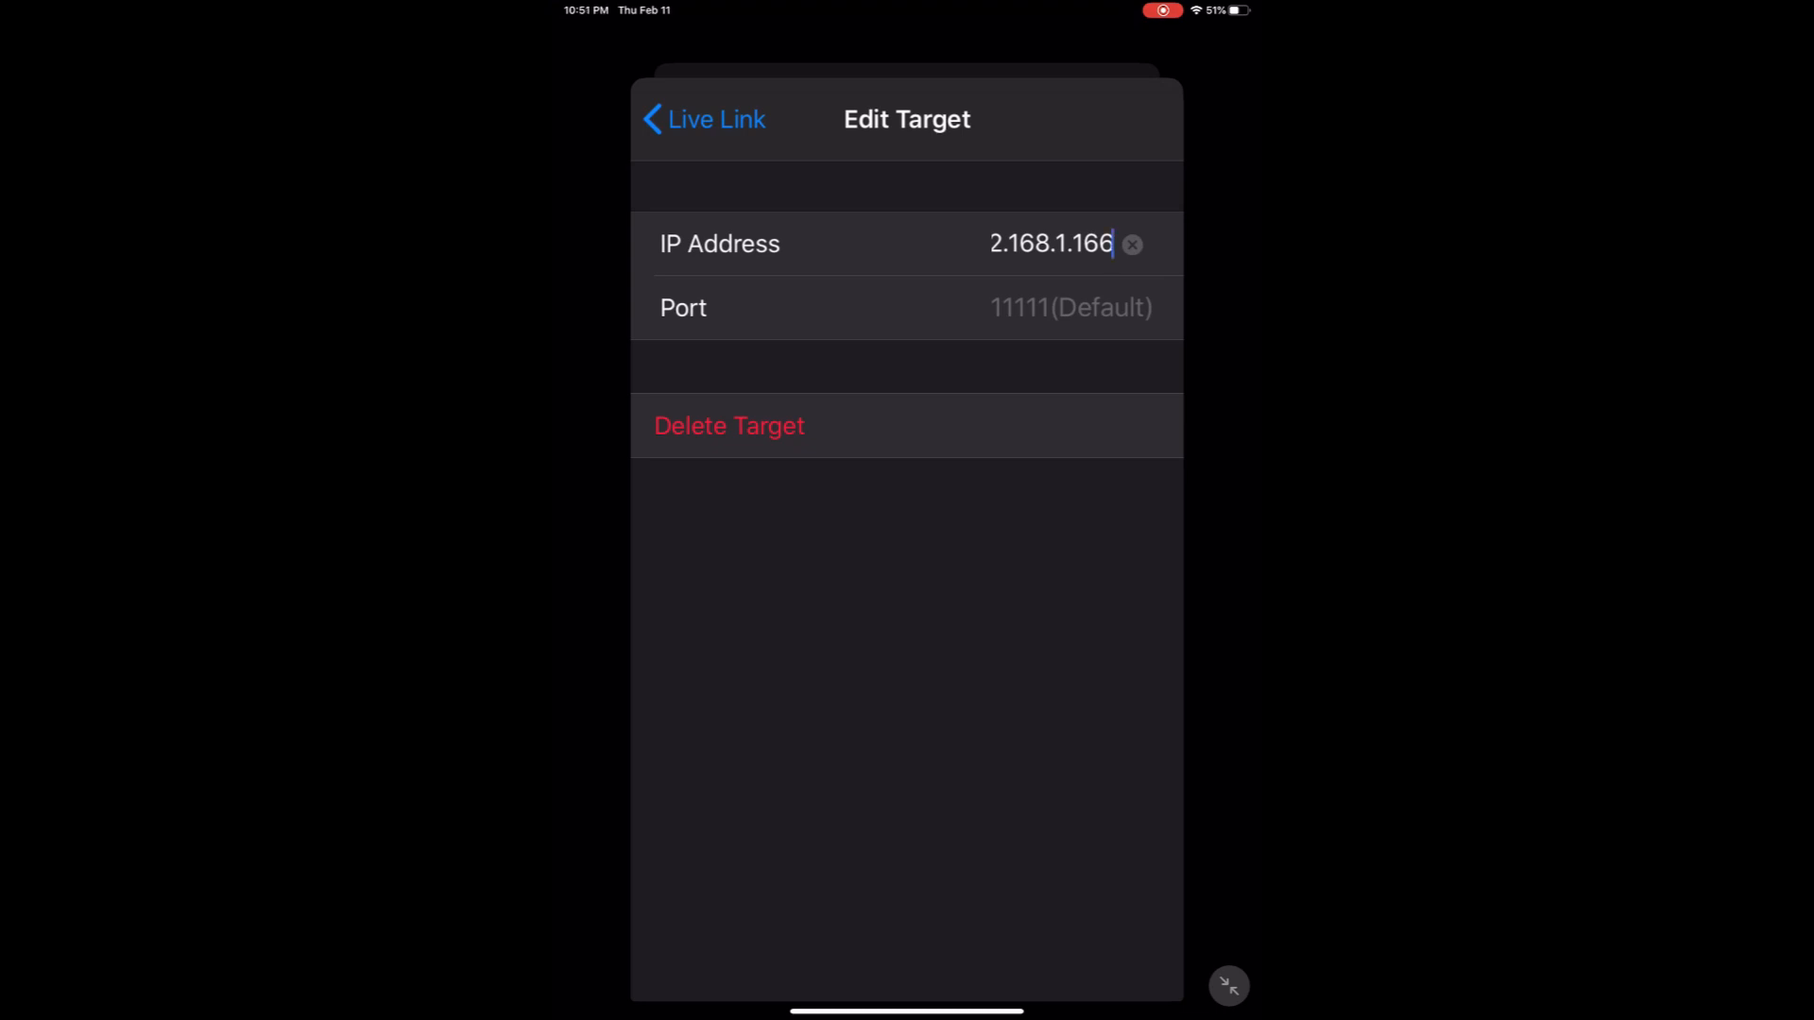
click(702, 119)
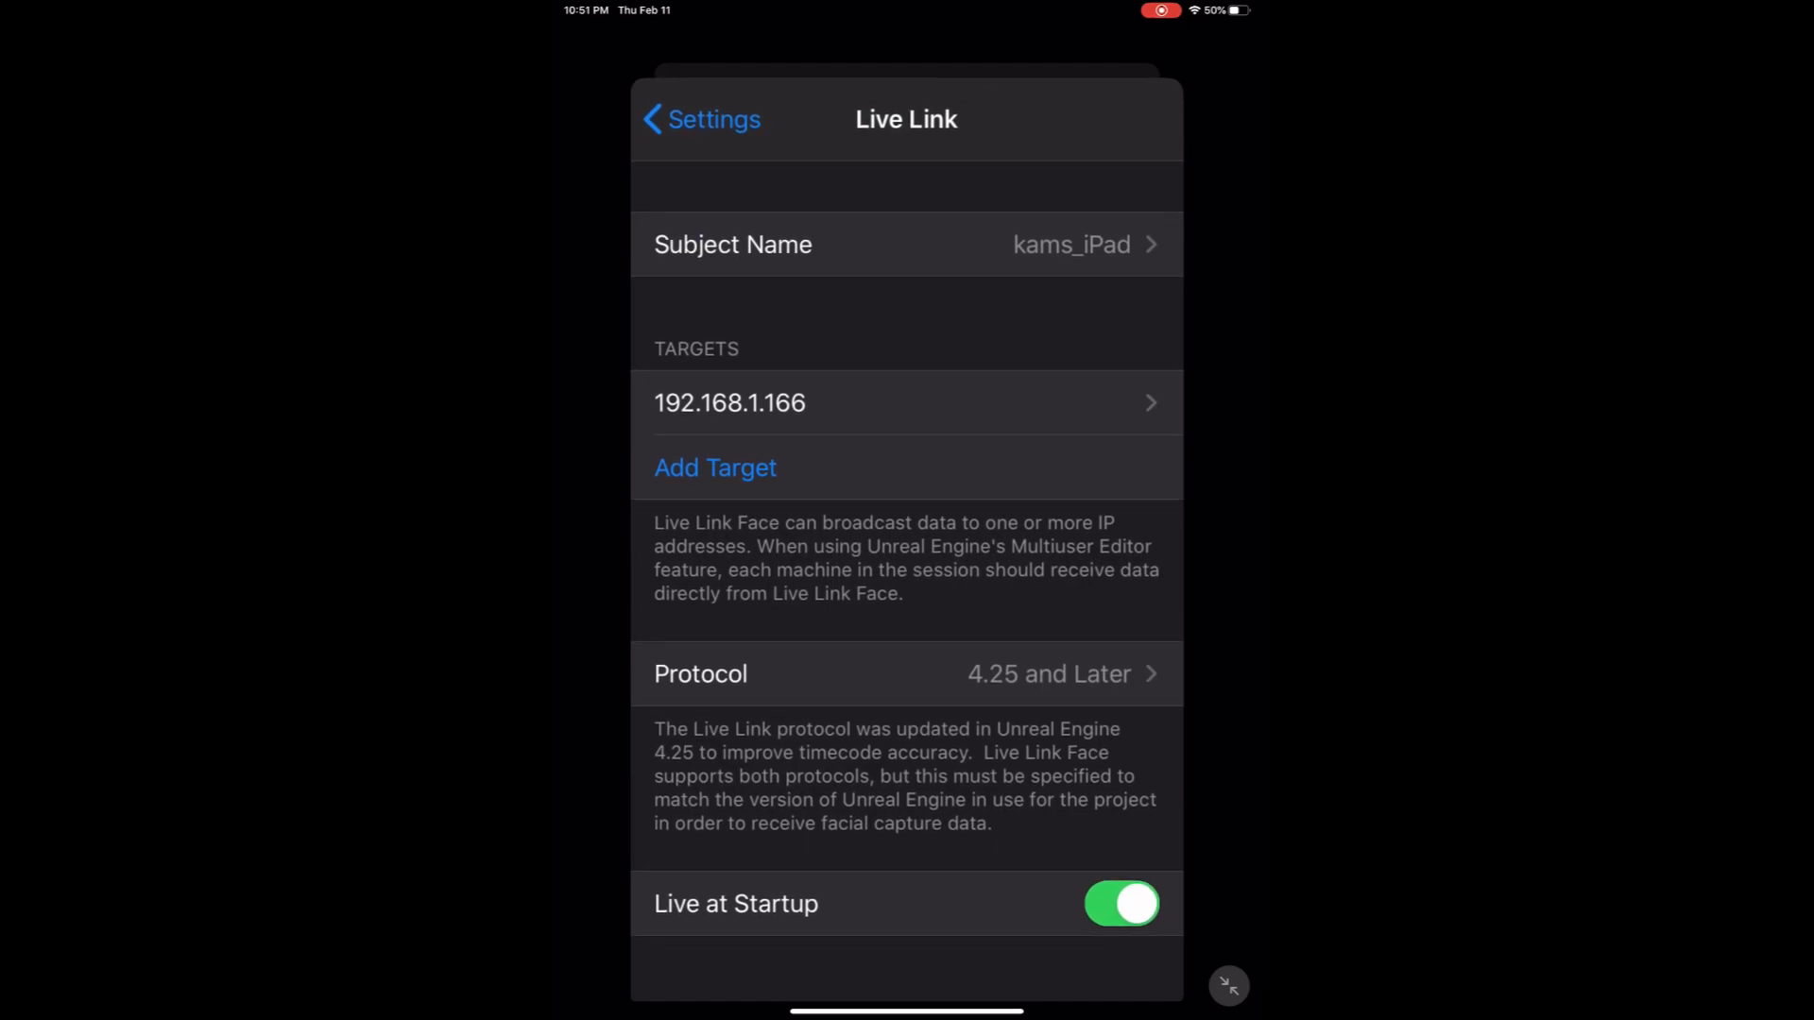
click(699, 119)
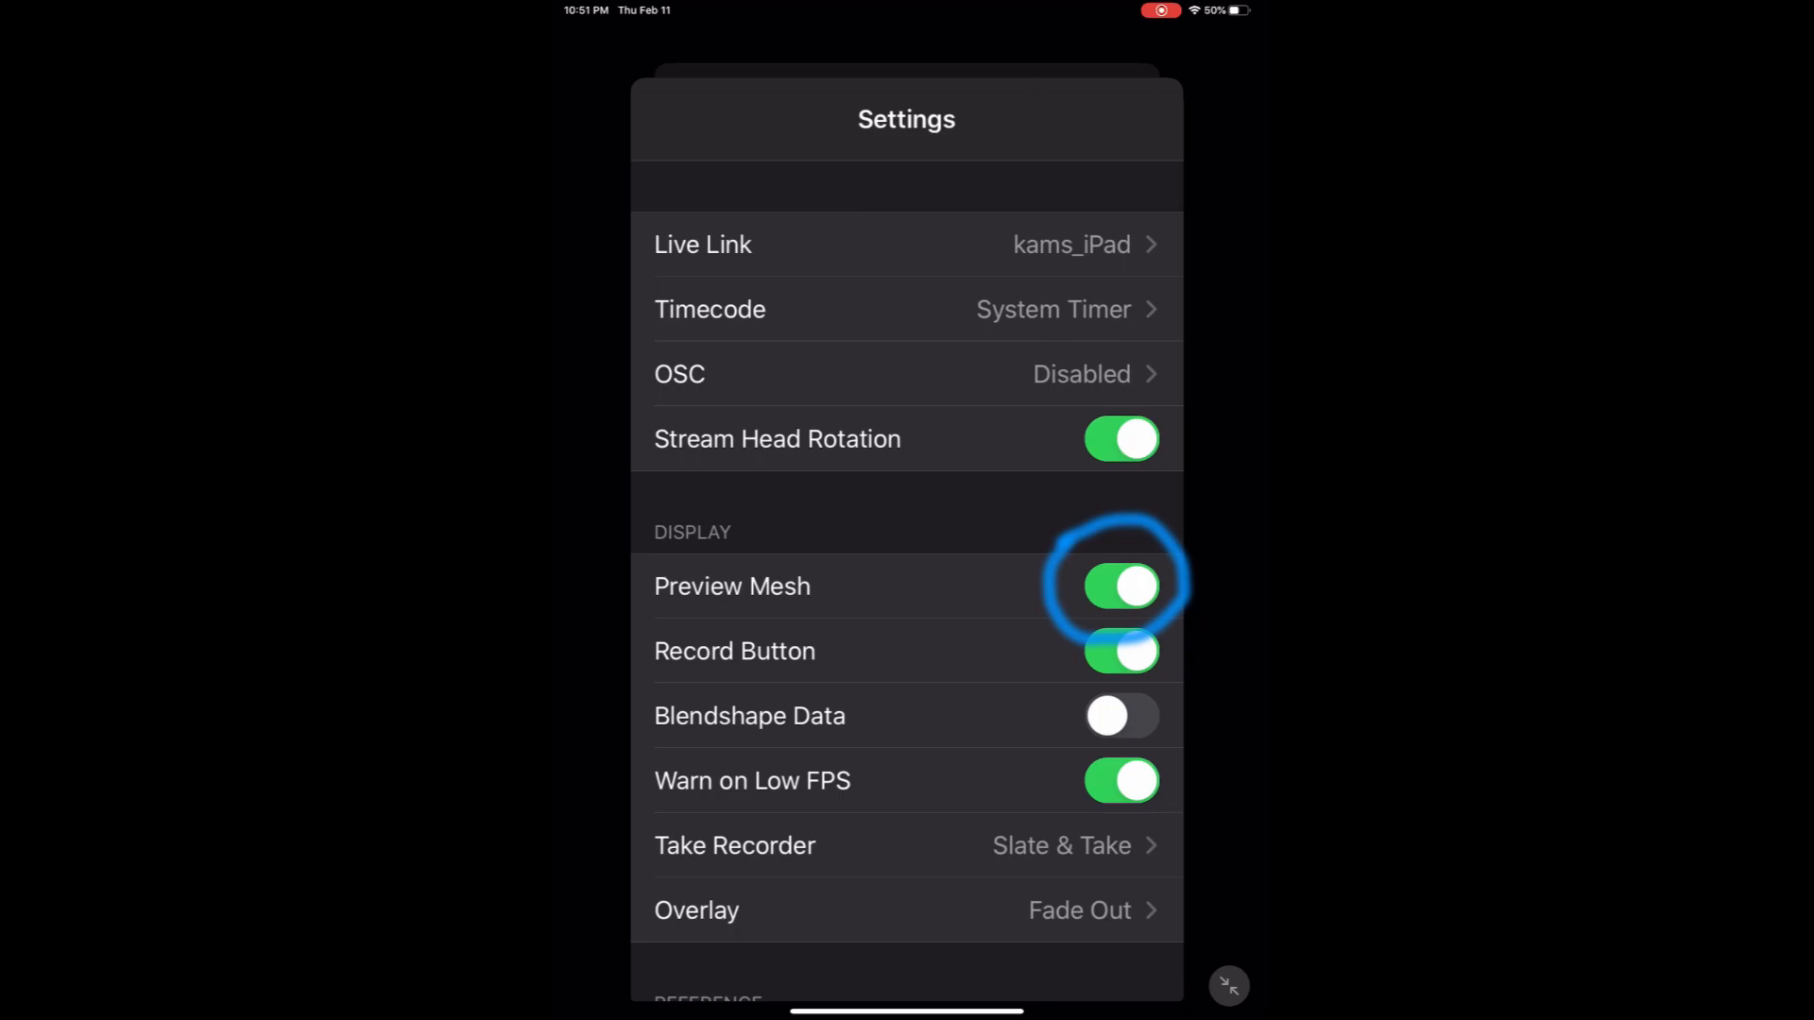
click(1228, 986)
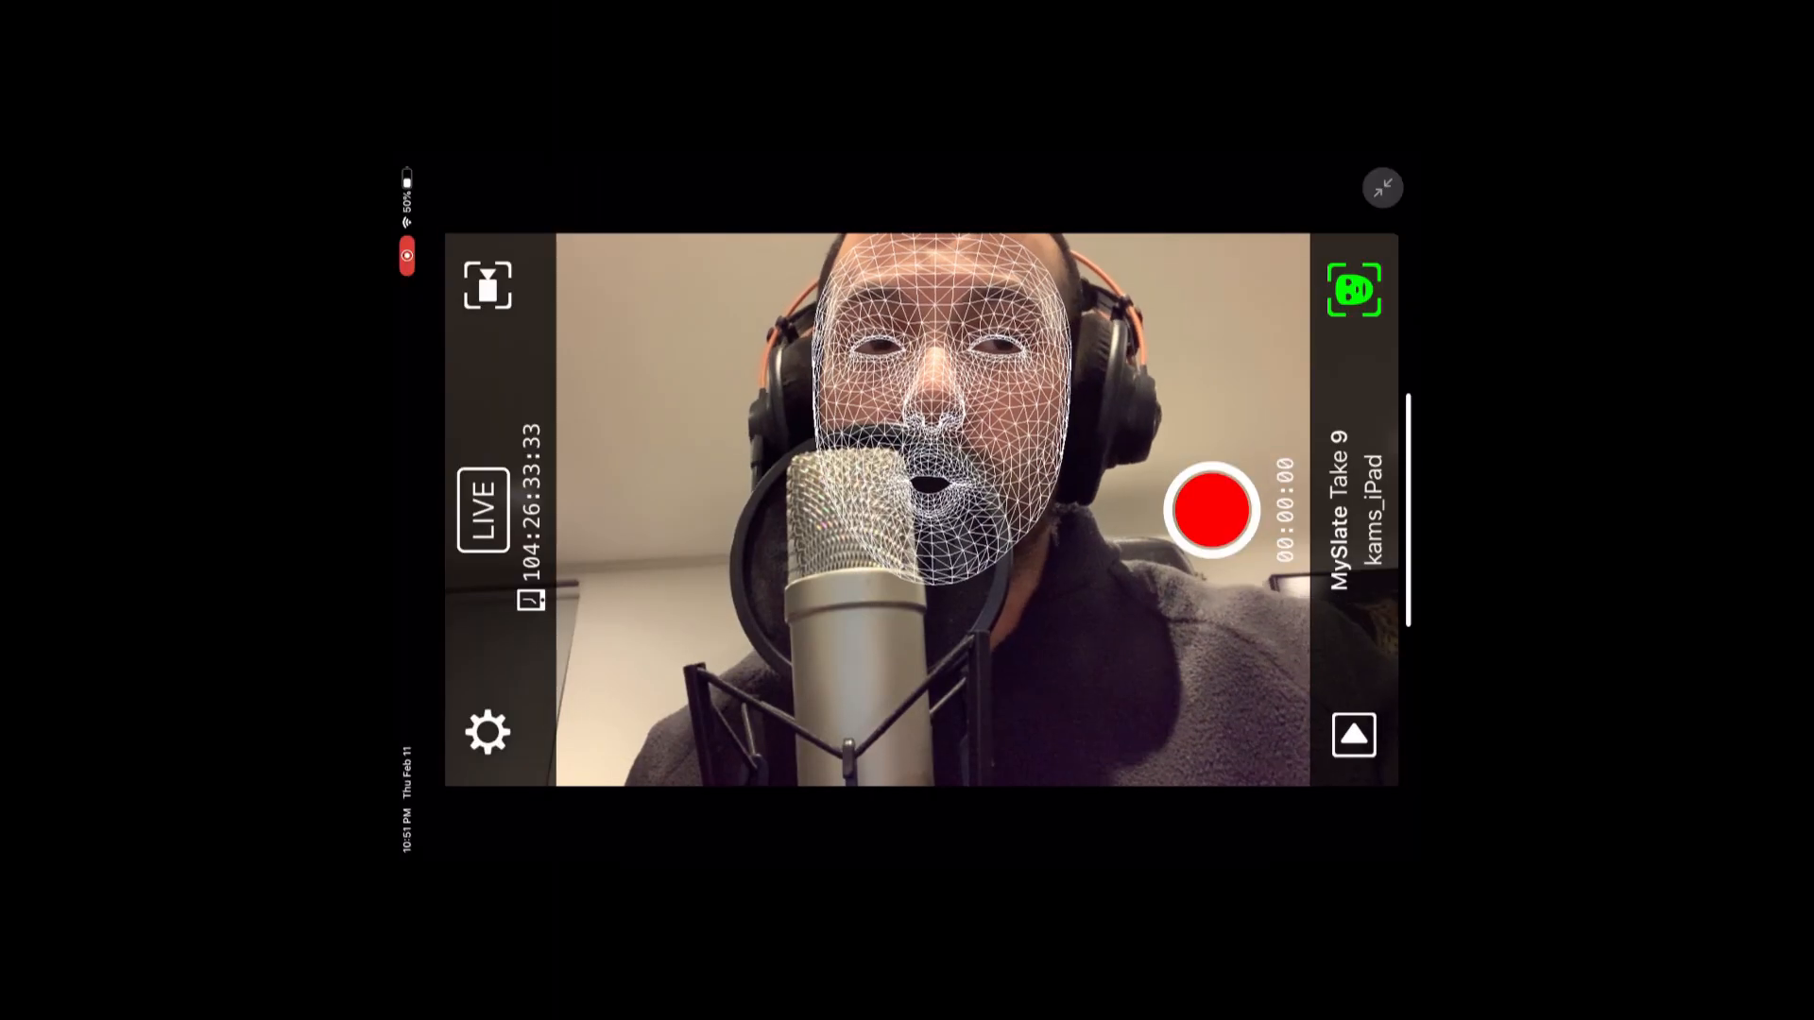
click(483, 510)
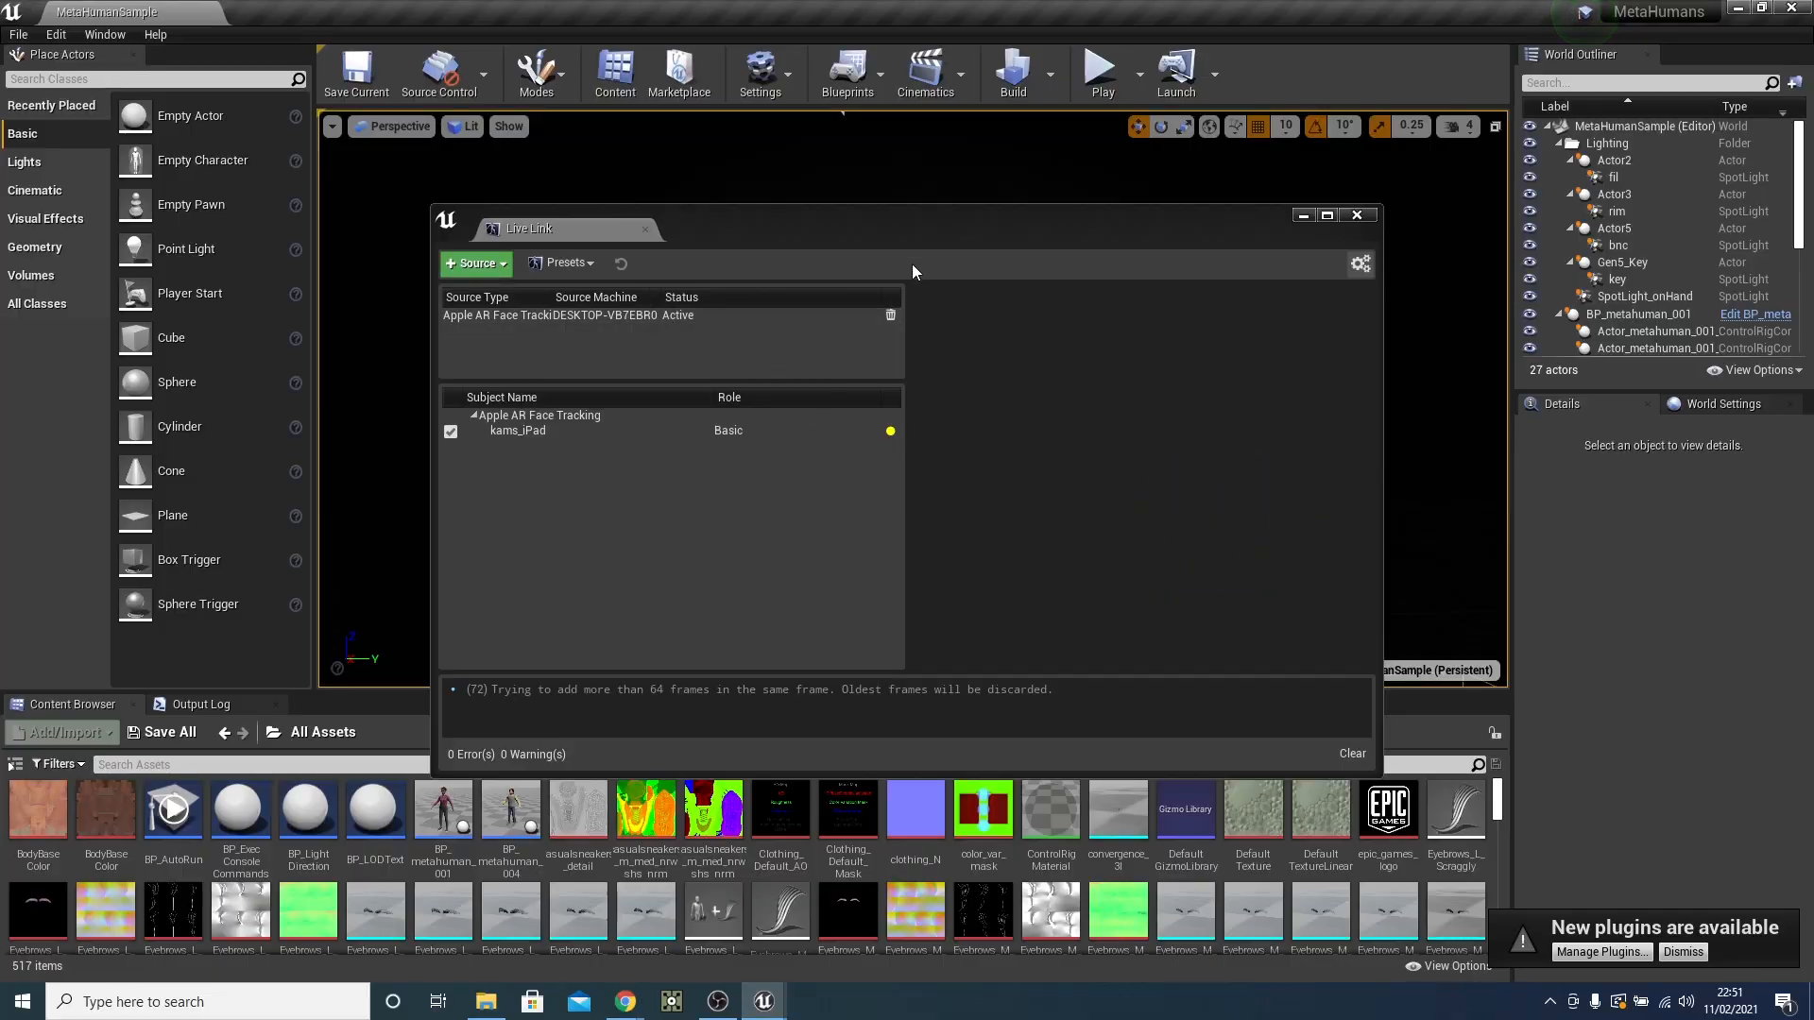
Verify the Apple AR Face Tracking source is active and inspect the kams_iPad subject.
click(104, 34)
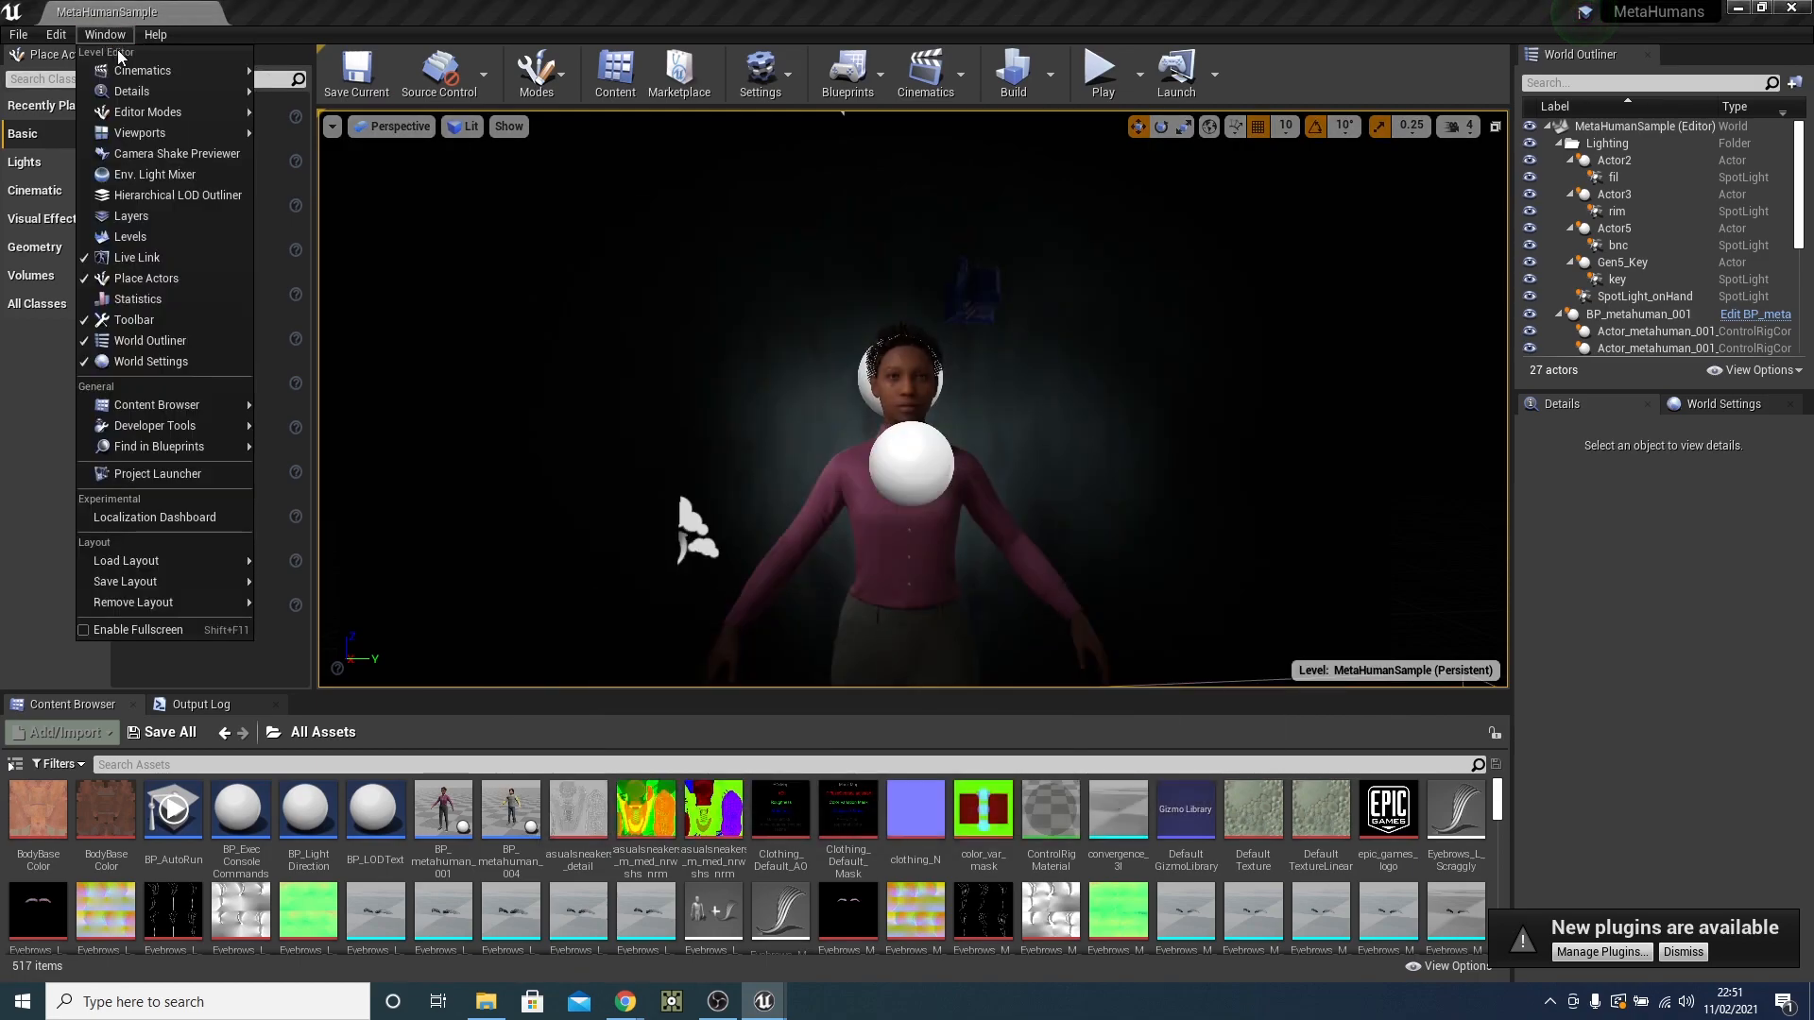
click(136, 257)
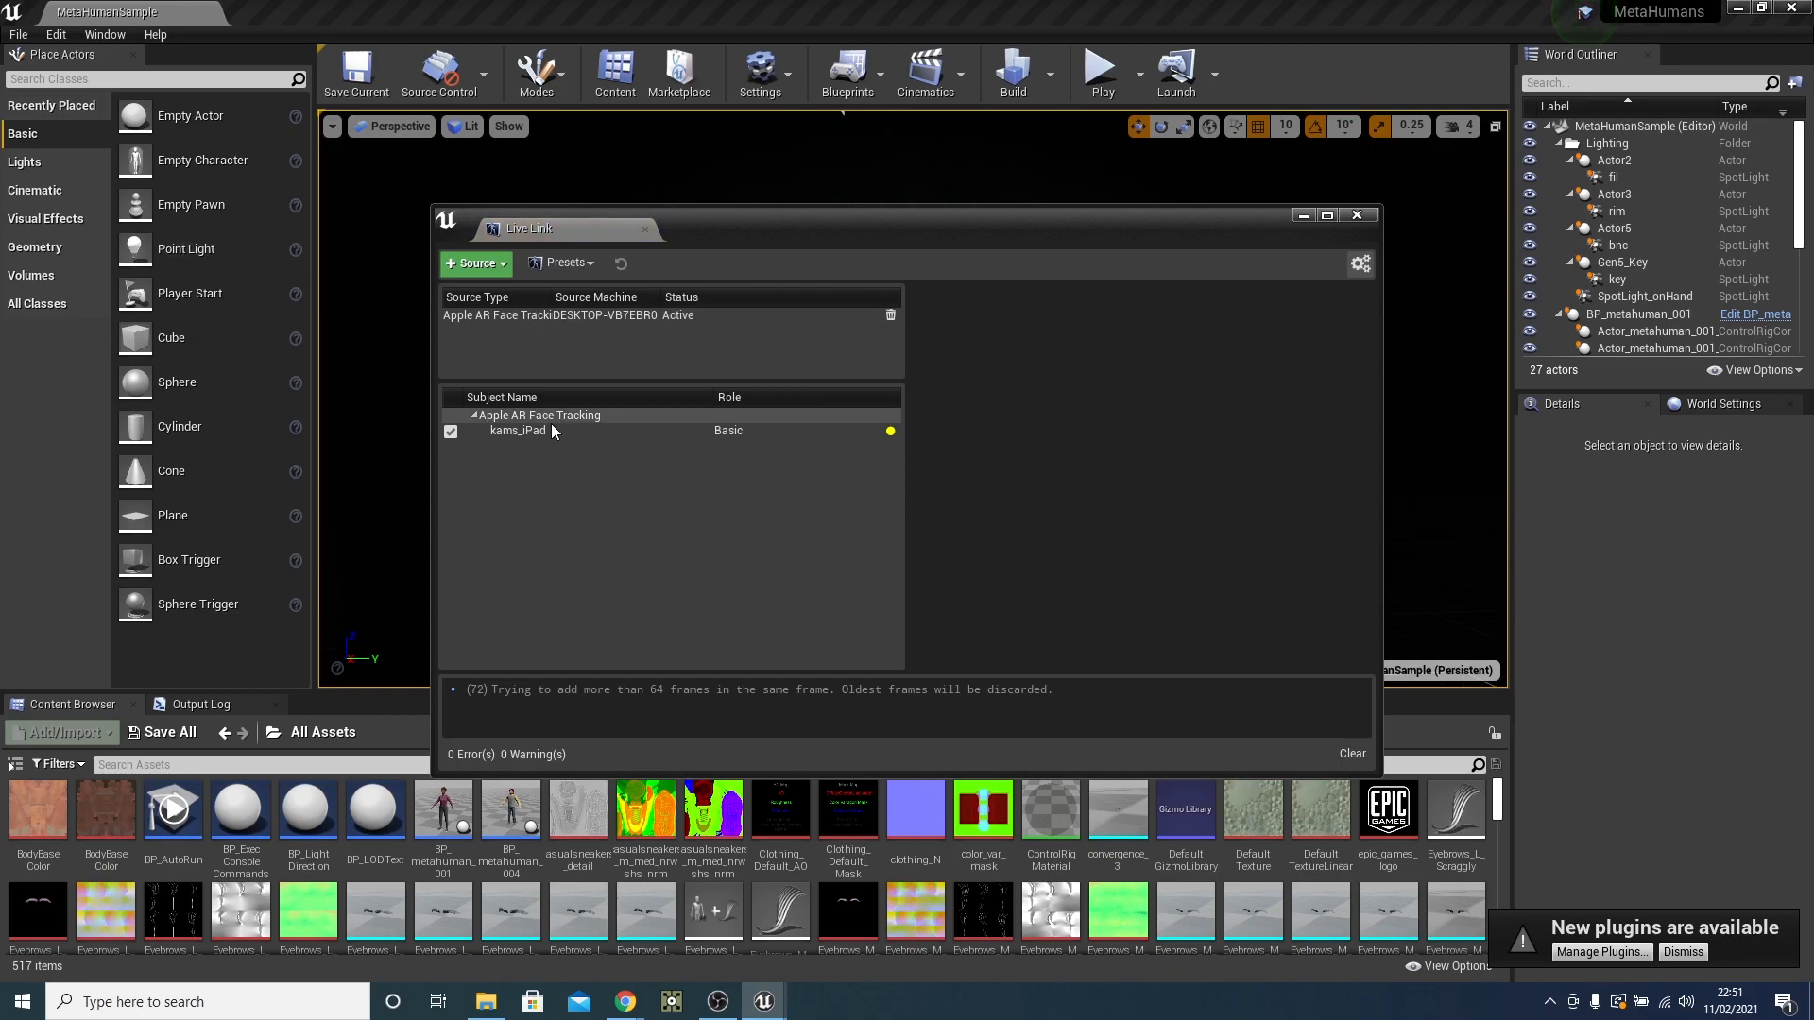
click(517, 431)
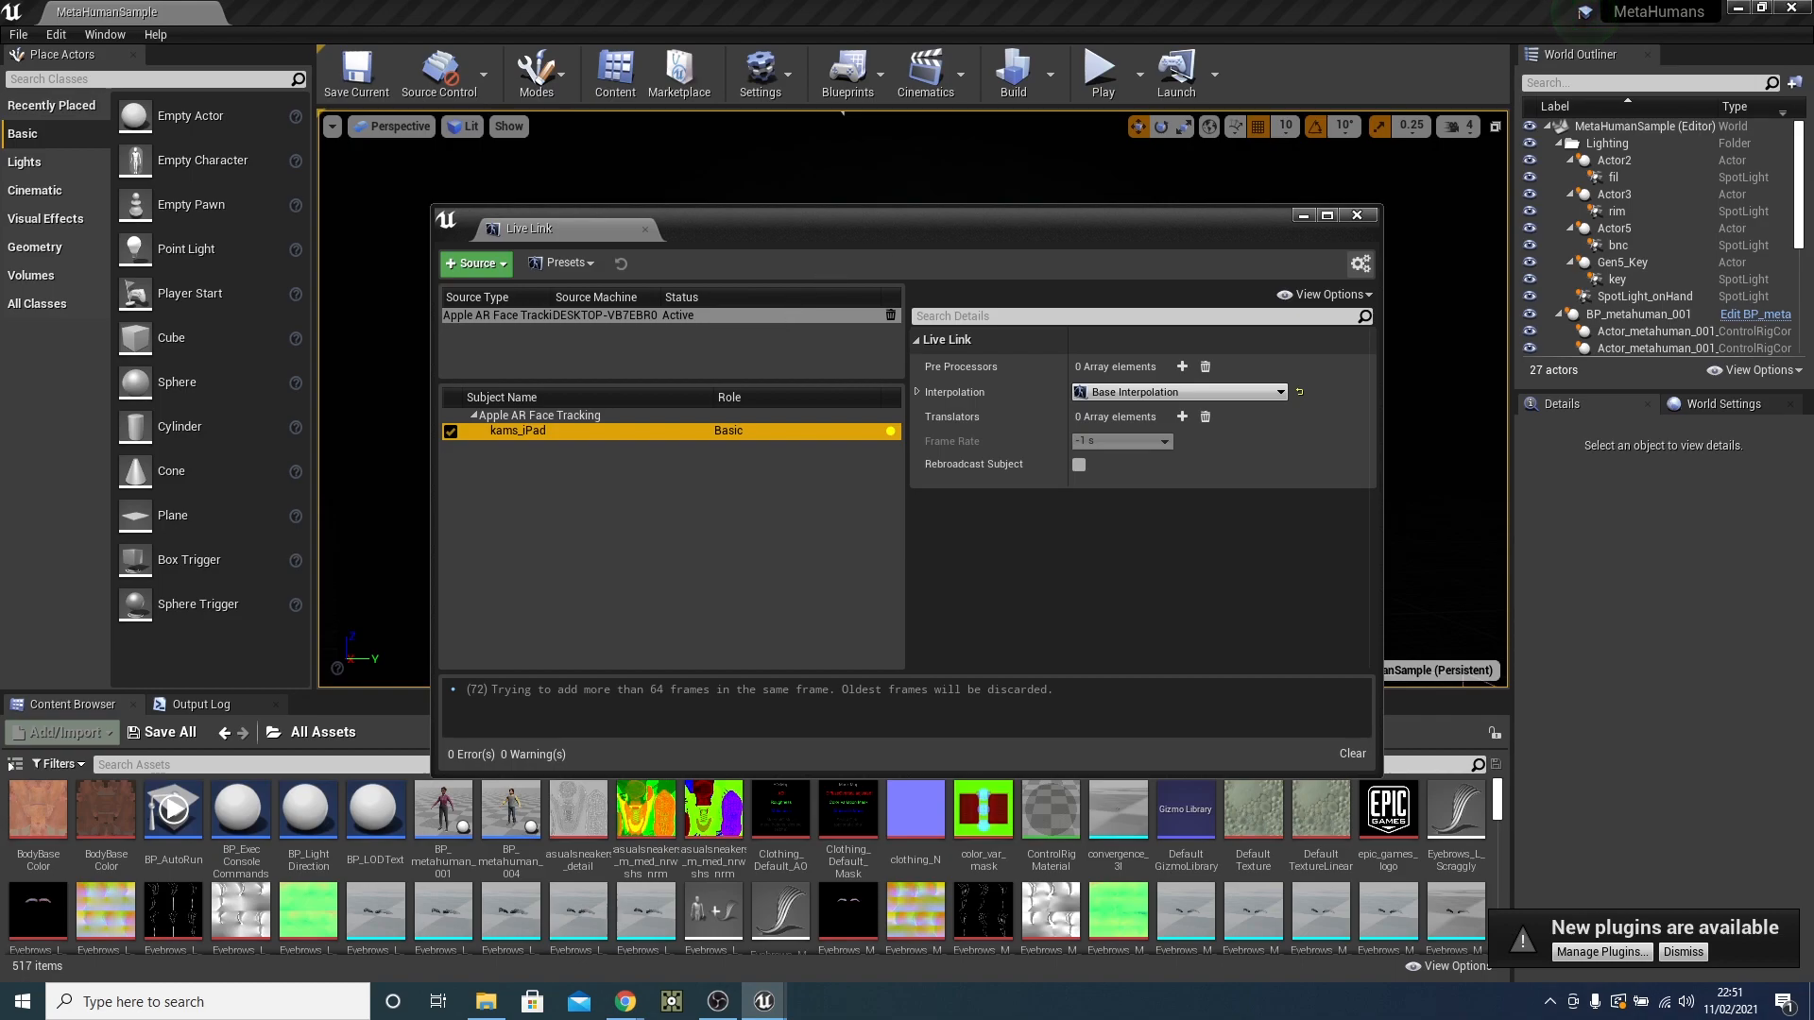
click(1355, 215)
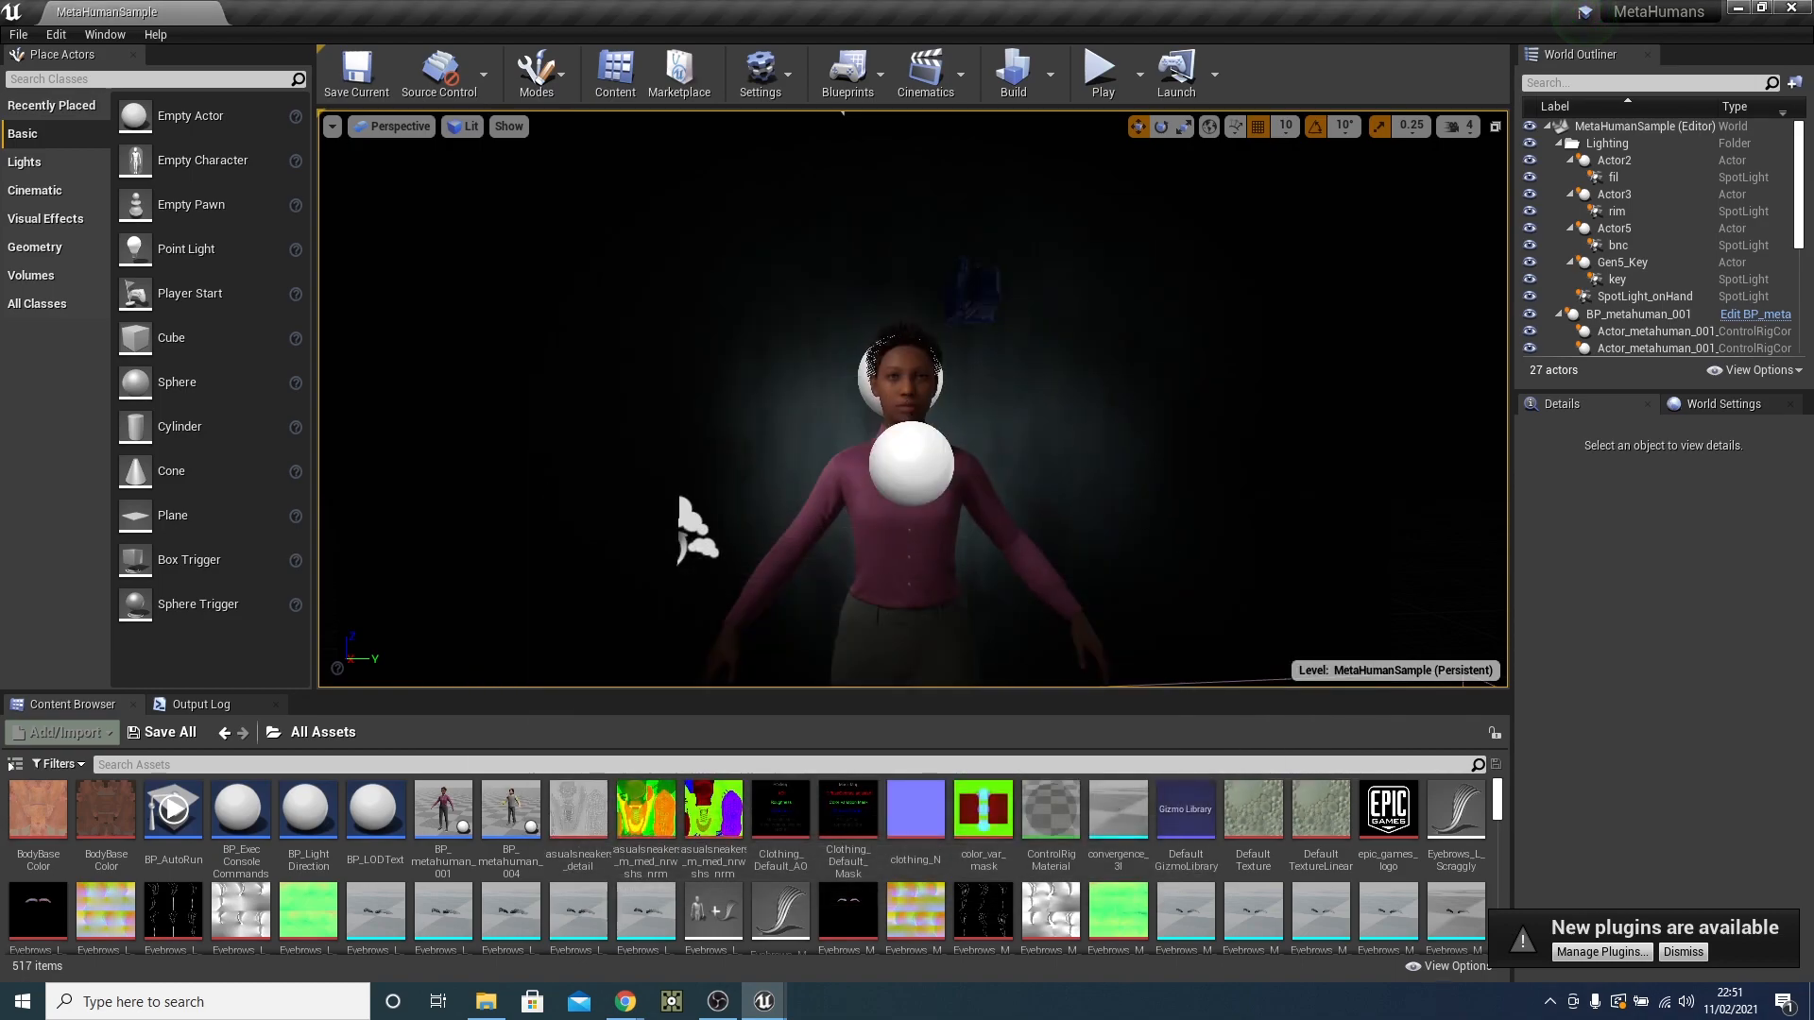
Open the level blueprint from the Blueprints menu, compile it, and open BP_metahuman_001.
click(846, 69)
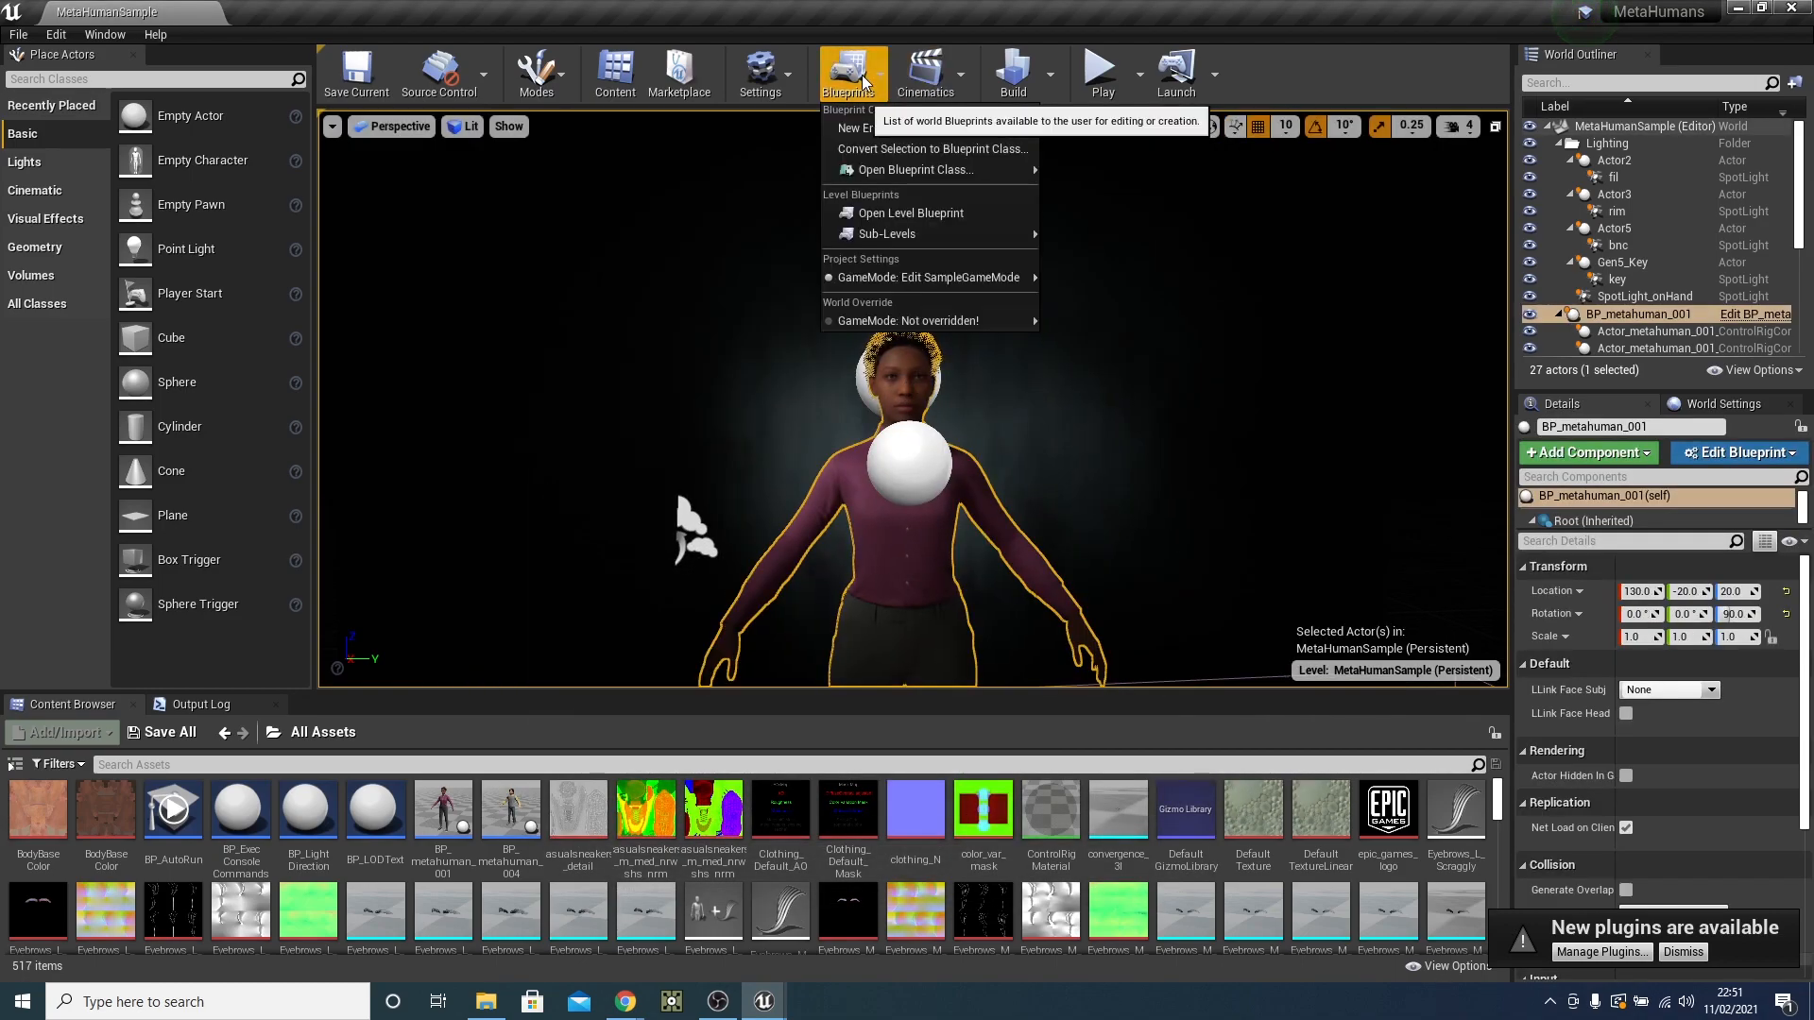
mouse_move(910, 213)
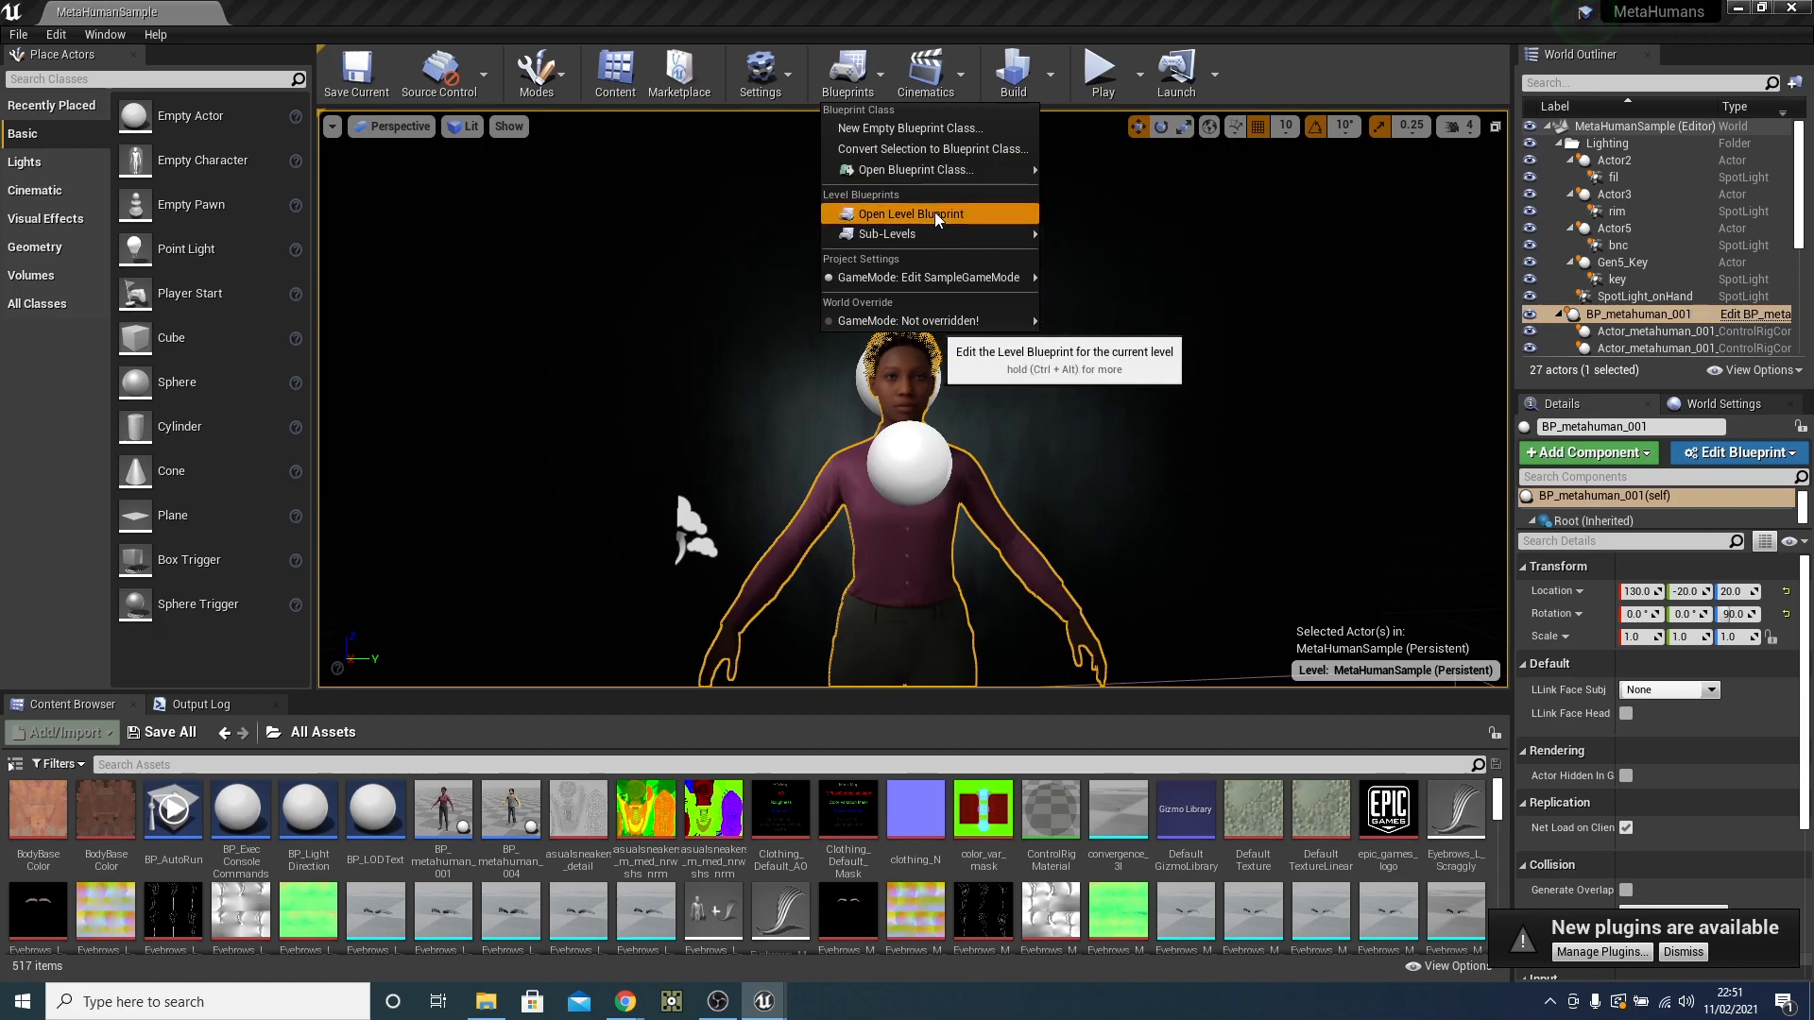
click(911, 214)
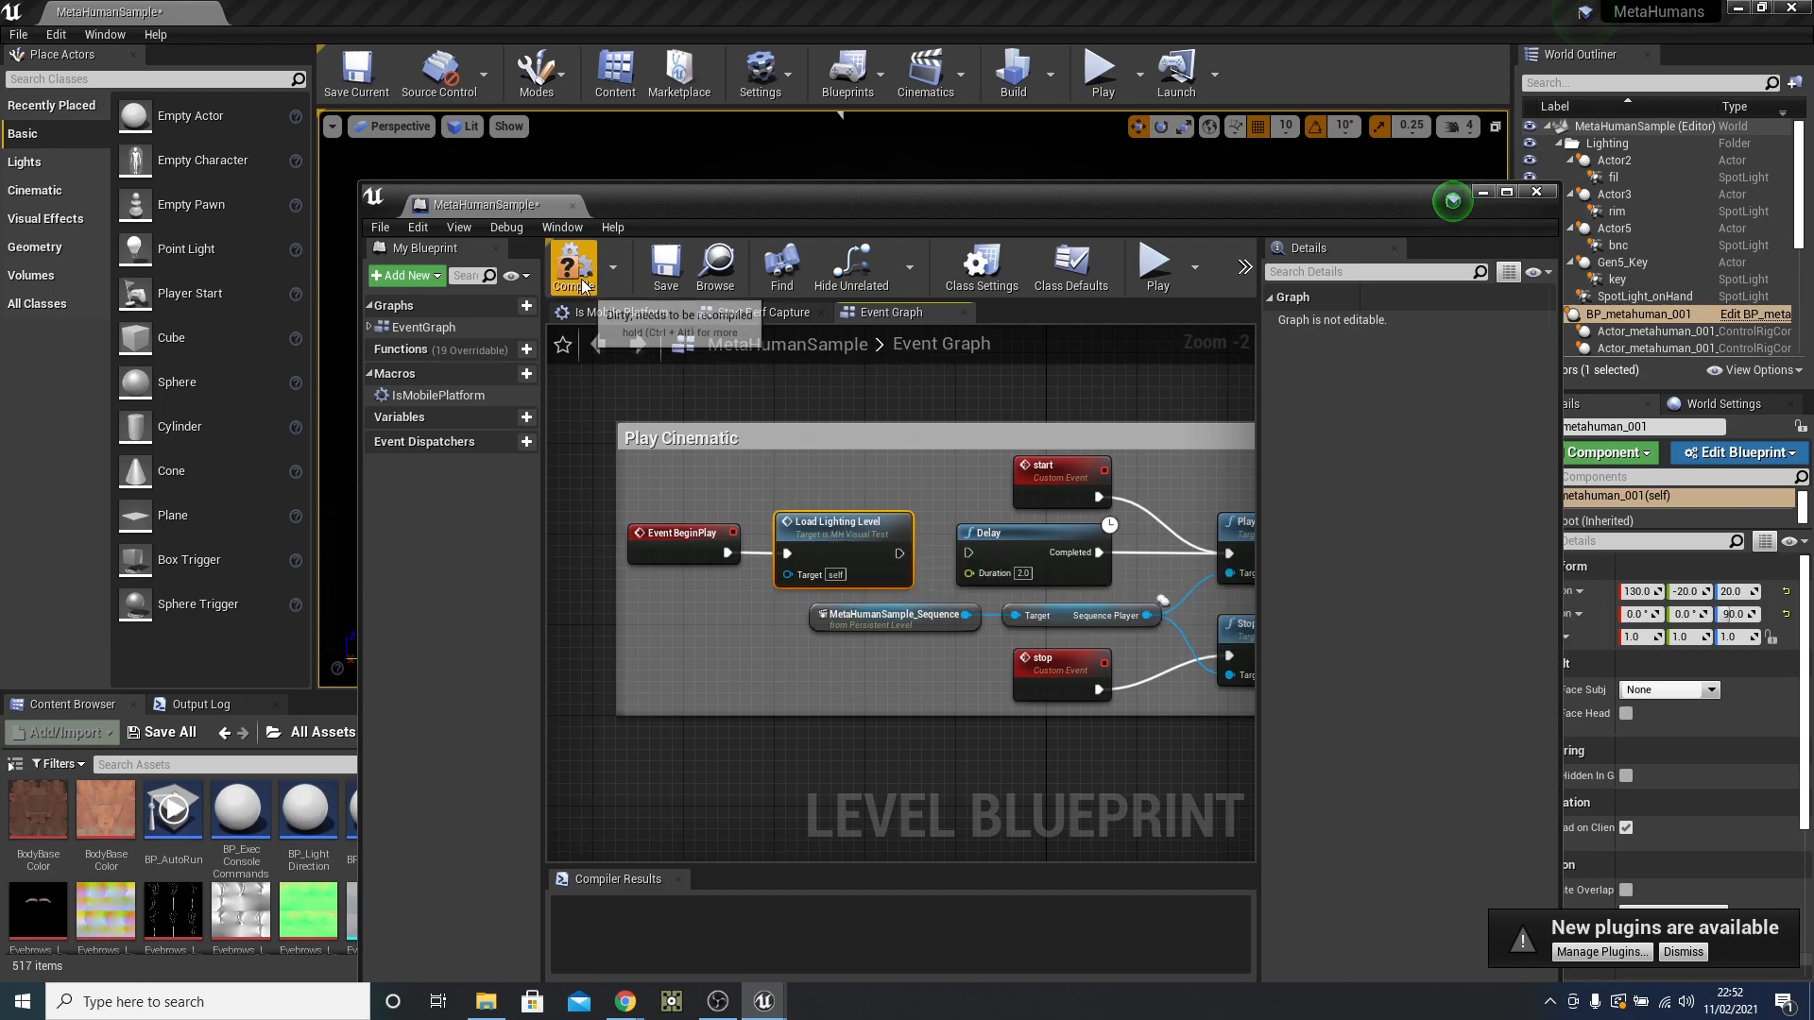
click(573, 266)
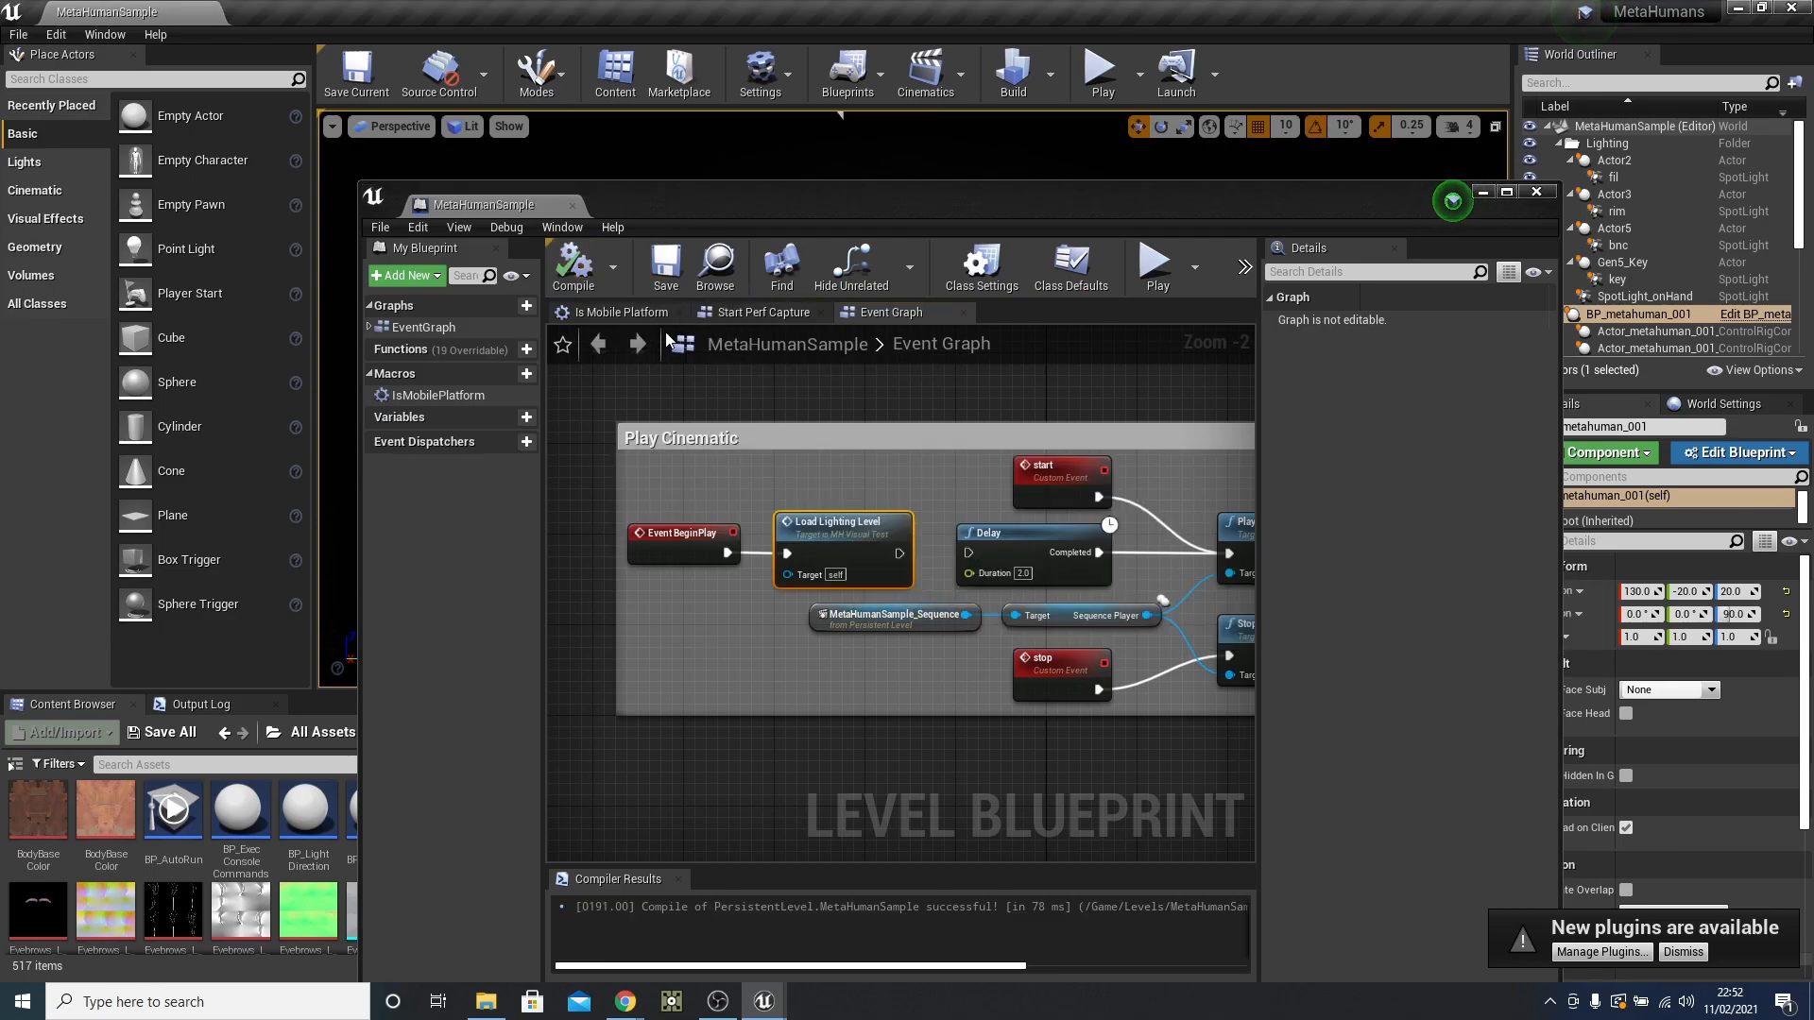
click(1535, 191)
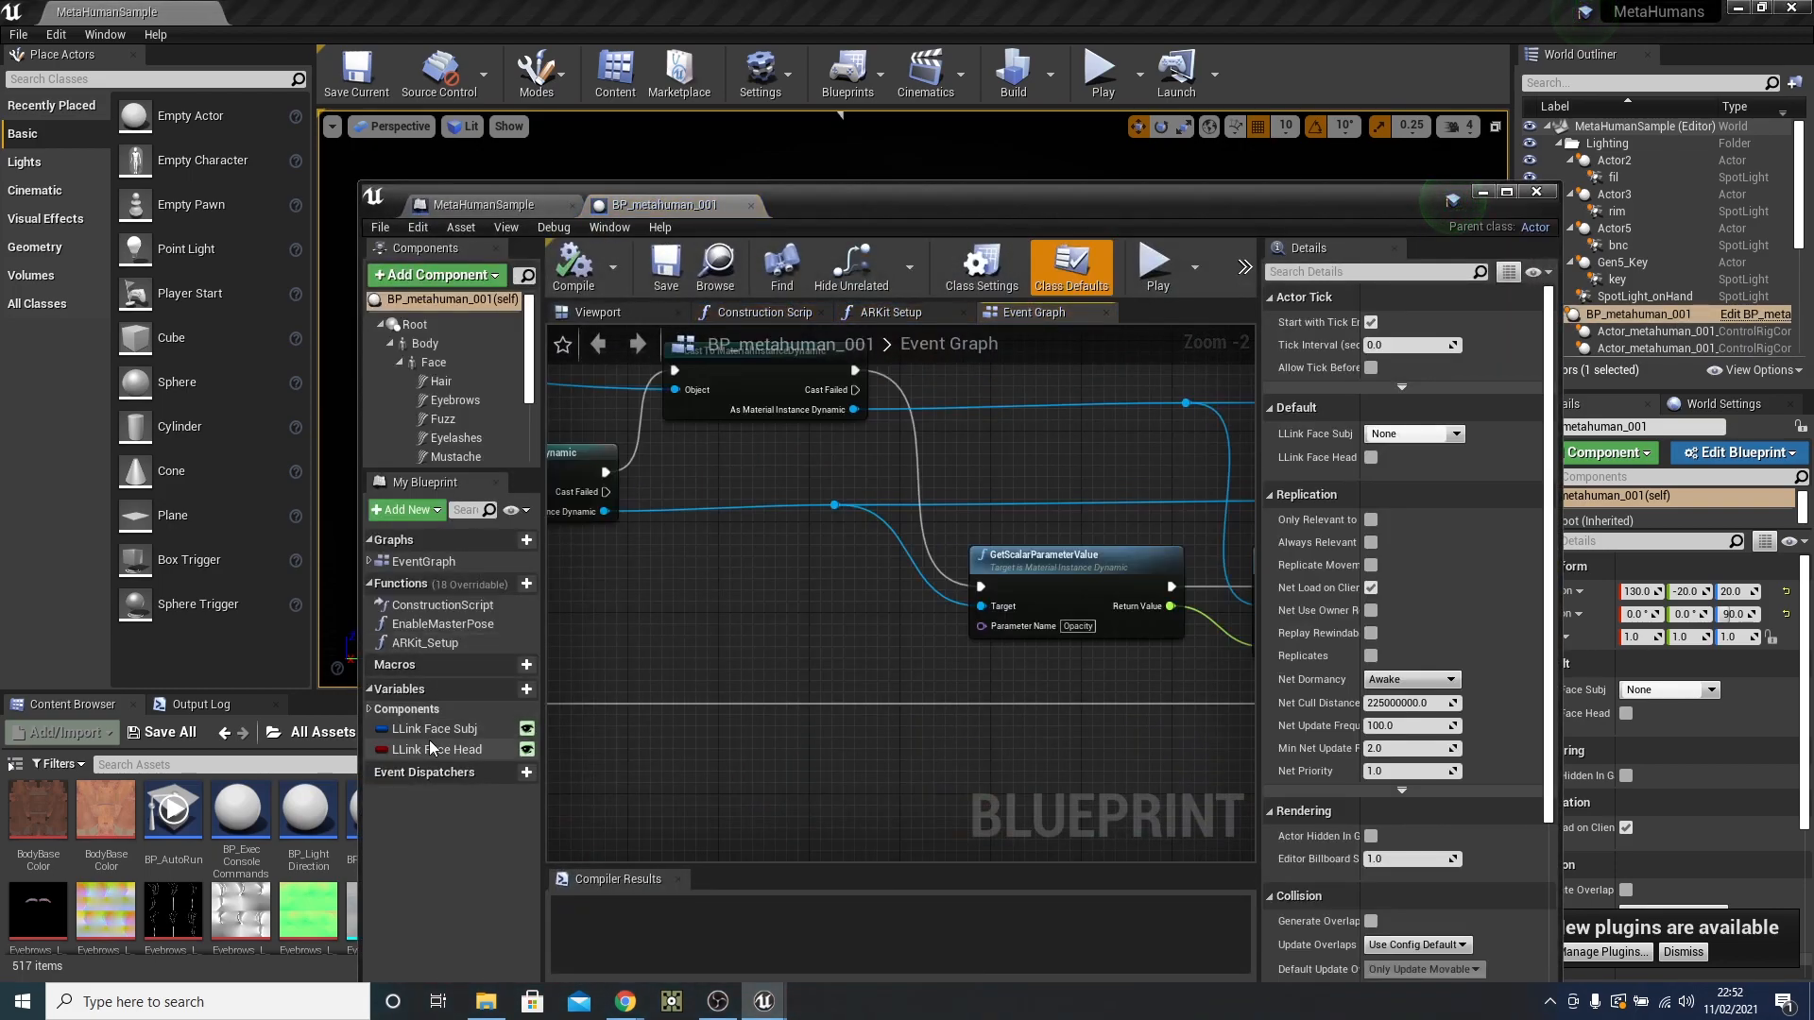
Tick LLink Face Head, set LLink Face Subj to kams_iPad, compile BP_metahuman_001, and close it.
click(439, 749)
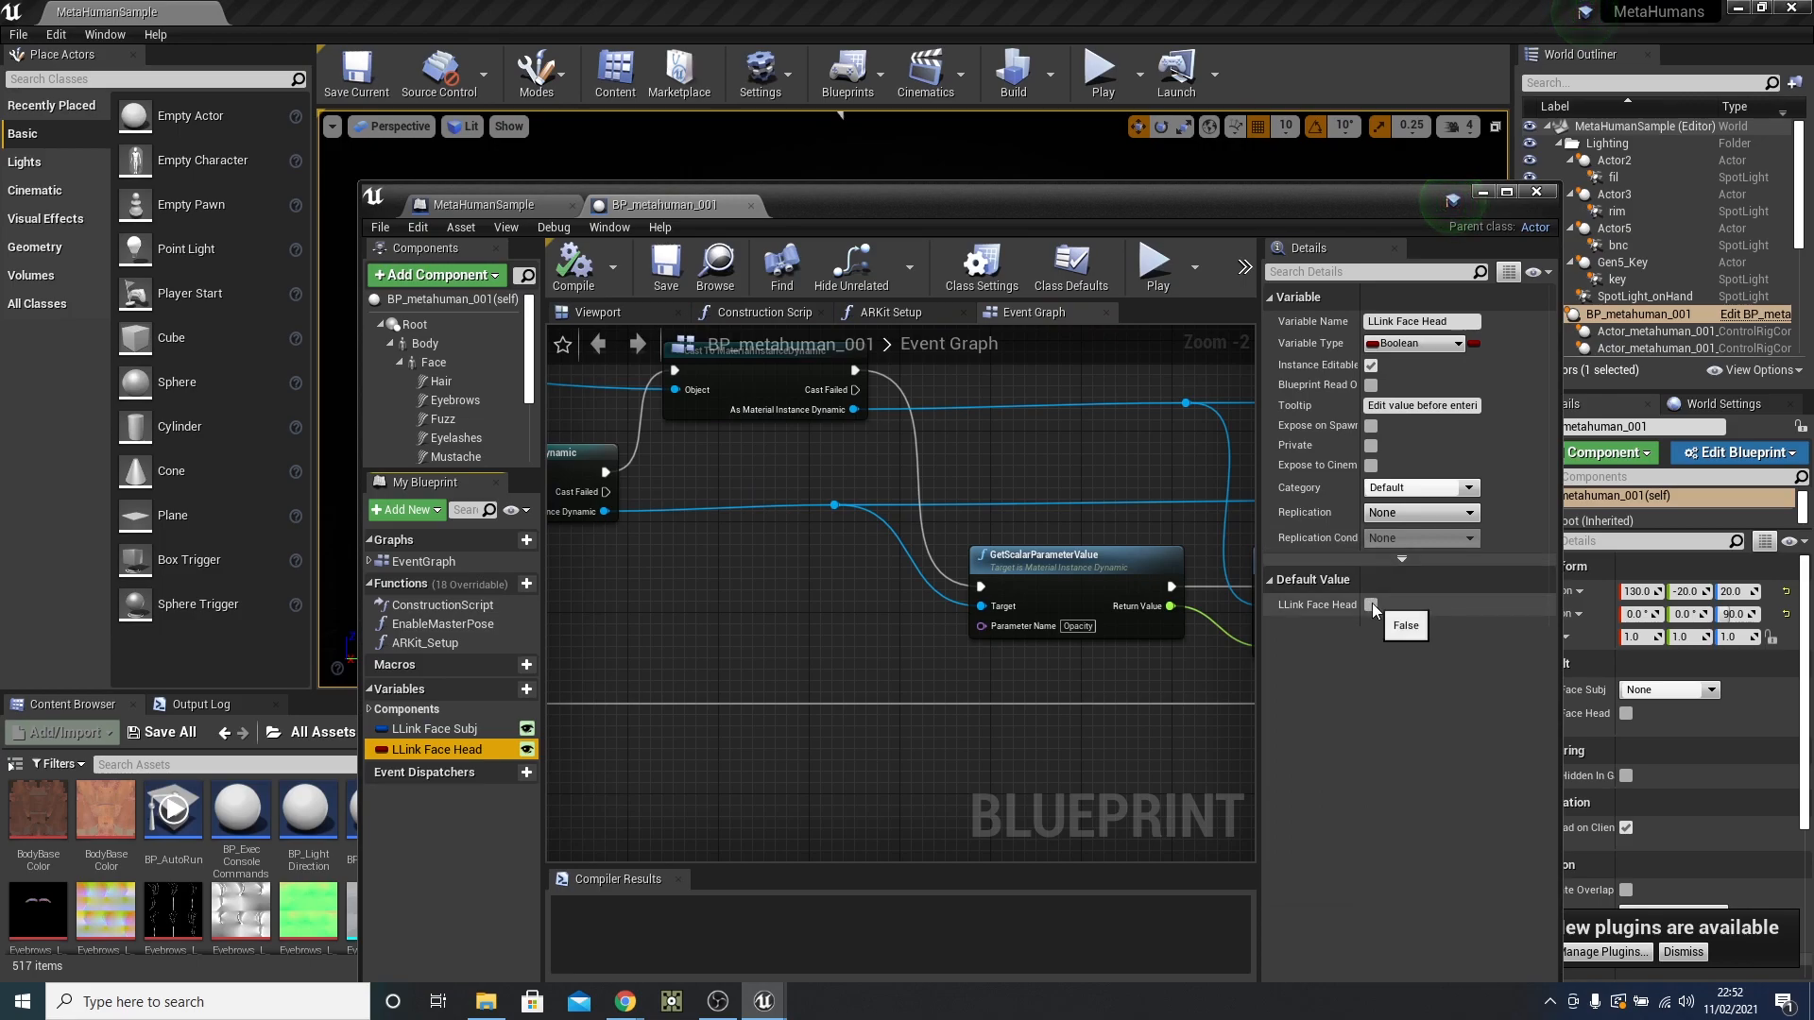
click(1371, 604)
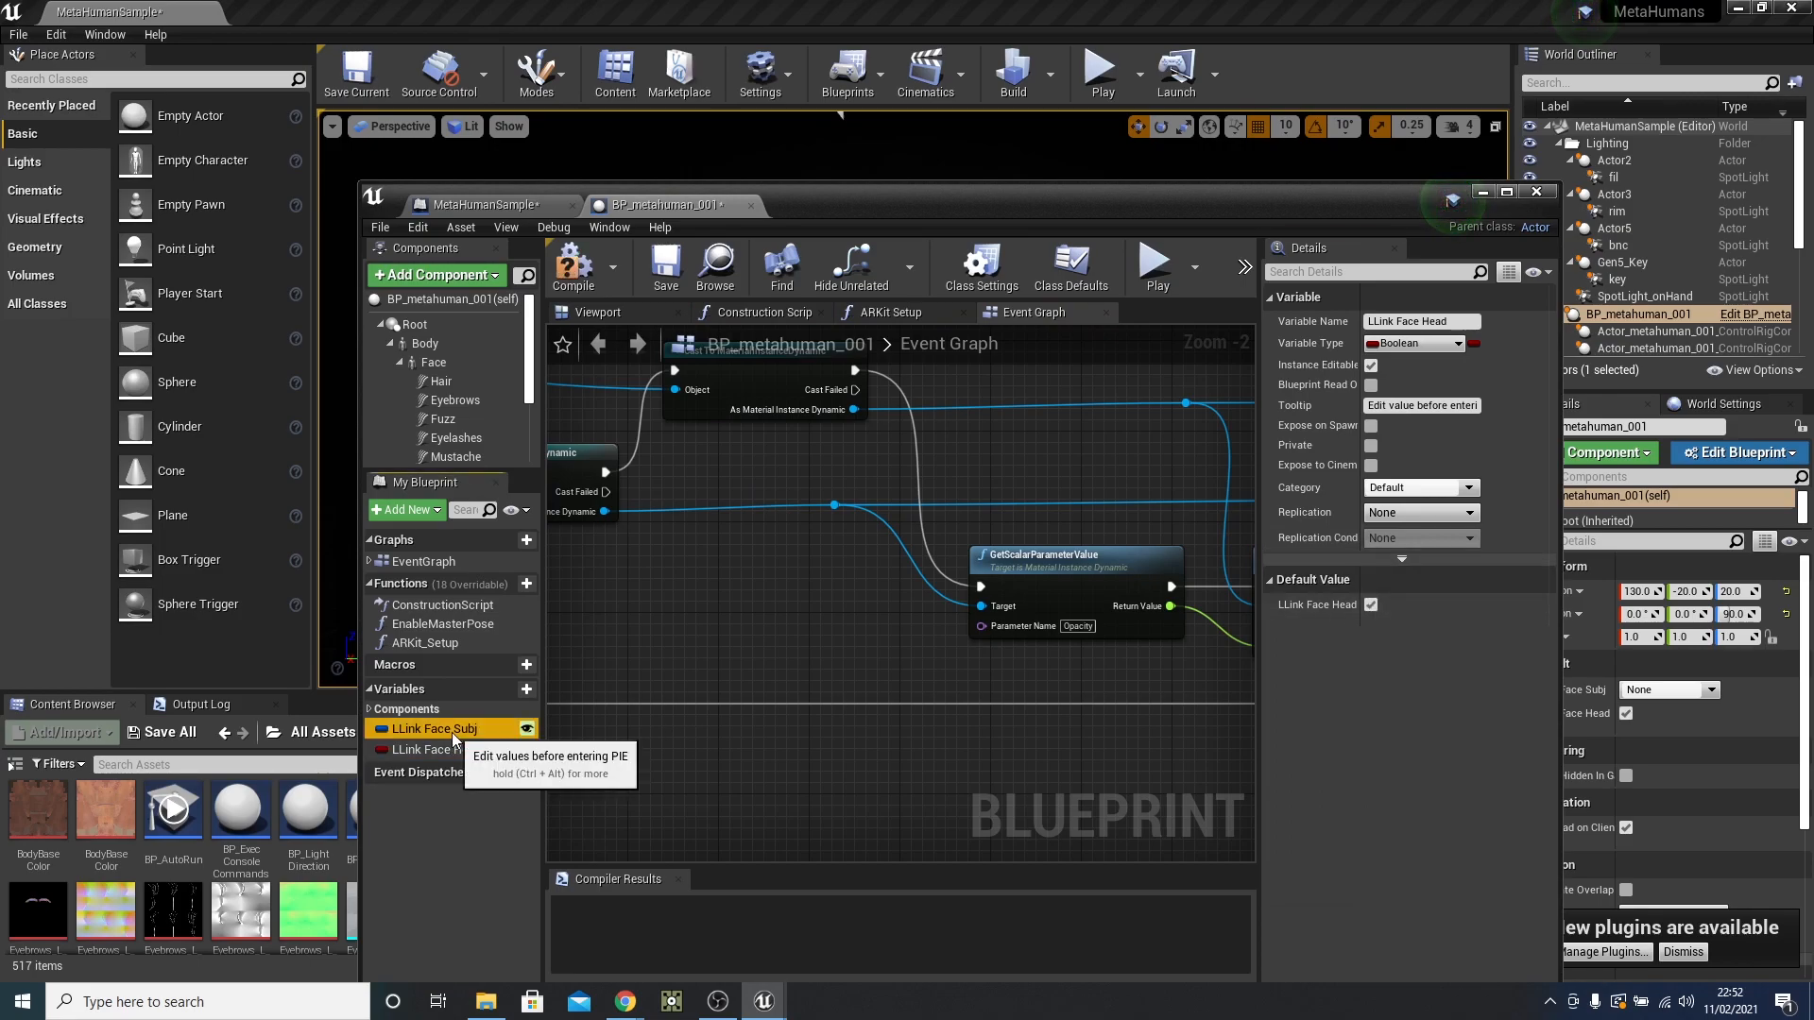
click(434, 728)
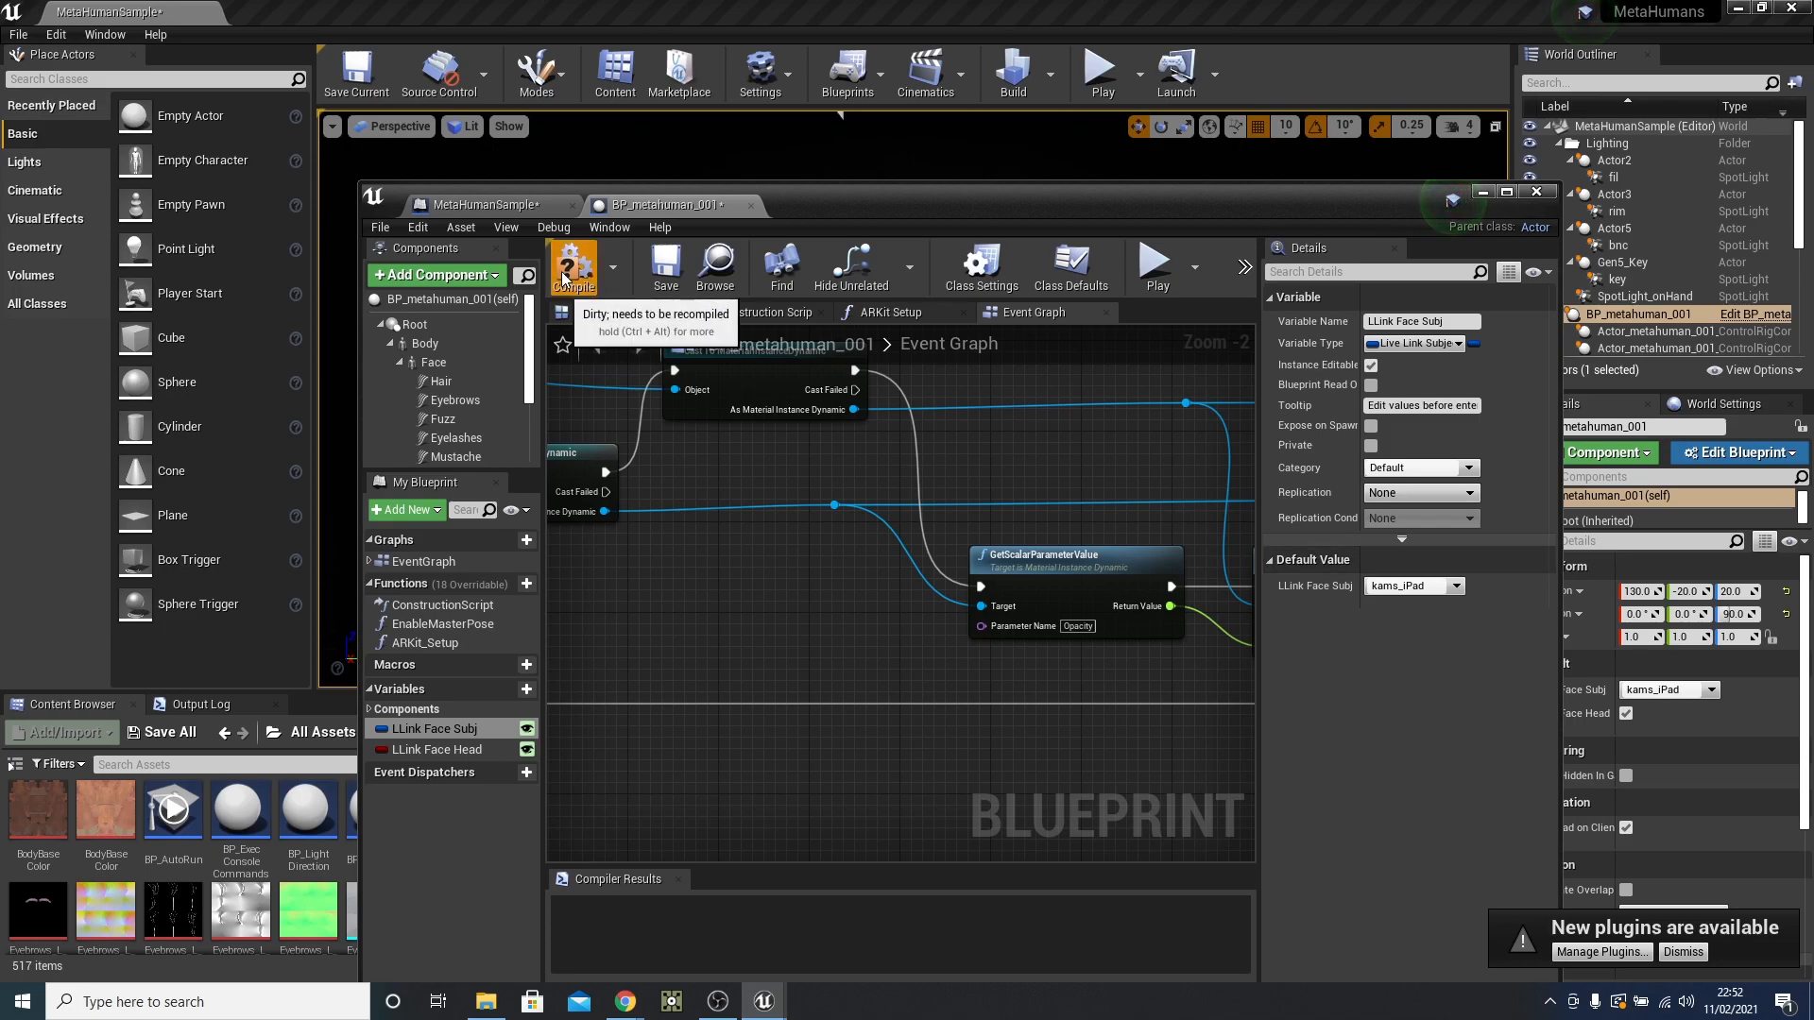
click(571, 264)
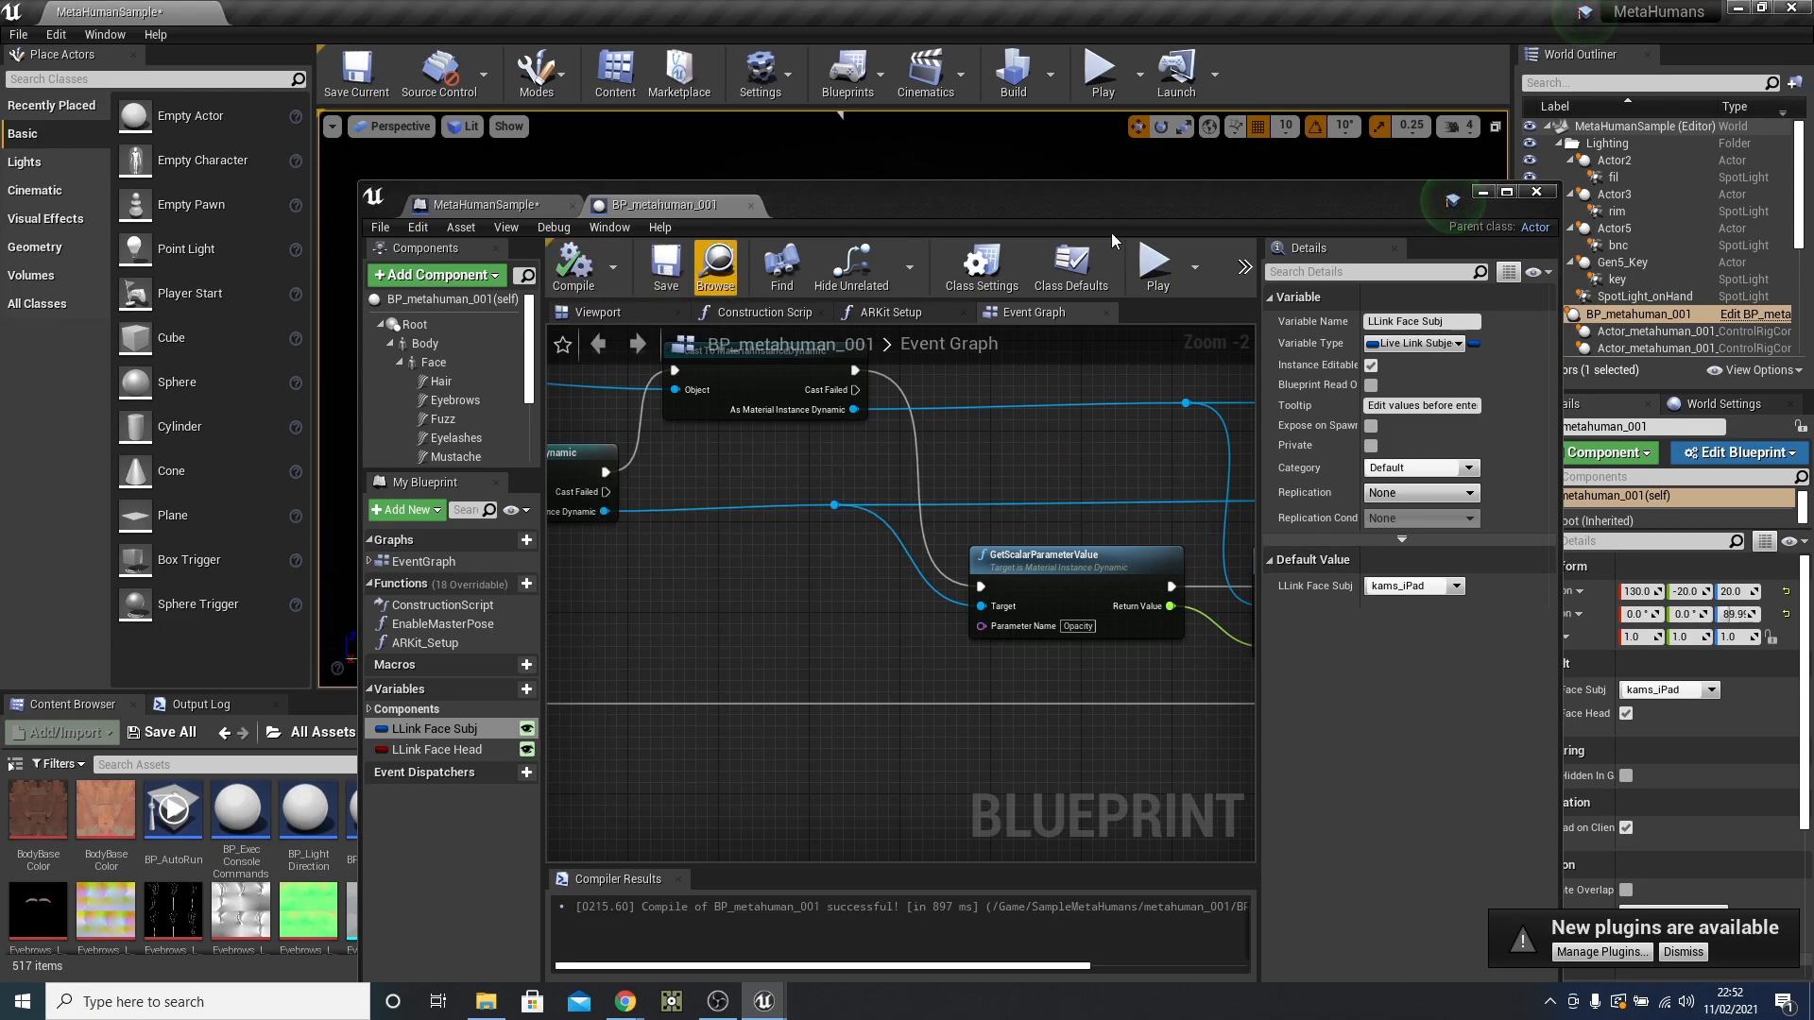
click(1098, 69)
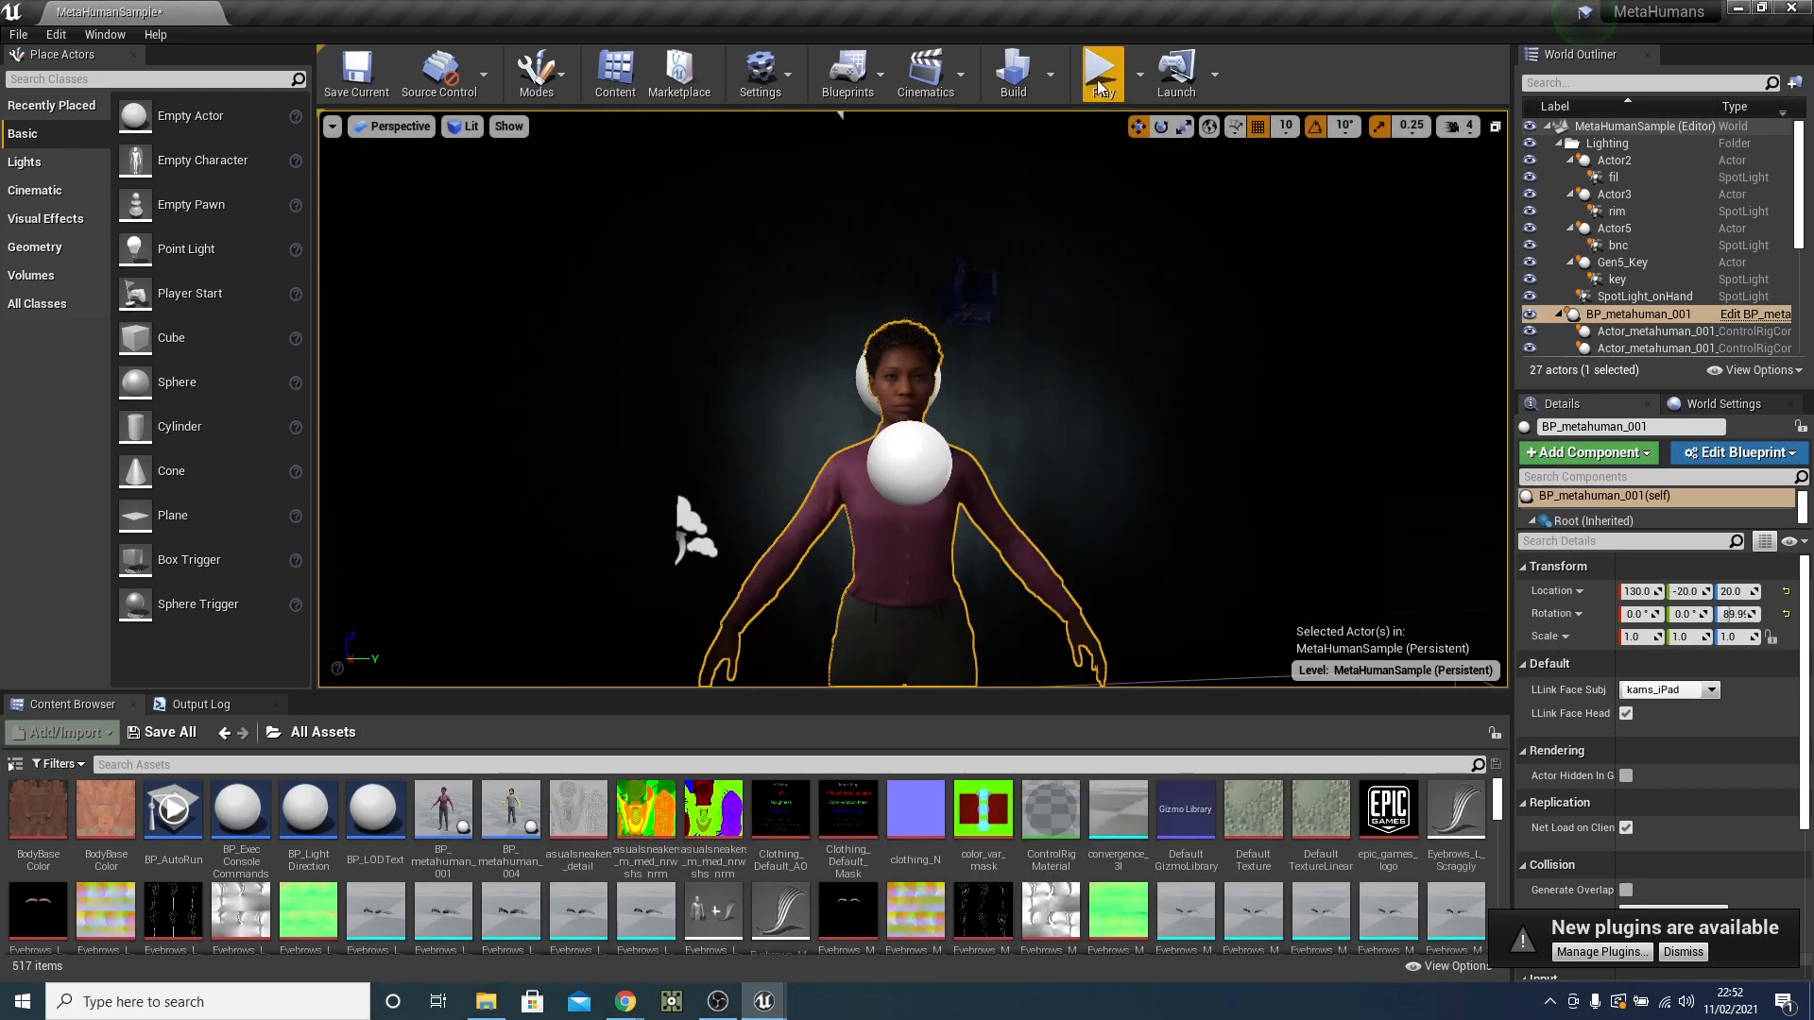
mouse_move(1099, 72)
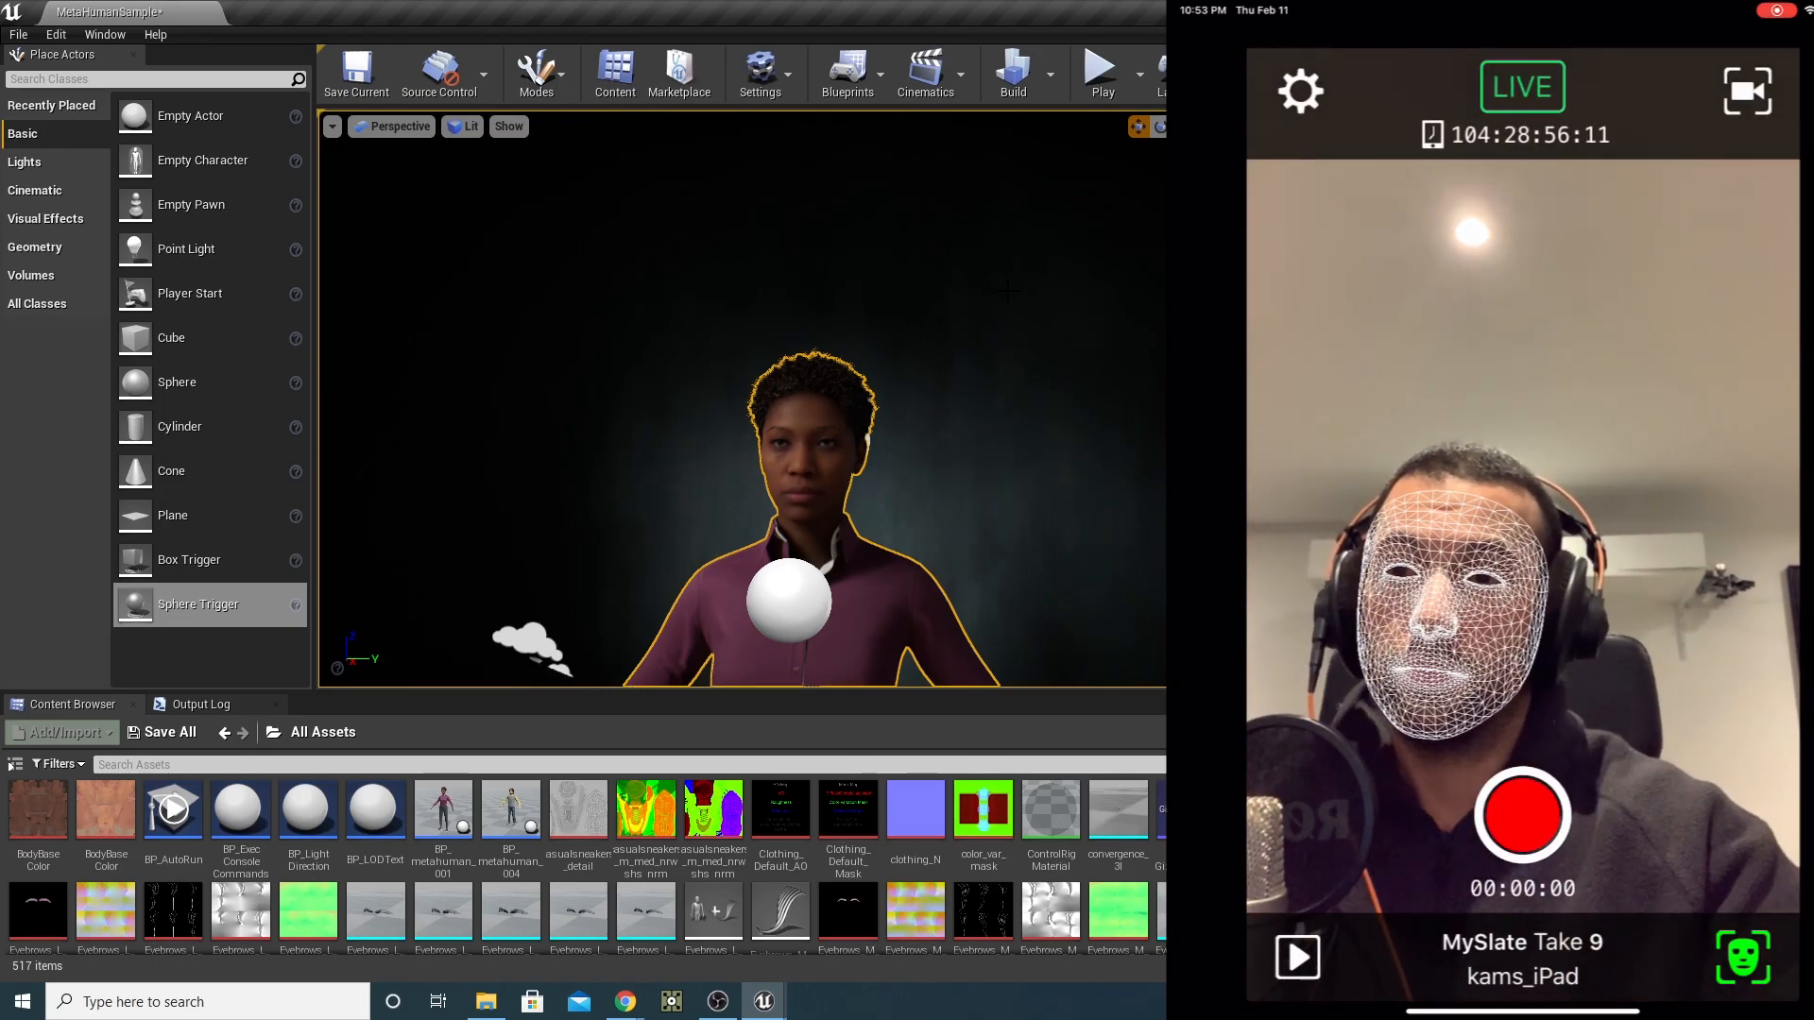
Play the level with the MetaHuman mirroring live iPad facial expressions.
click(1098, 66)
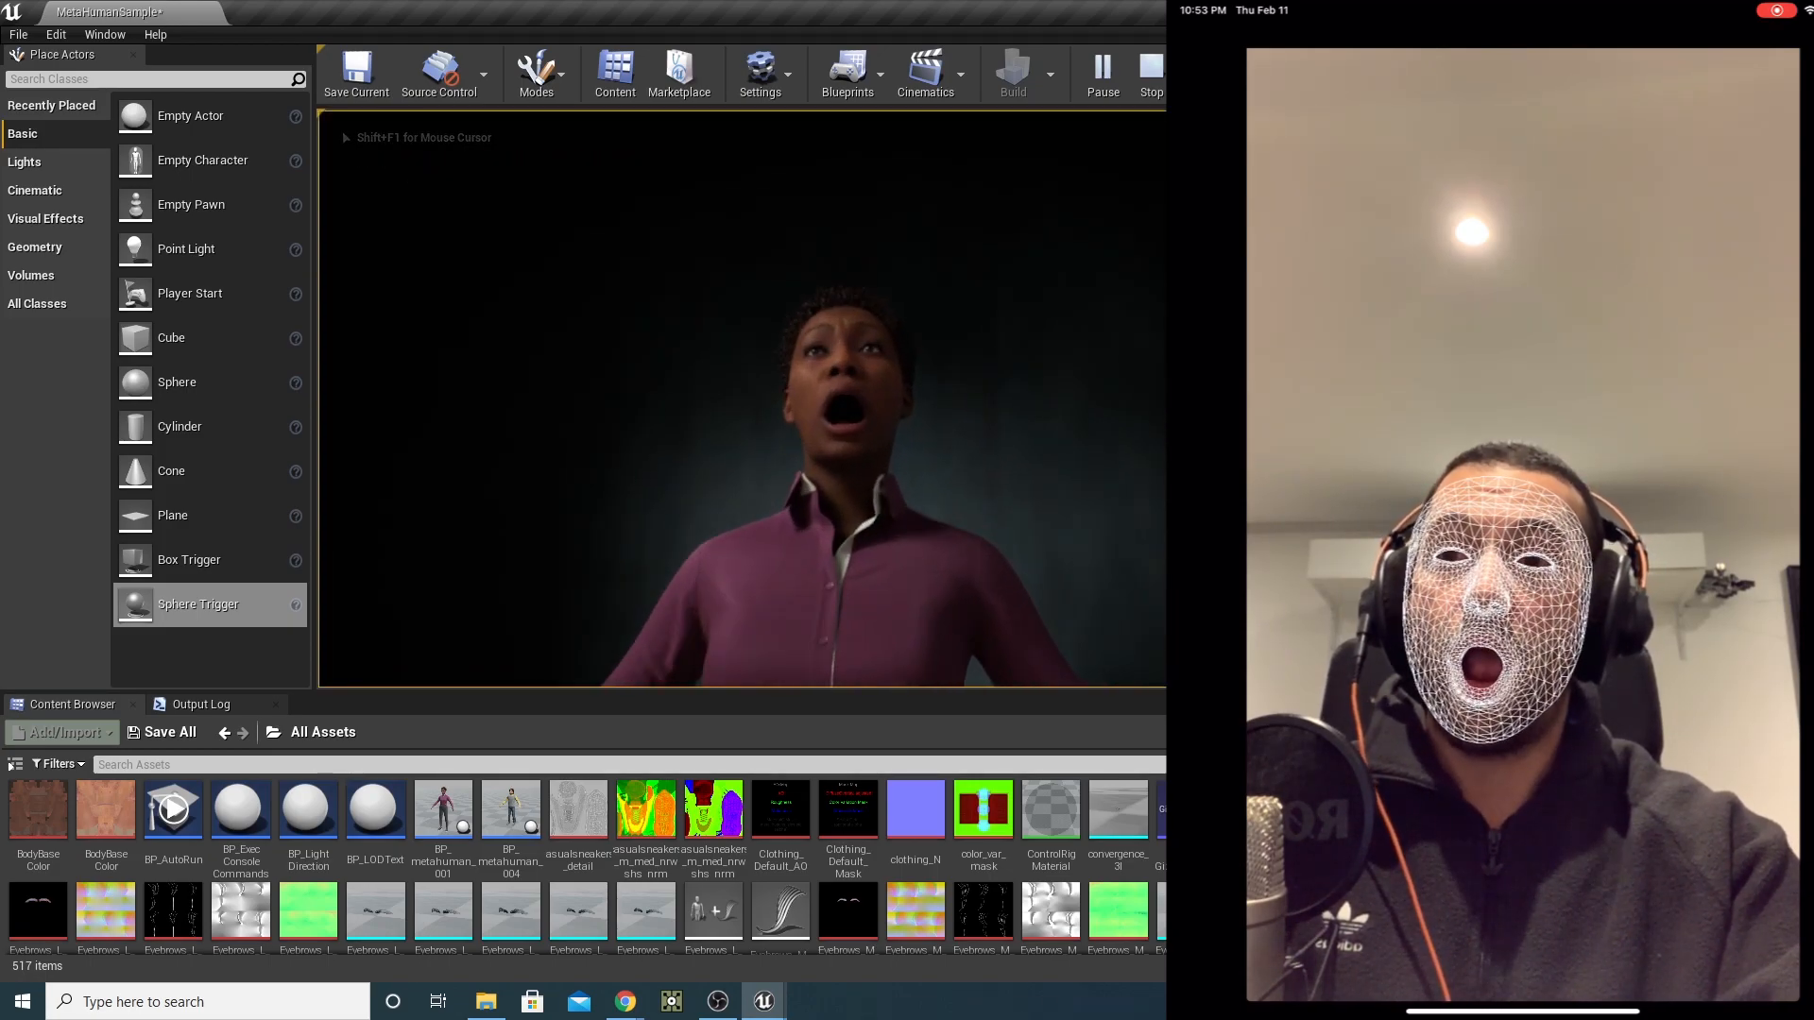
click(1150, 63)
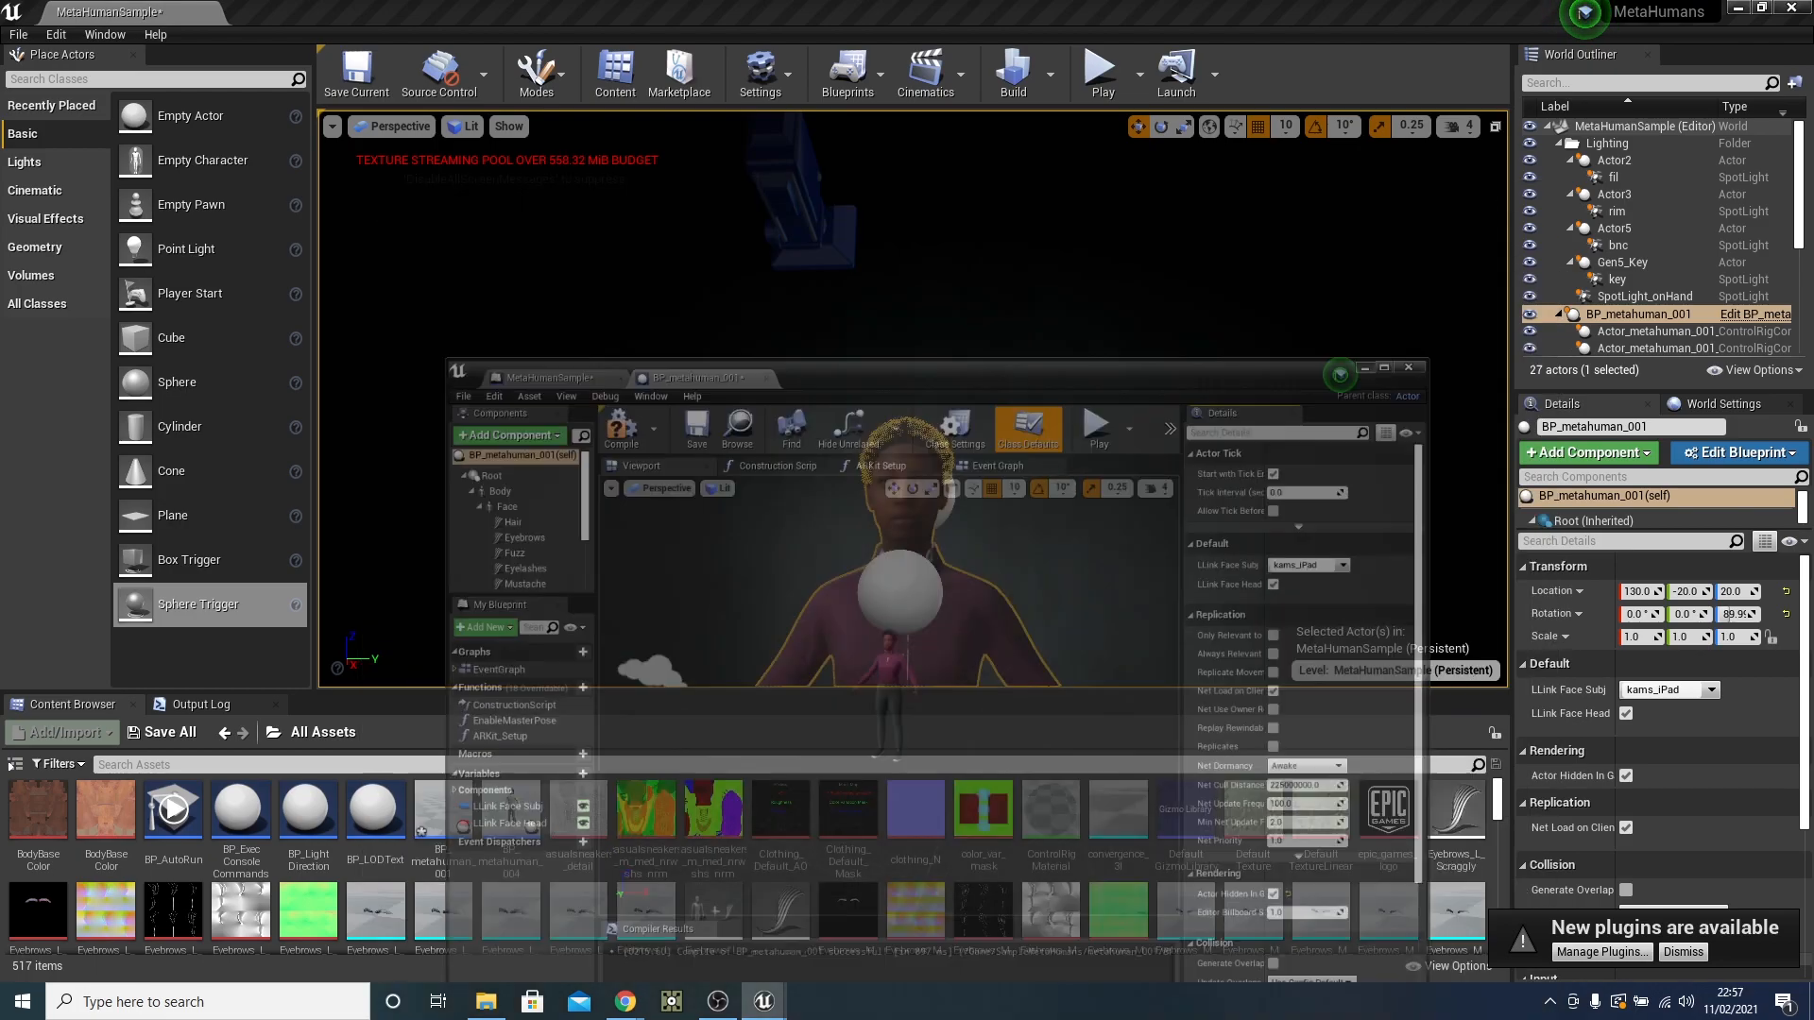
Hide BP_metahuman_001, show BP_metahuman_004, and launch the level as a Standalone Game.
click(1409, 366)
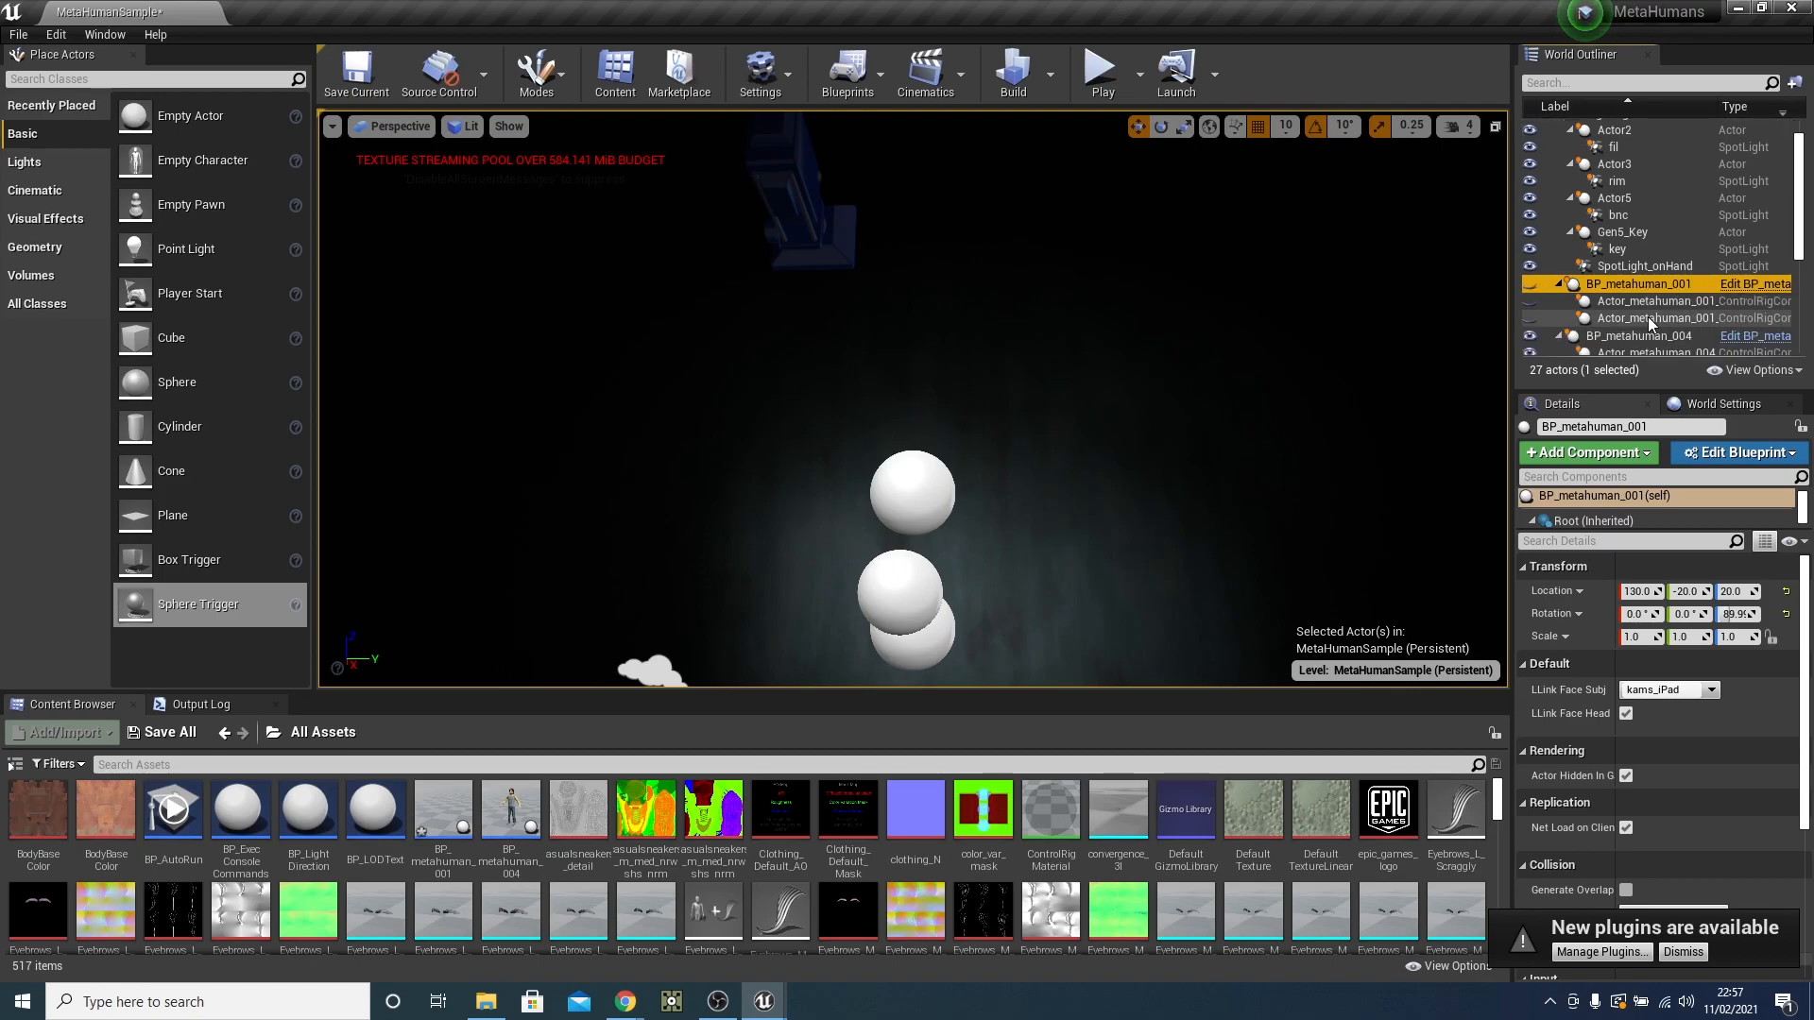
click(1635, 305)
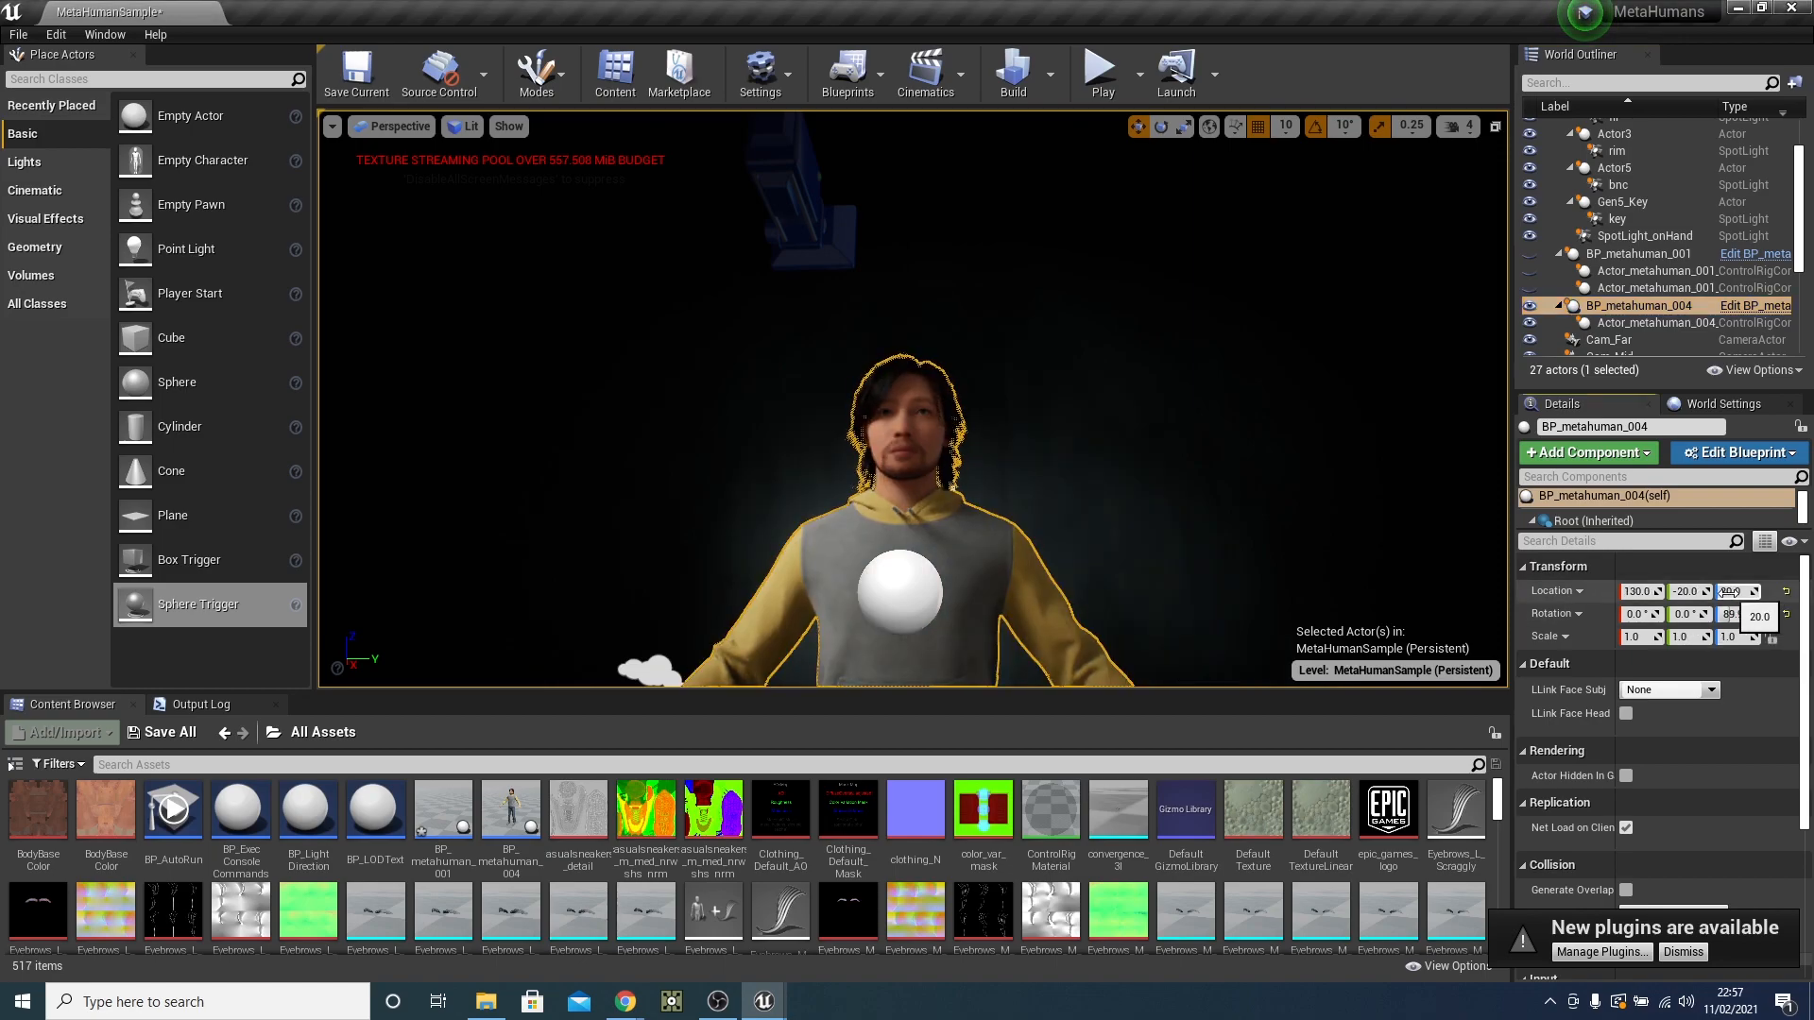
mouse_move(1097, 72)
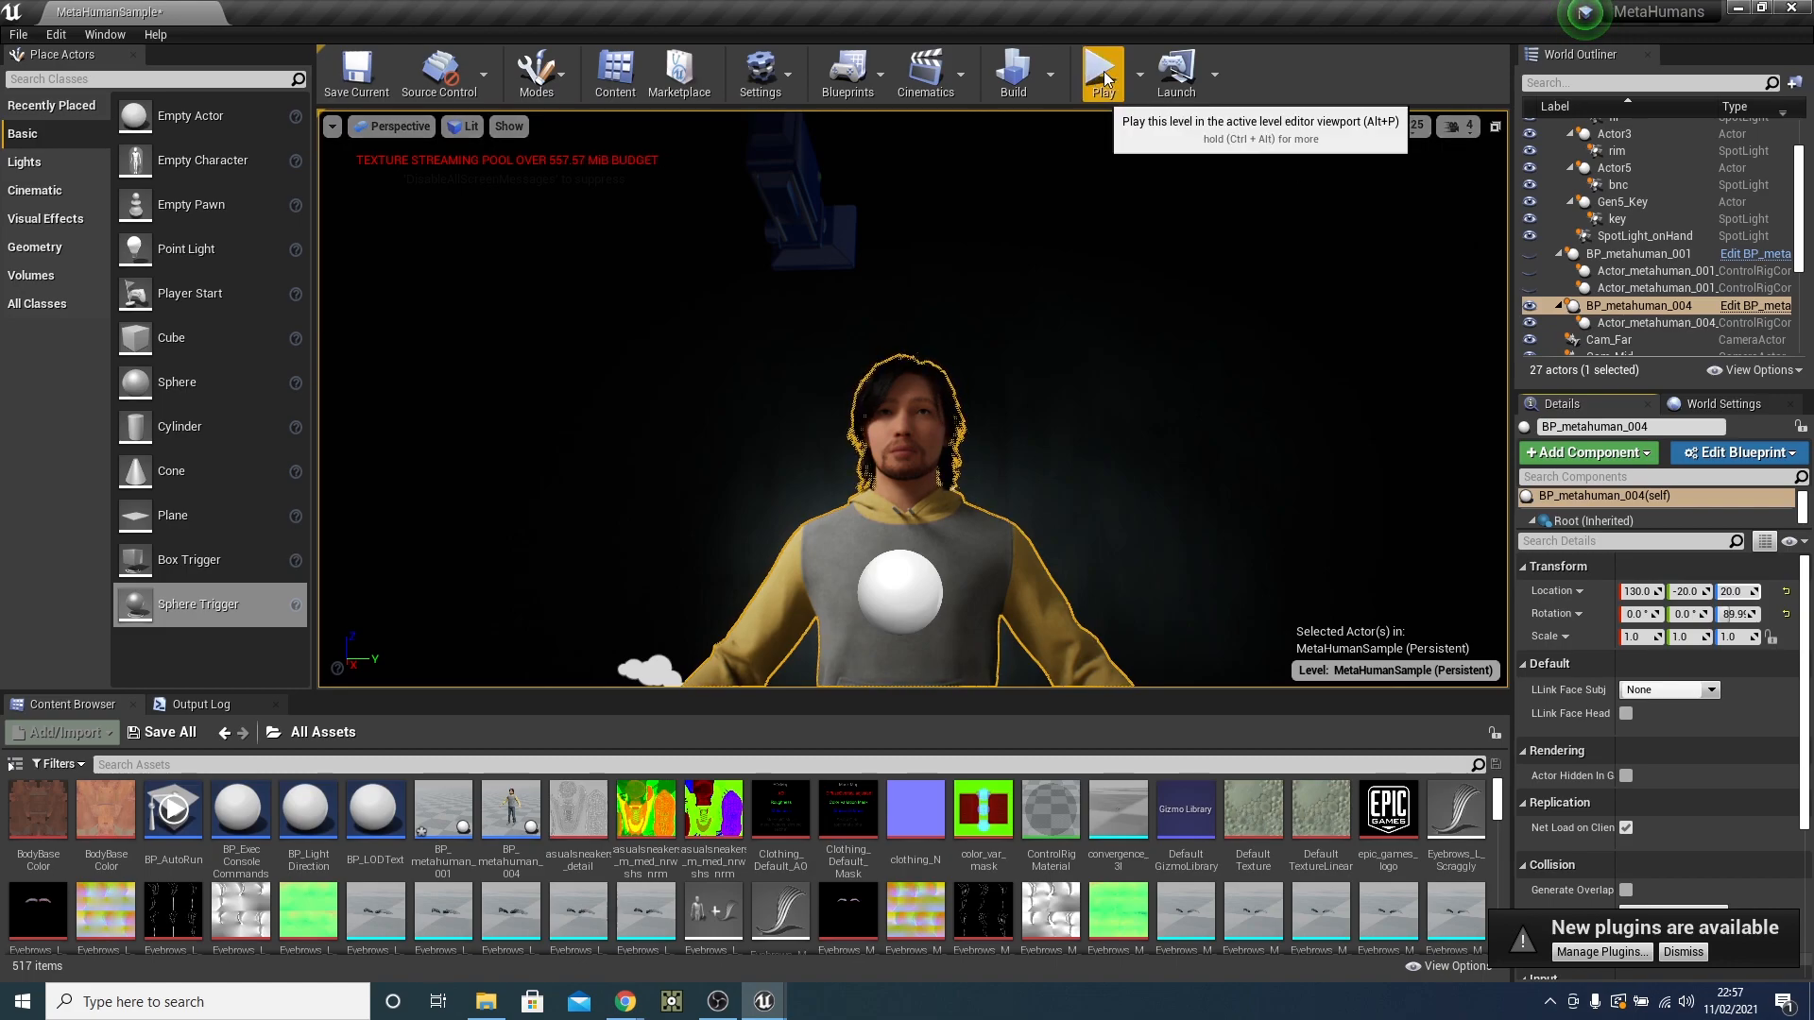
click(1140, 74)
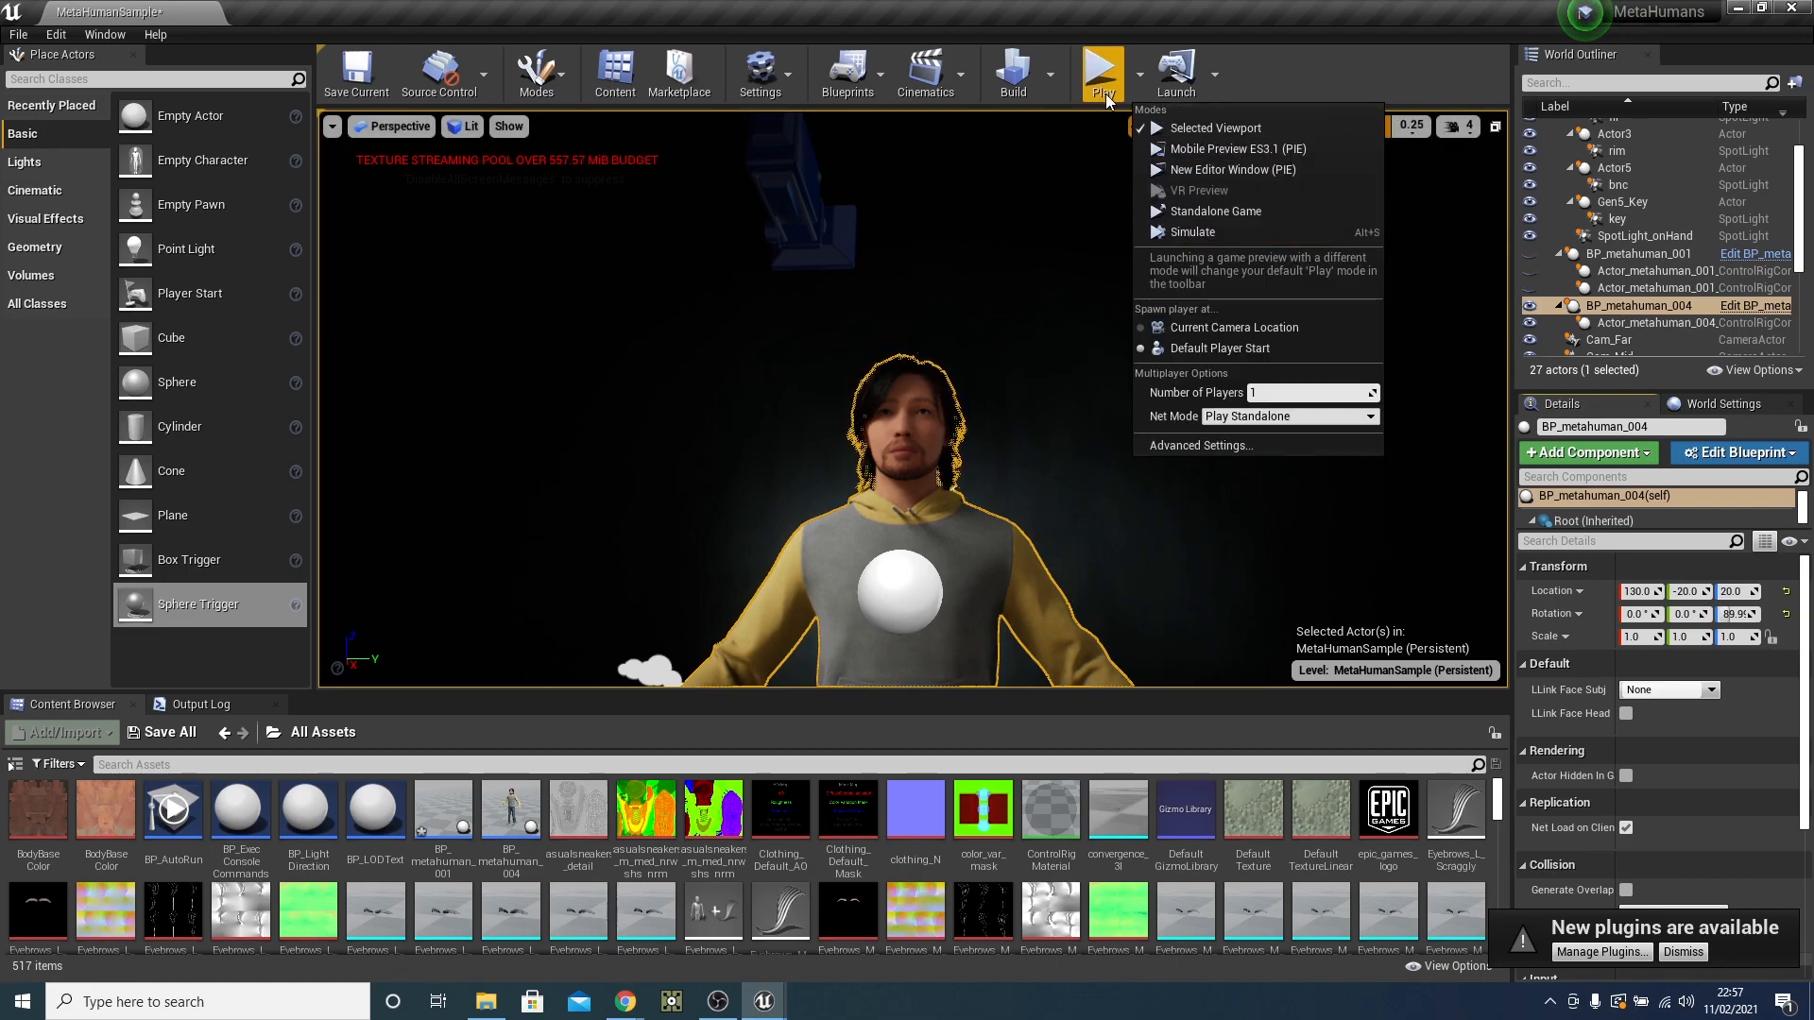
click(1214, 211)
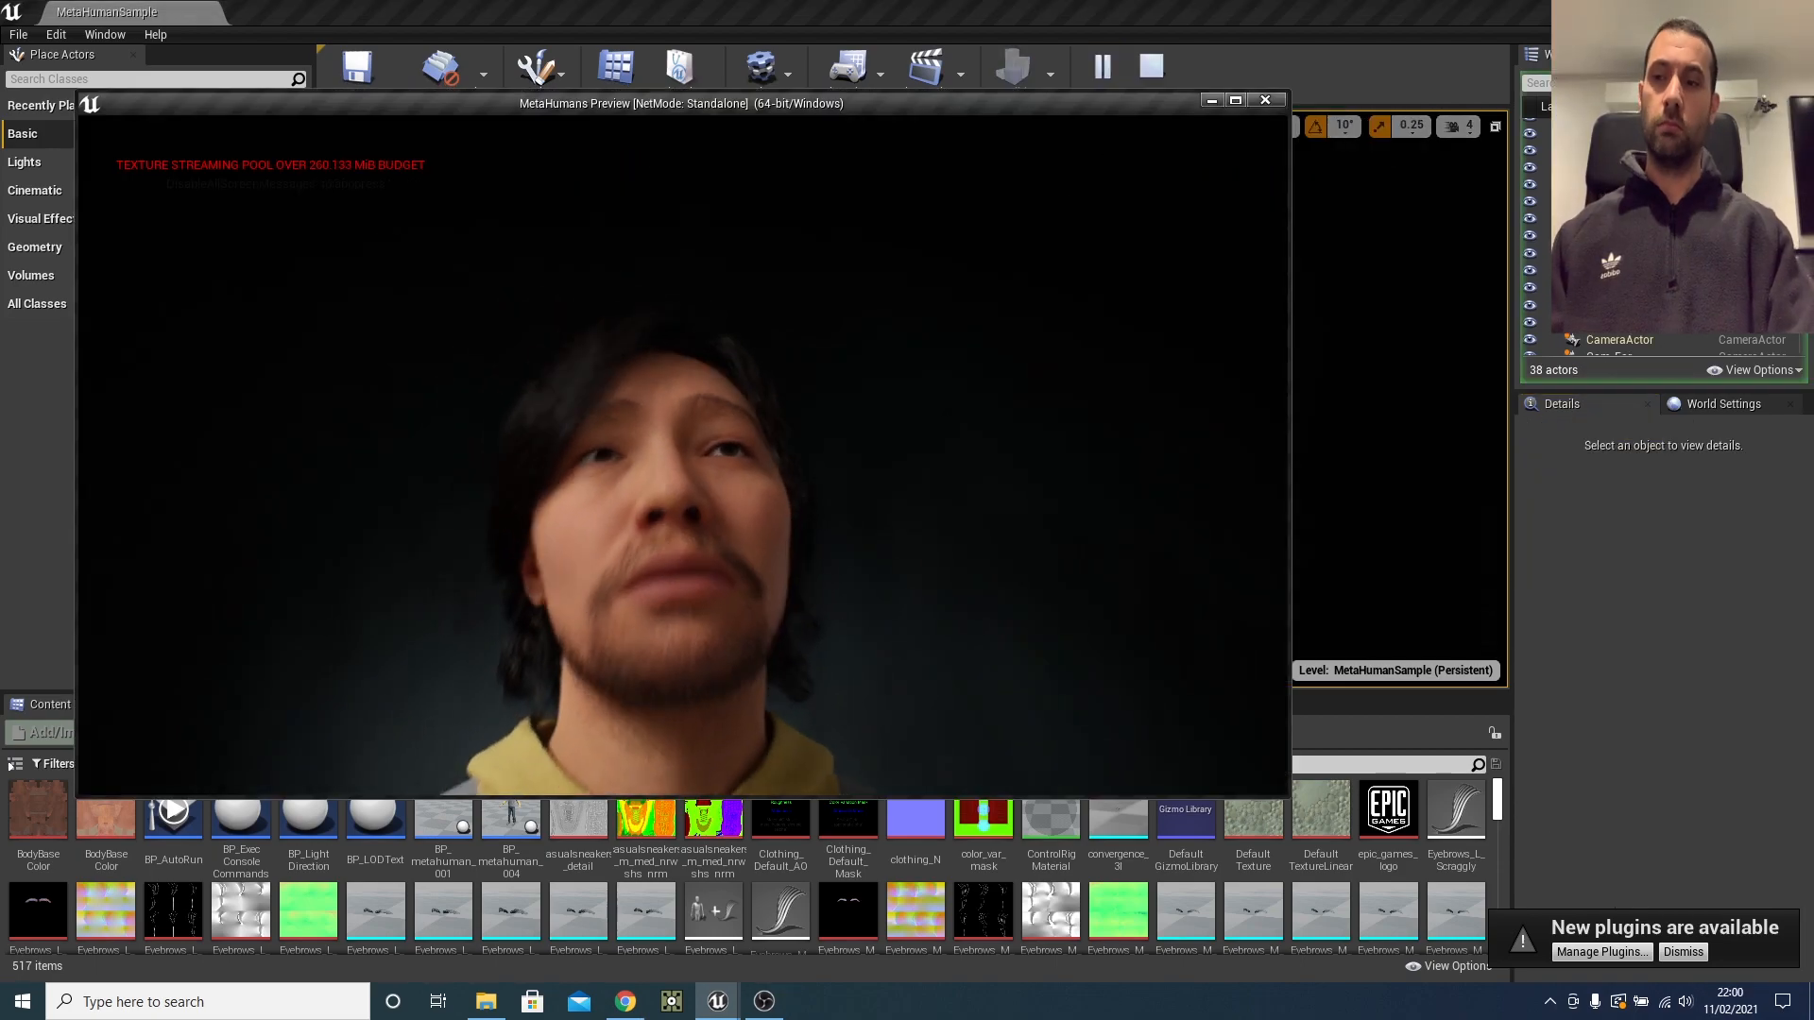